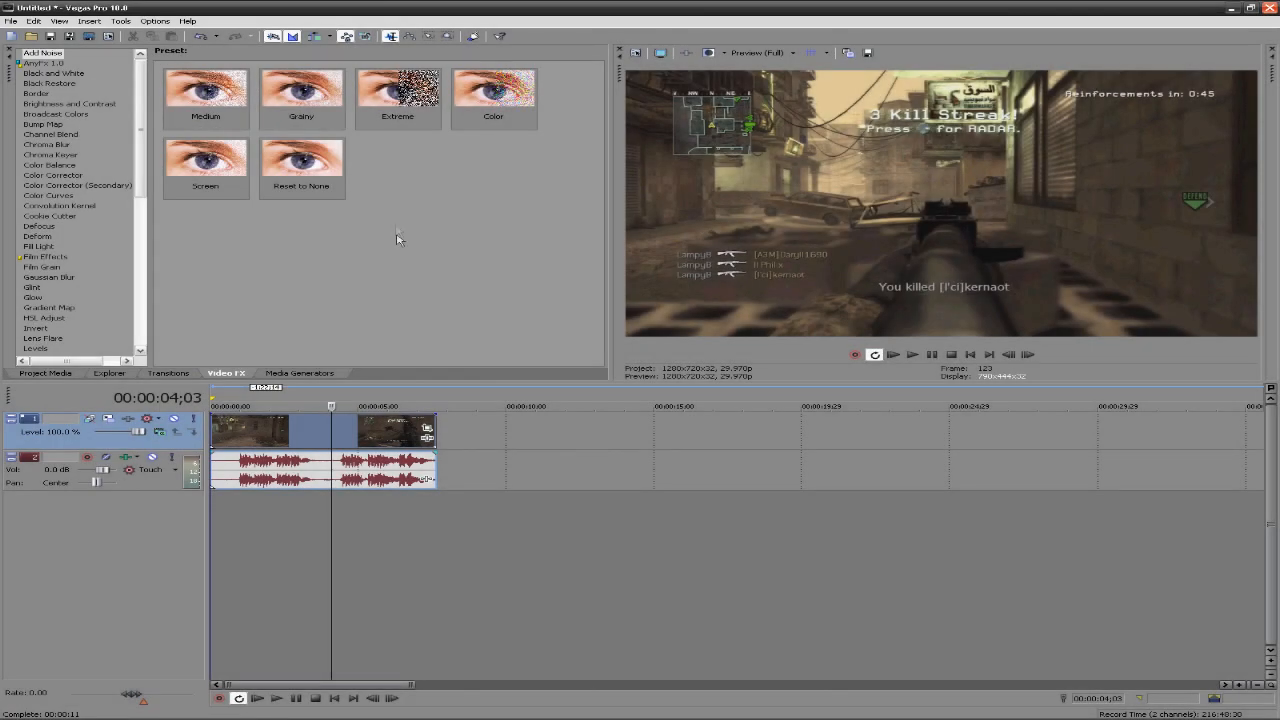
pyautogui.moveTo(420, 308)
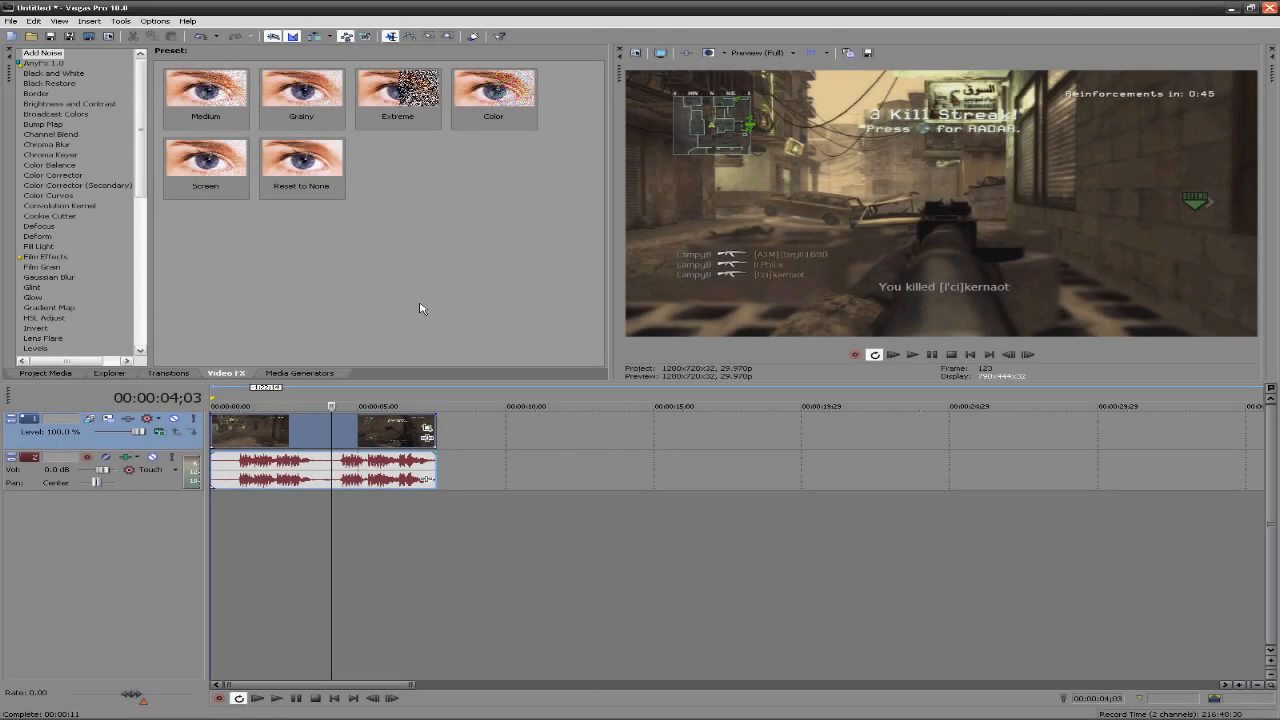
pyautogui.moveTo(527, 459)
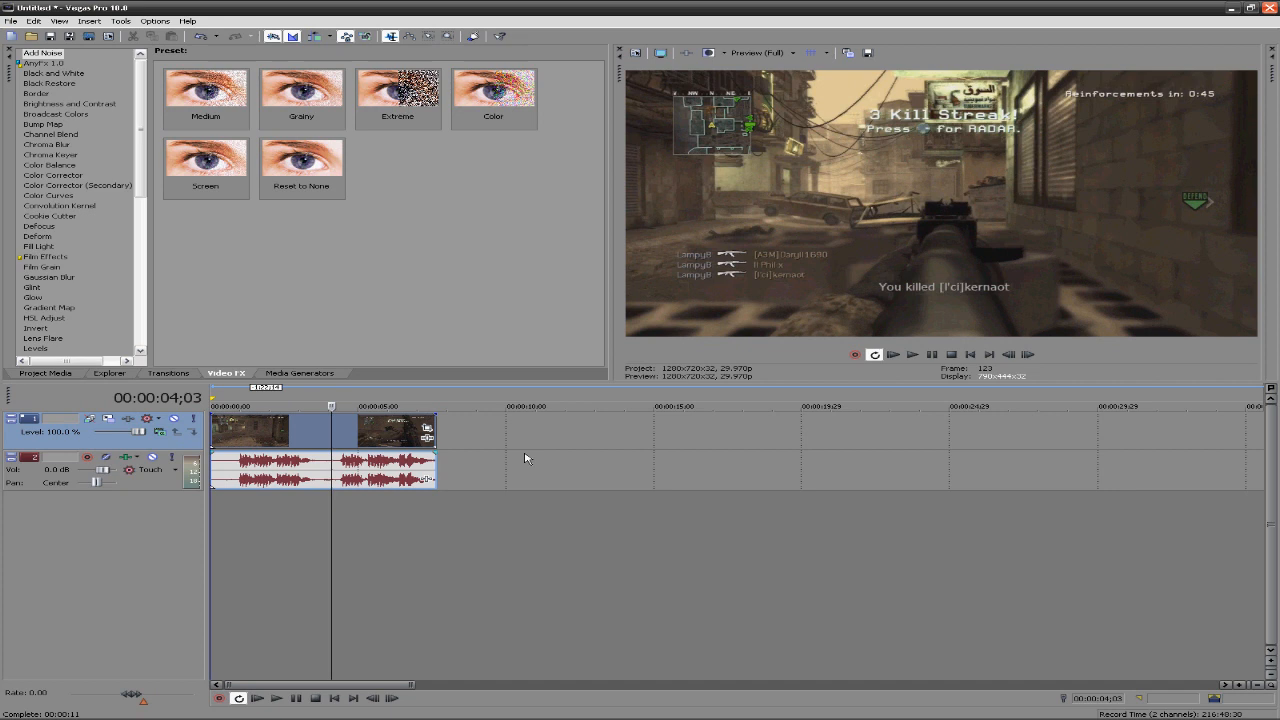
pyautogui.moveTo(430, 474)
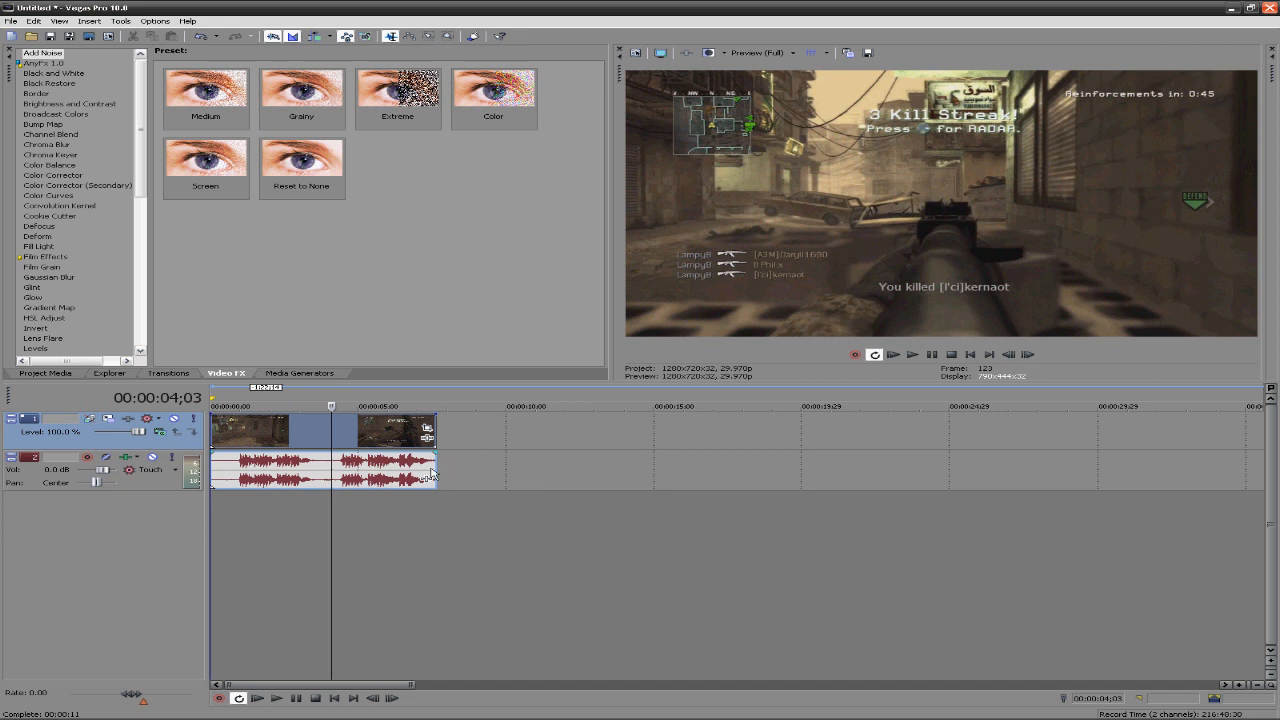
pyautogui.moveTo(575, 363)
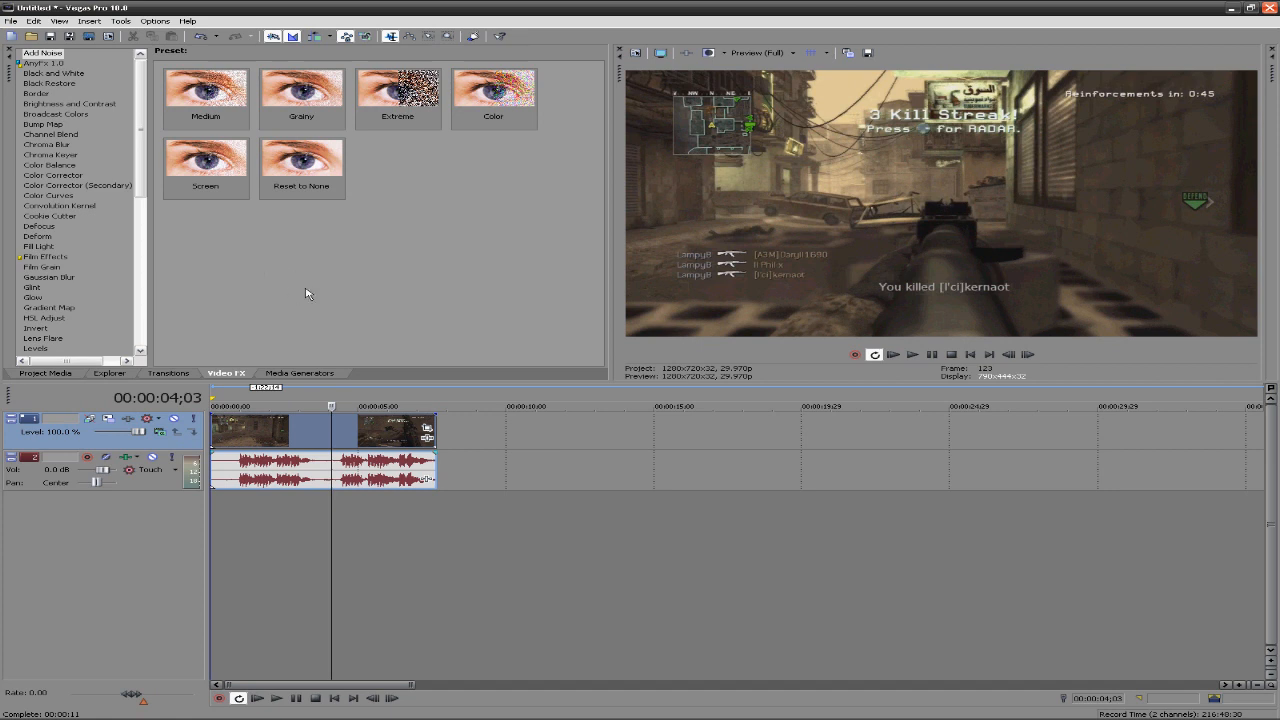
pyautogui.moveTo(145, 190)
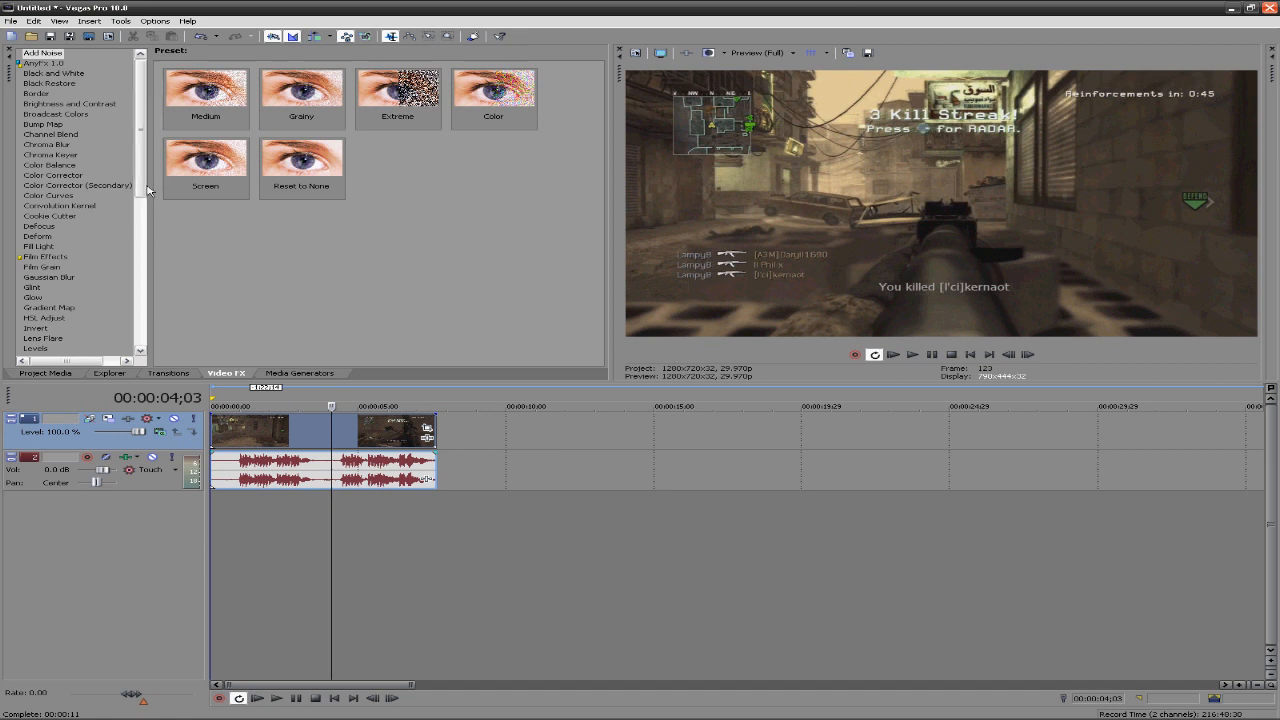
pyautogui.moveTo(283, 315)
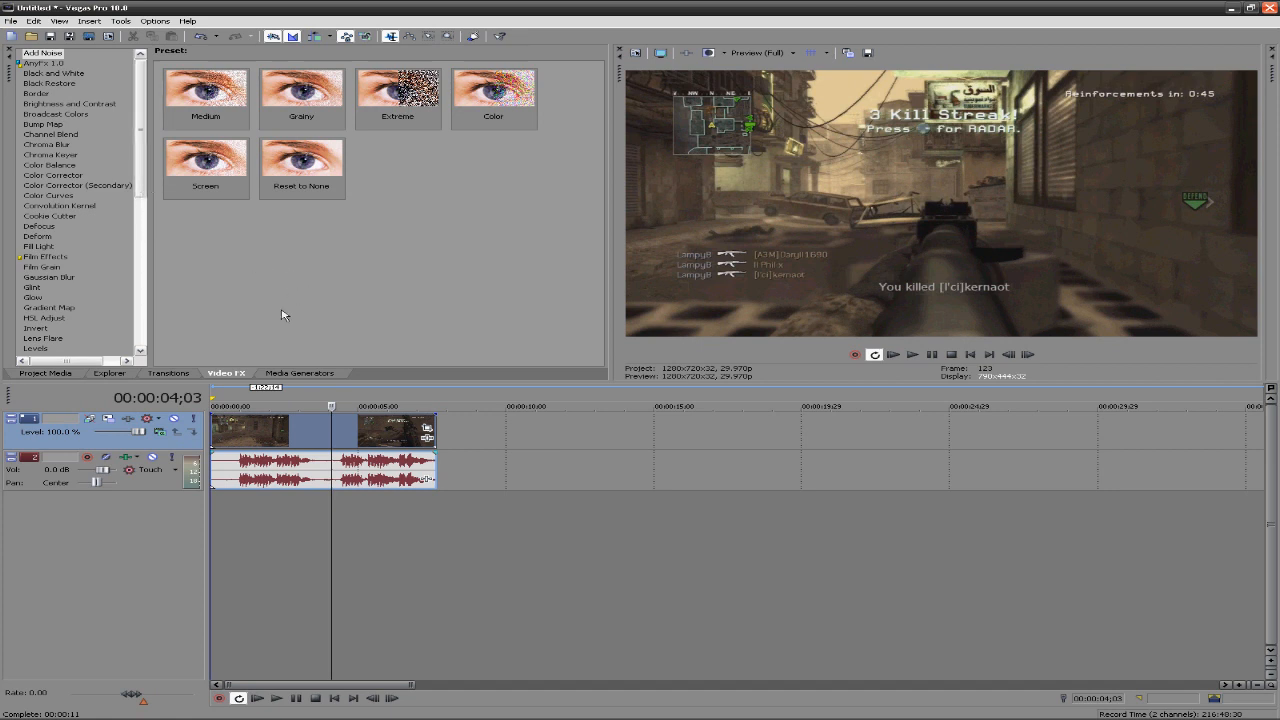
pyautogui.moveTo(330, 509)
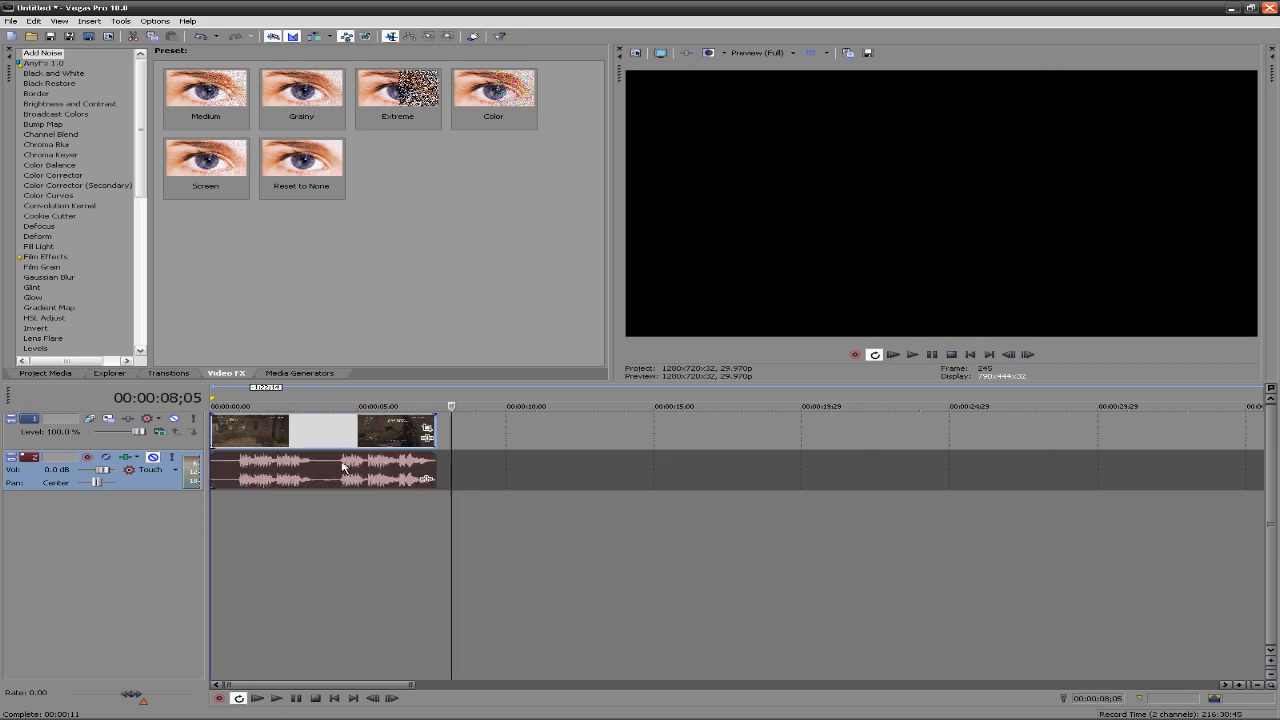
# - Apply the Film Effects filter to the gameplay clip and view its default settings
pyautogui.click(309, 406)
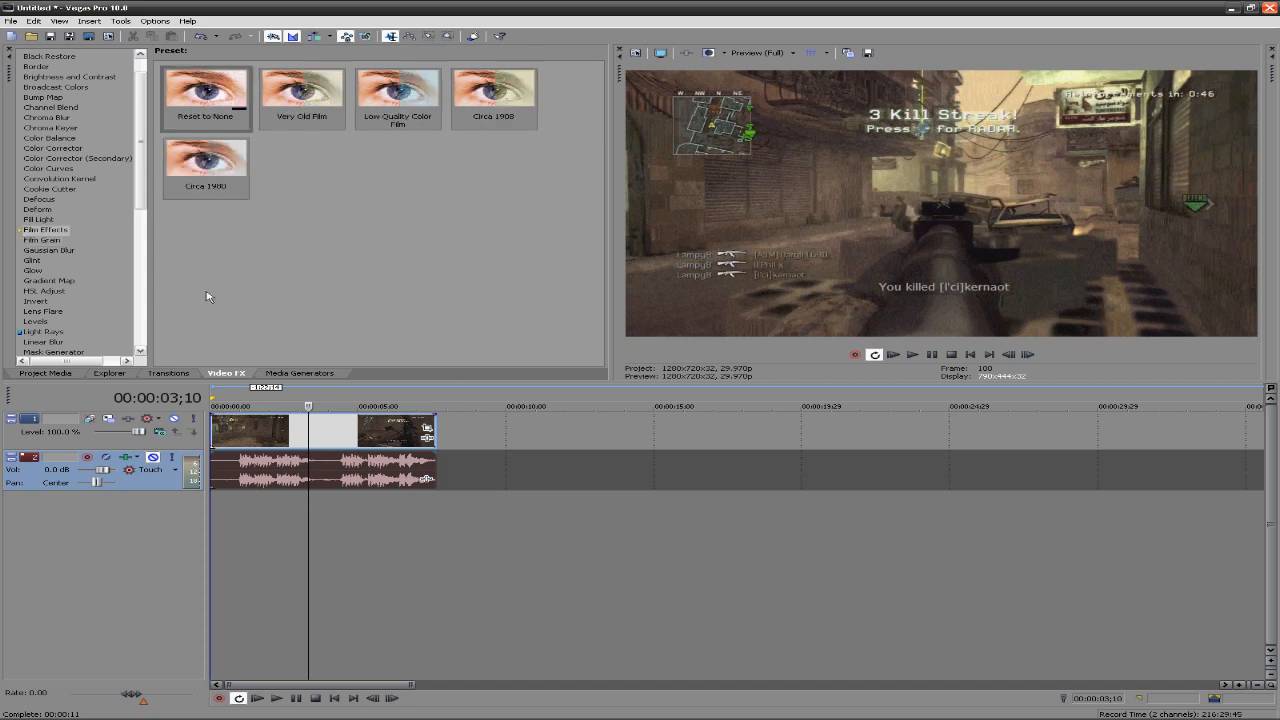
pyautogui.moveTo(327, 325)
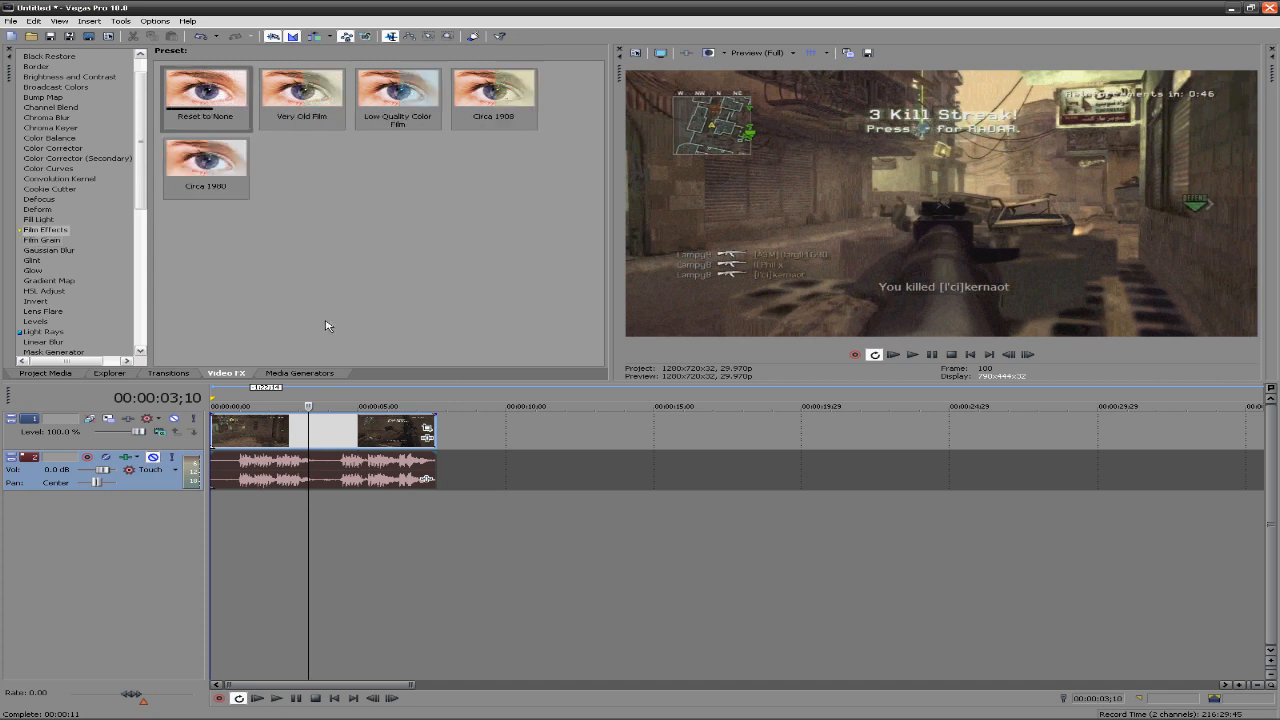
pyautogui.moveTo(273, 236)
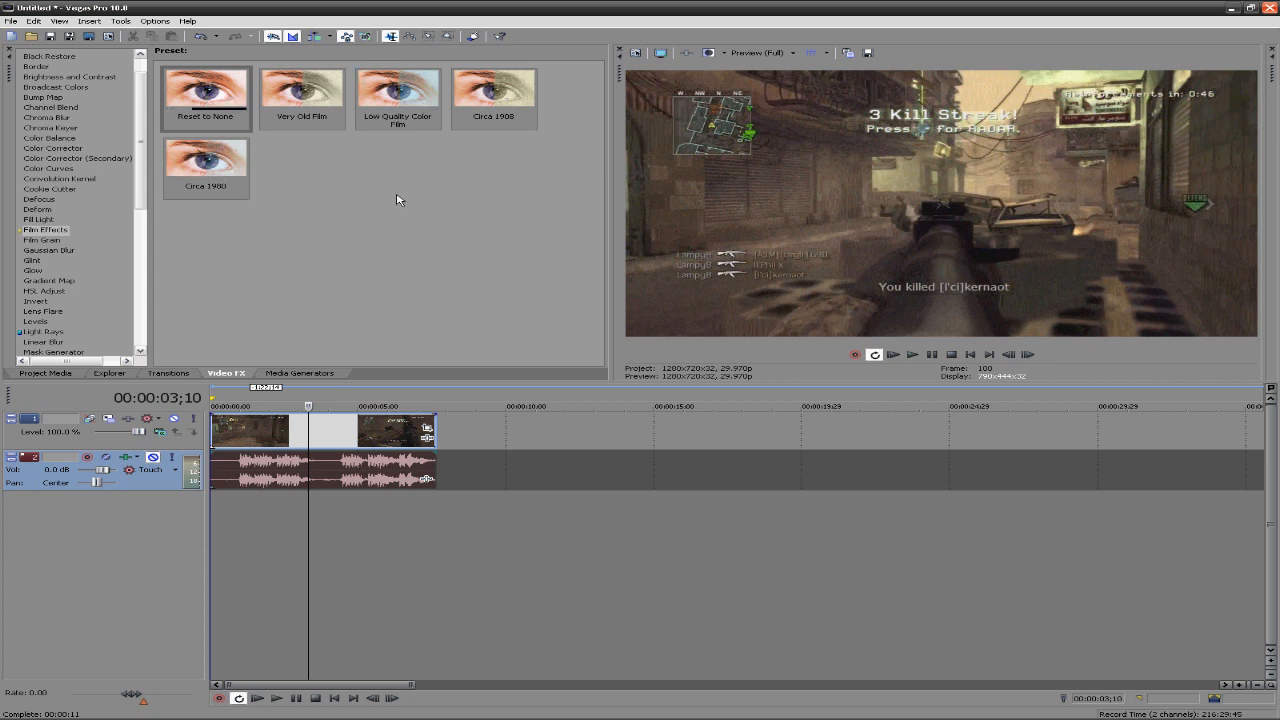
pyautogui.click(492, 97)
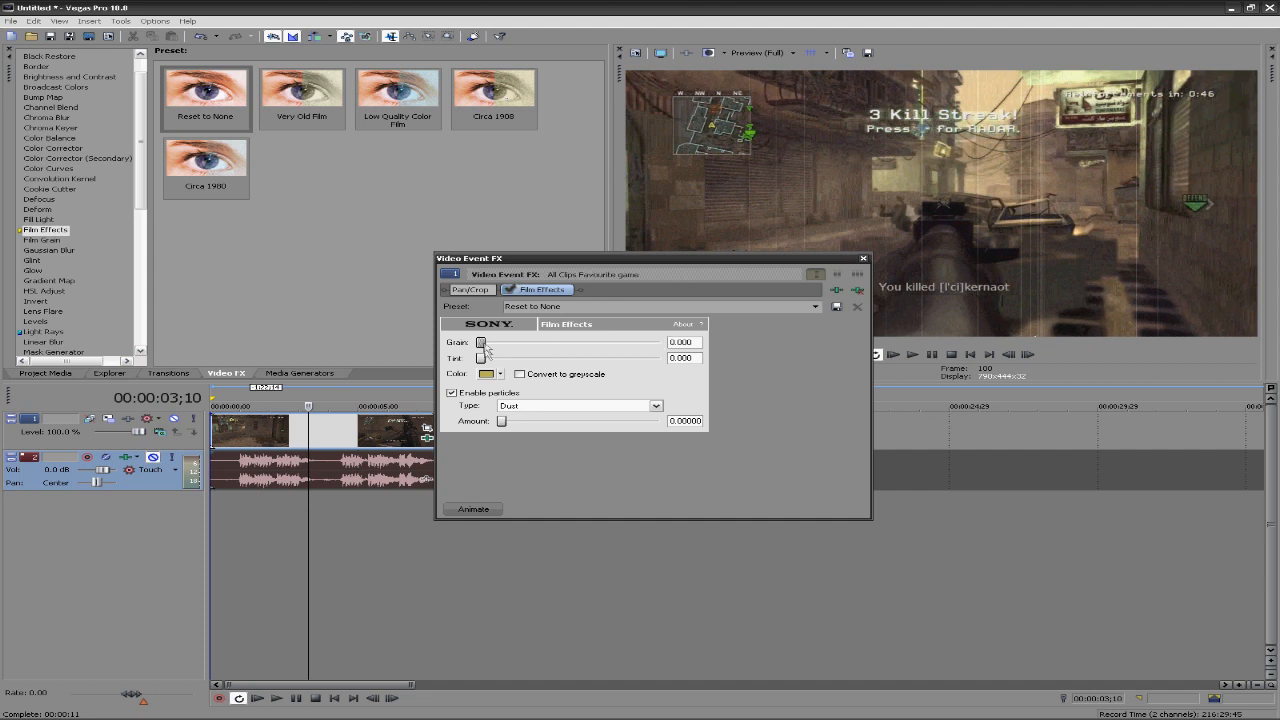
# - Test heavier Film Effects grain values, then settle the grain at a light 0.138
pyautogui.moveTo(480, 342); pyautogui.dragTo(565, 342)
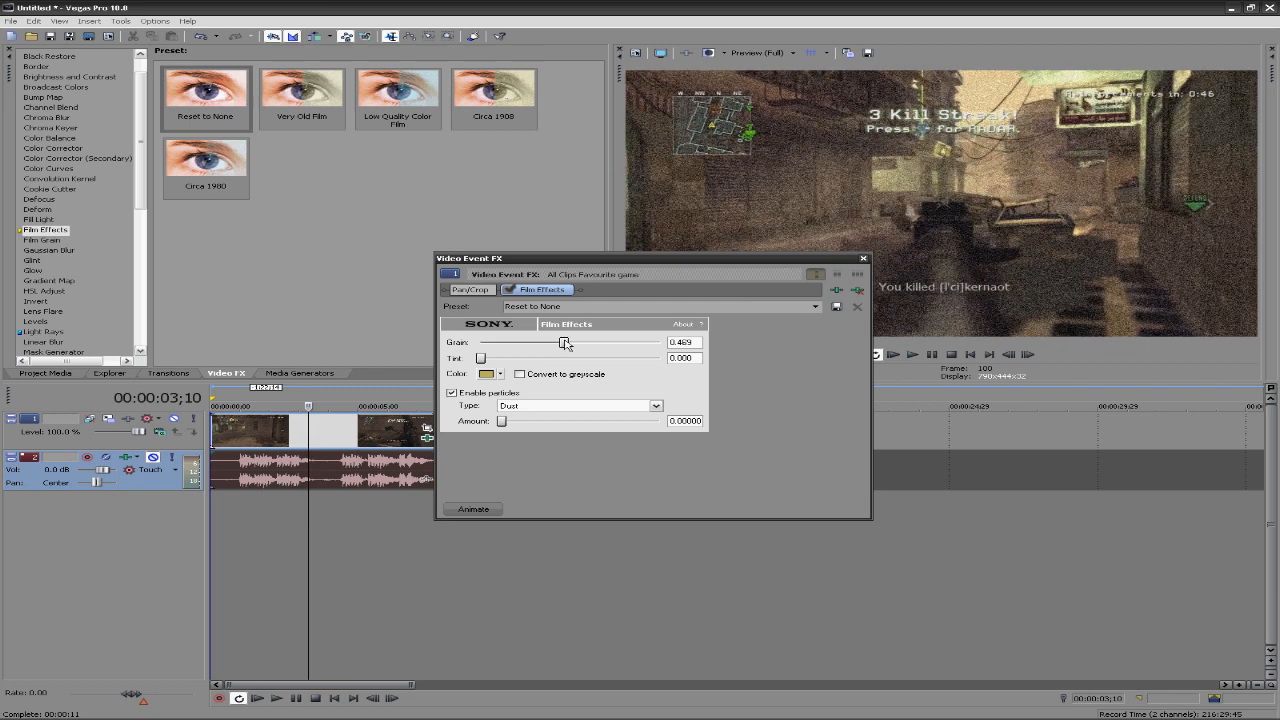
pyautogui.moveTo(565, 343); pyautogui.dragTo(601, 343)
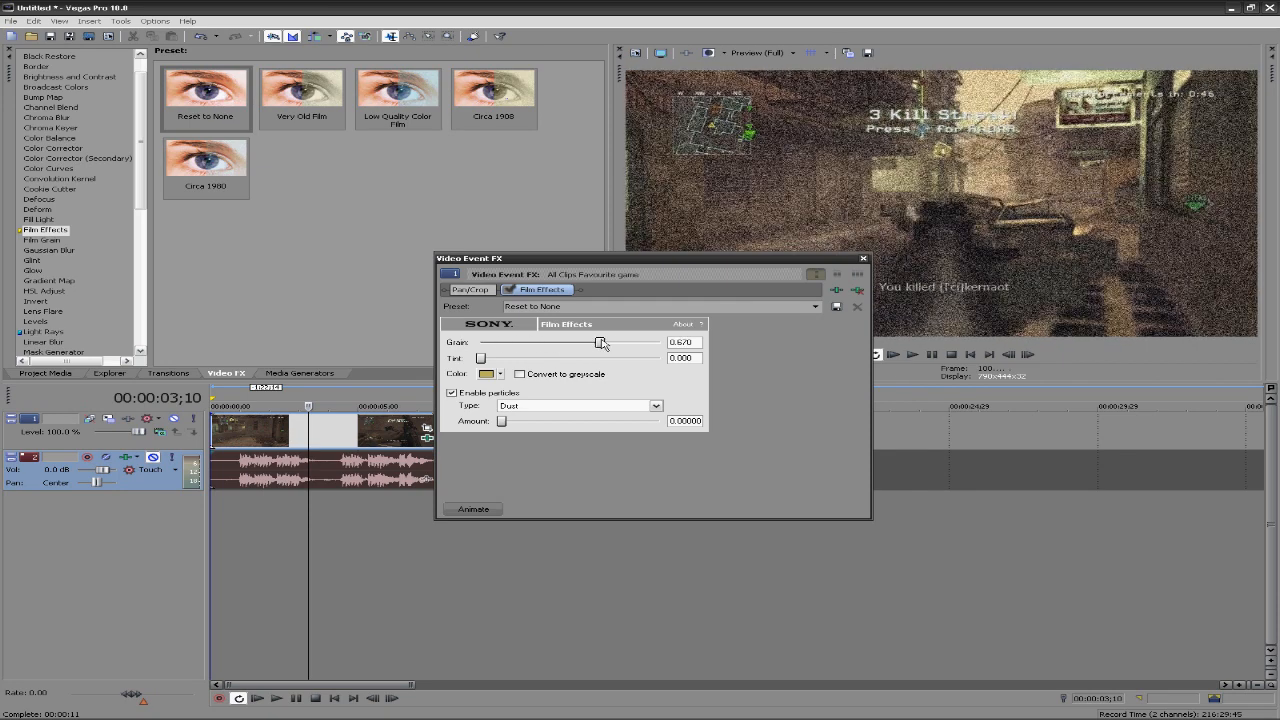
pyautogui.moveTo(600, 342); pyautogui.dragTo(585, 342)
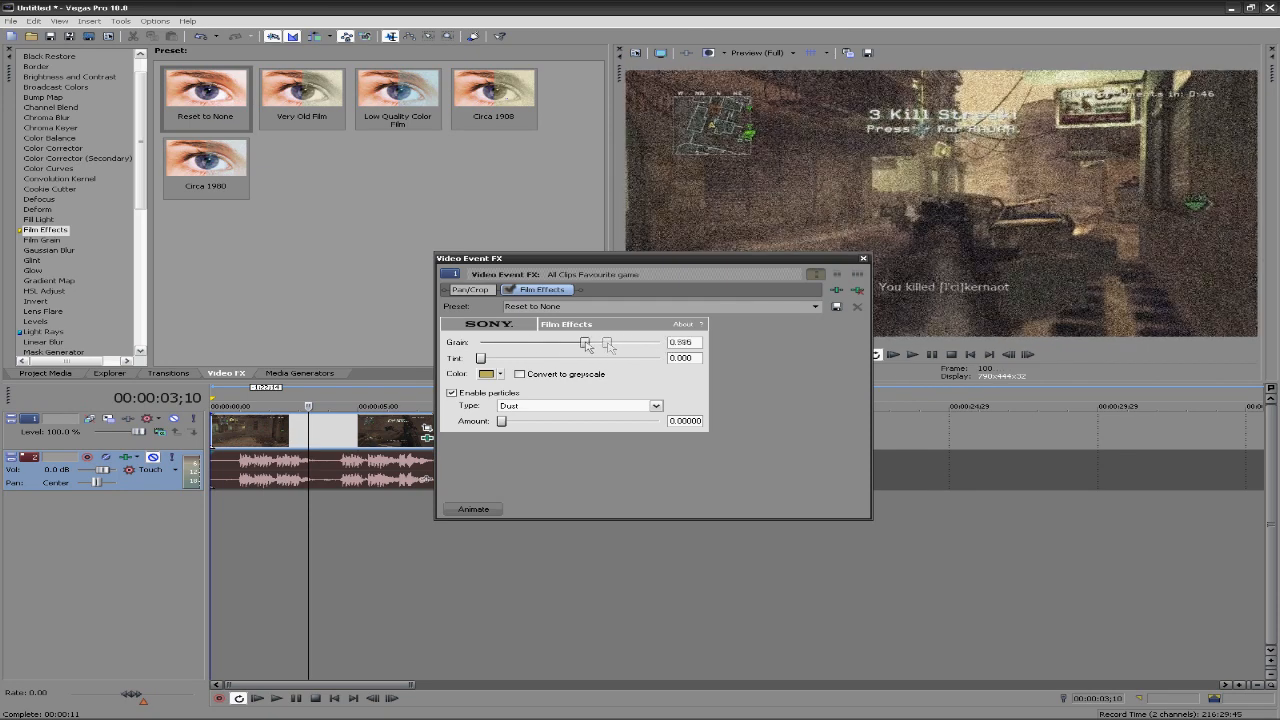
pyautogui.moveTo(585, 343); pyautogui.dragTo(488, 343)
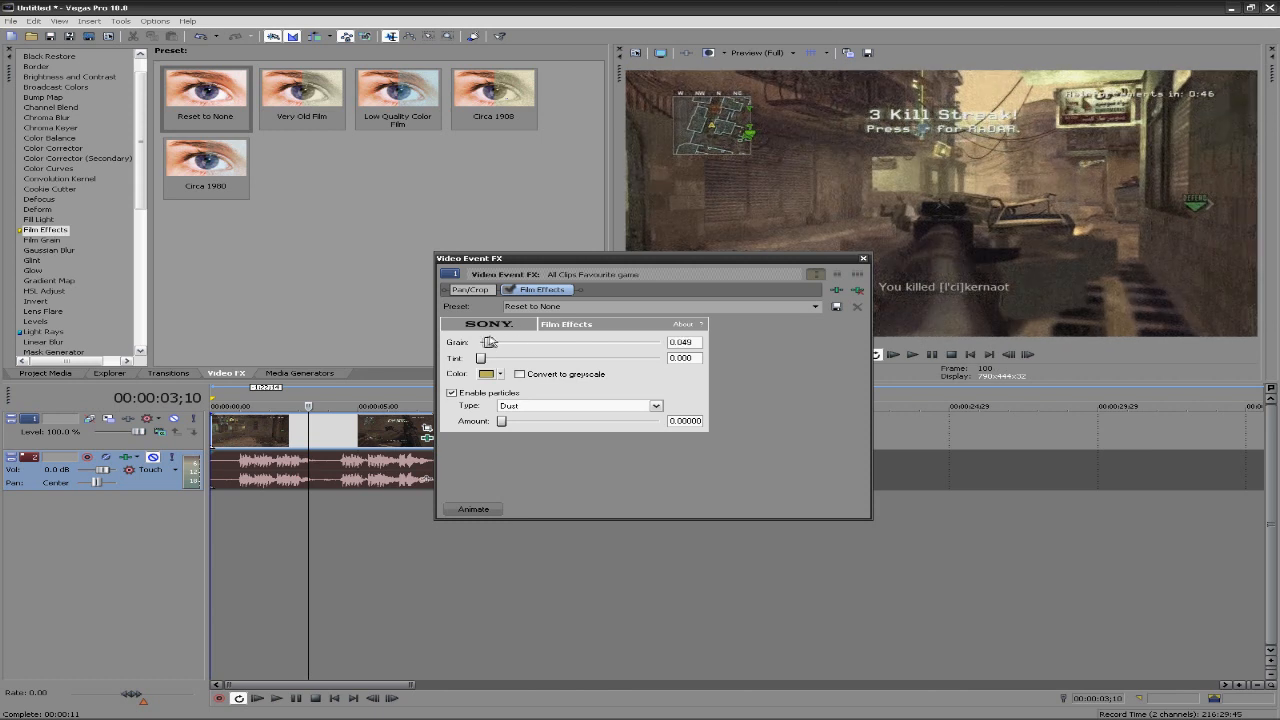
pyautogui.moveTo(489, 342); pyautogui.dragTo(505, 342)
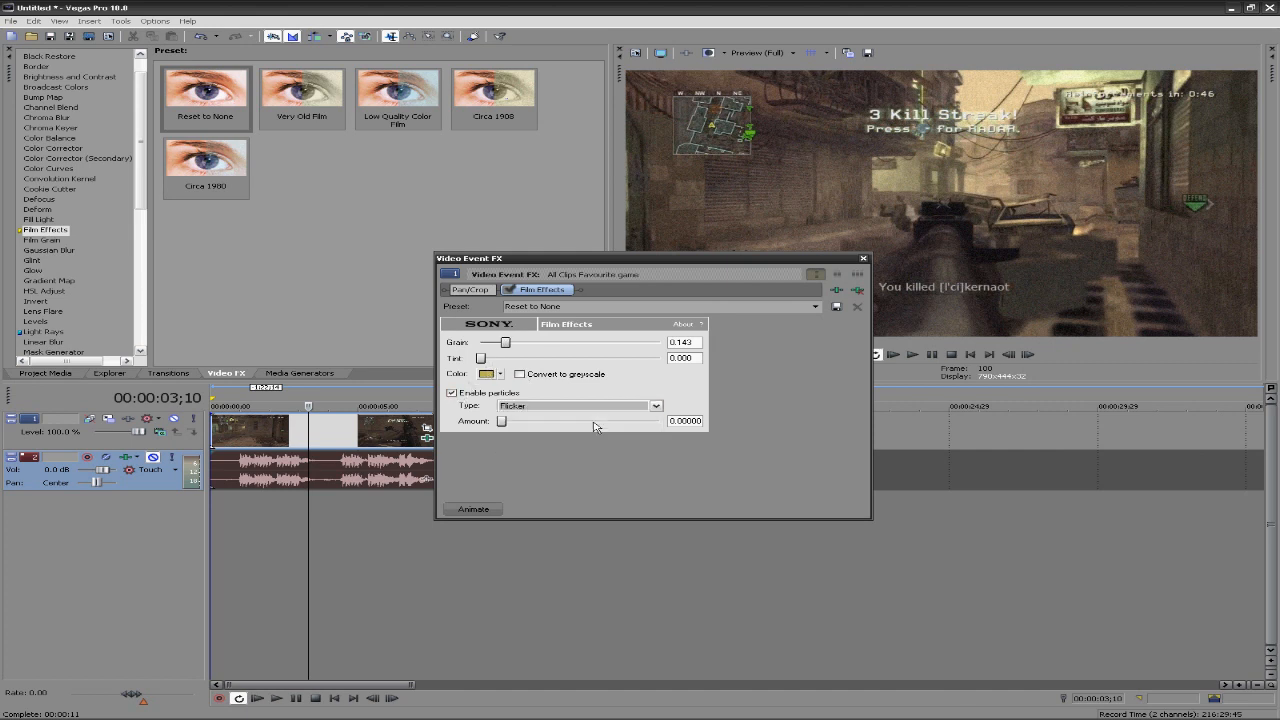
pyautogui.moveTo(506, 342); pyautogui.dragTo(515, 342)
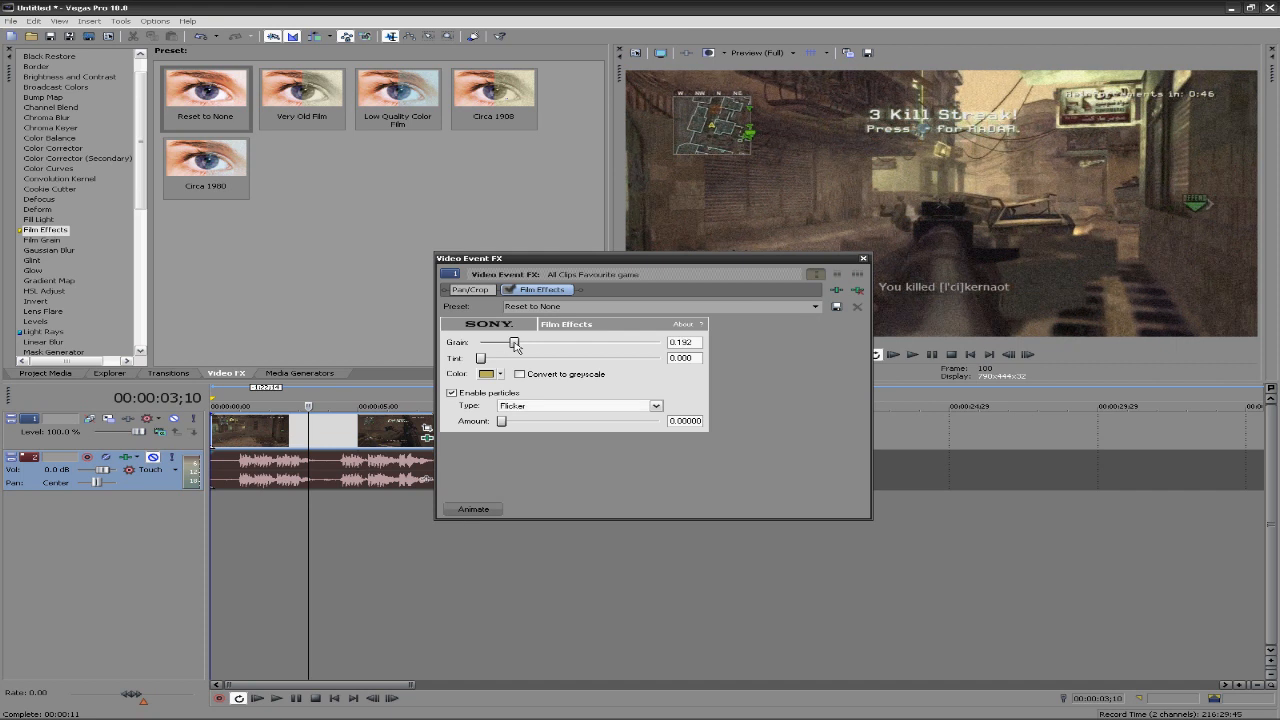
pyautogui.moveTo(514, 343); pyautogui.dragTo(504, 343)
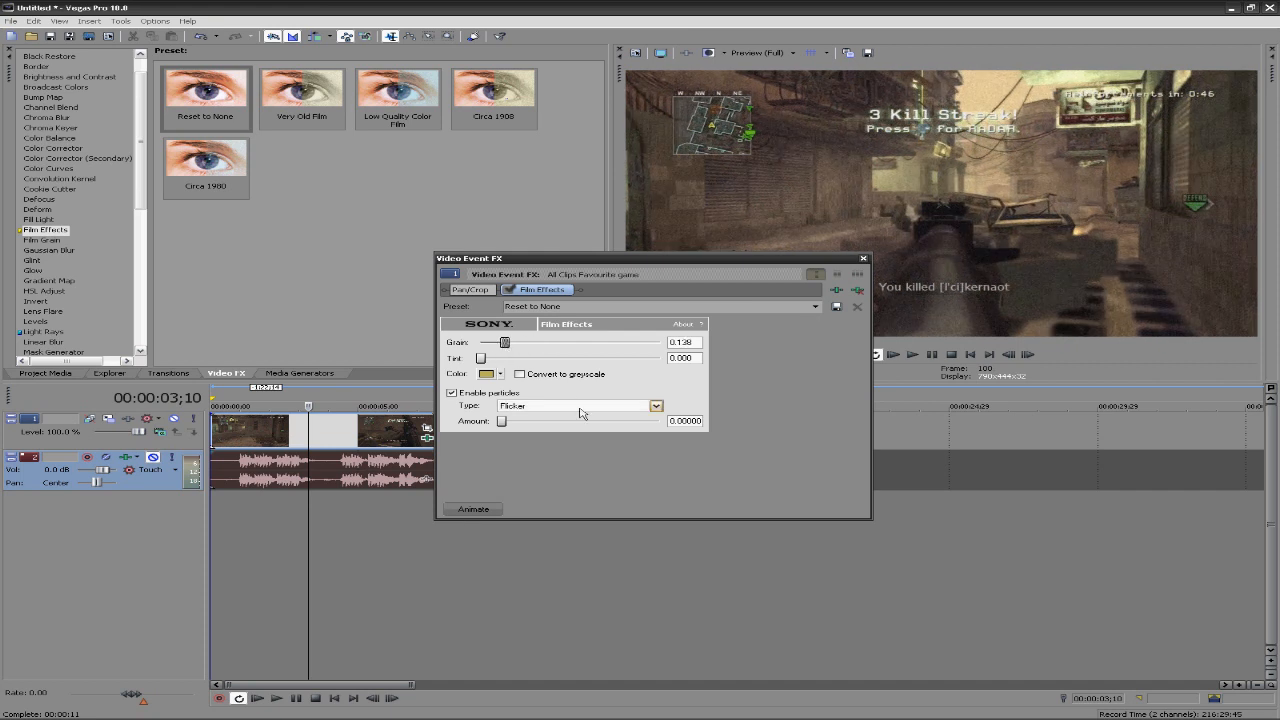
# - Try Scratches as the particle type and lower its amount
pyautogui.click(655, 405)
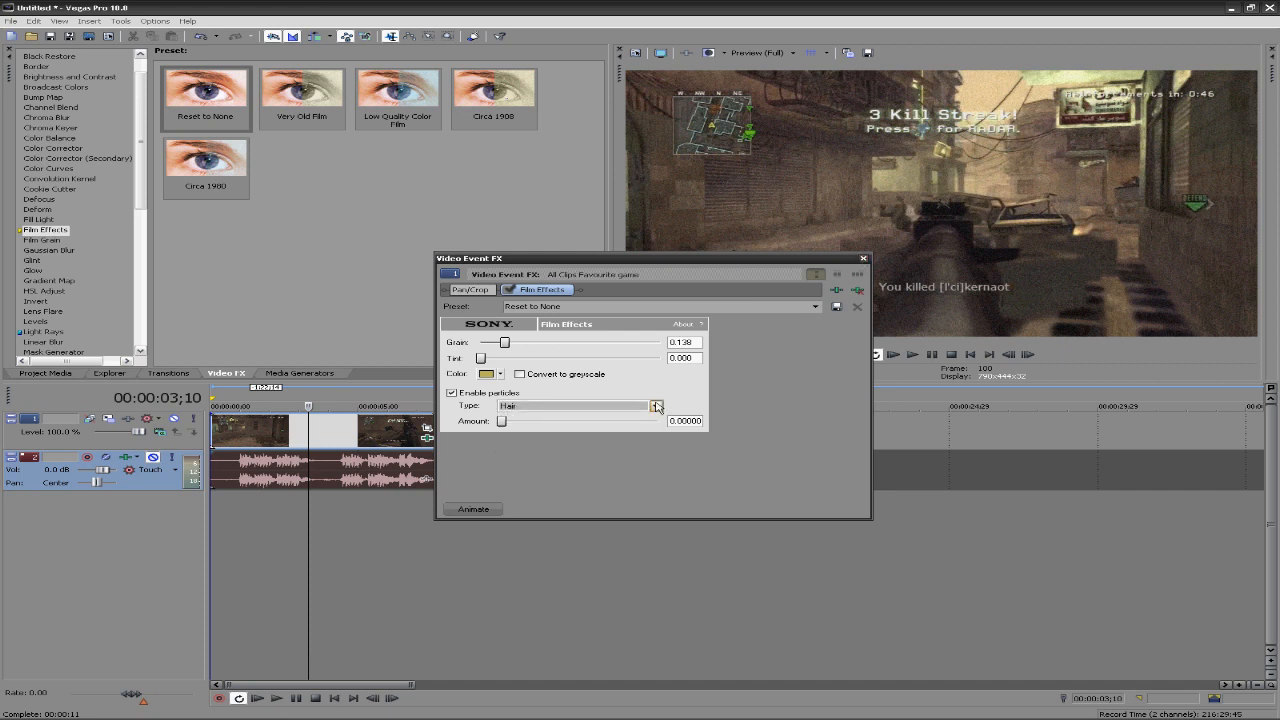
pyautogui.click(655, 405)
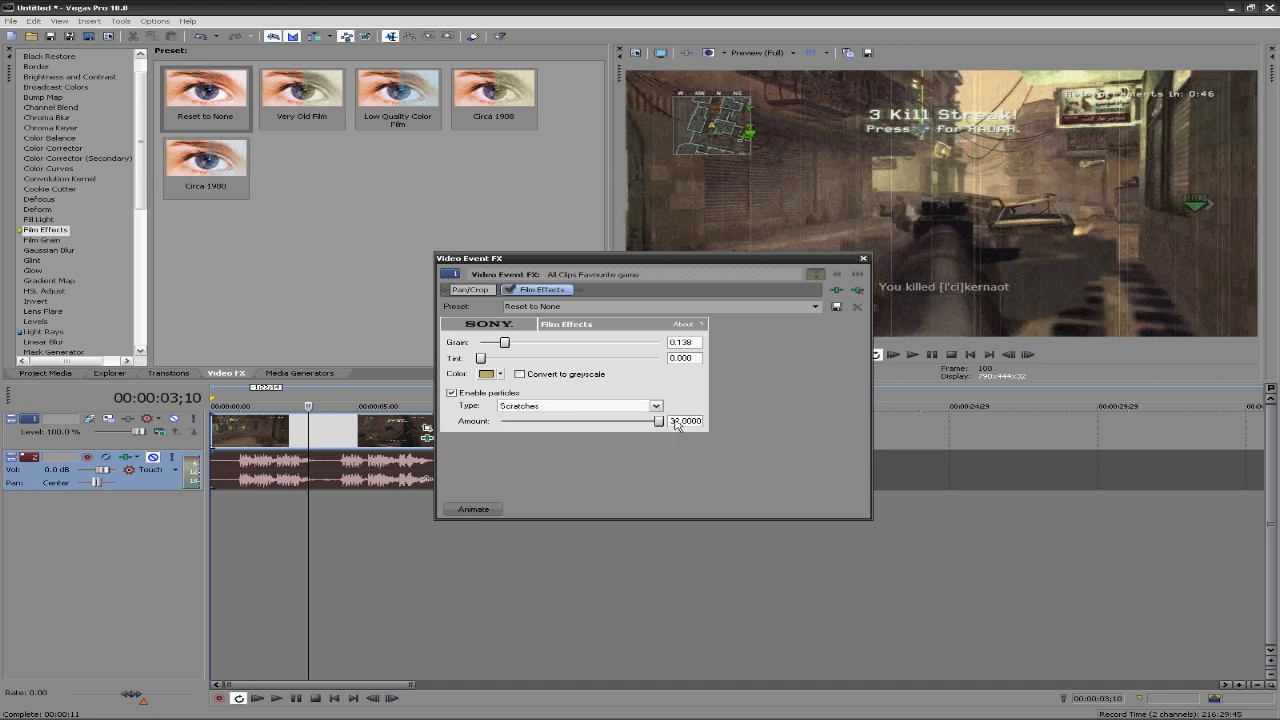
pyautogui.moveTo(658, 420); pyautogui.dragTo(645, 420)
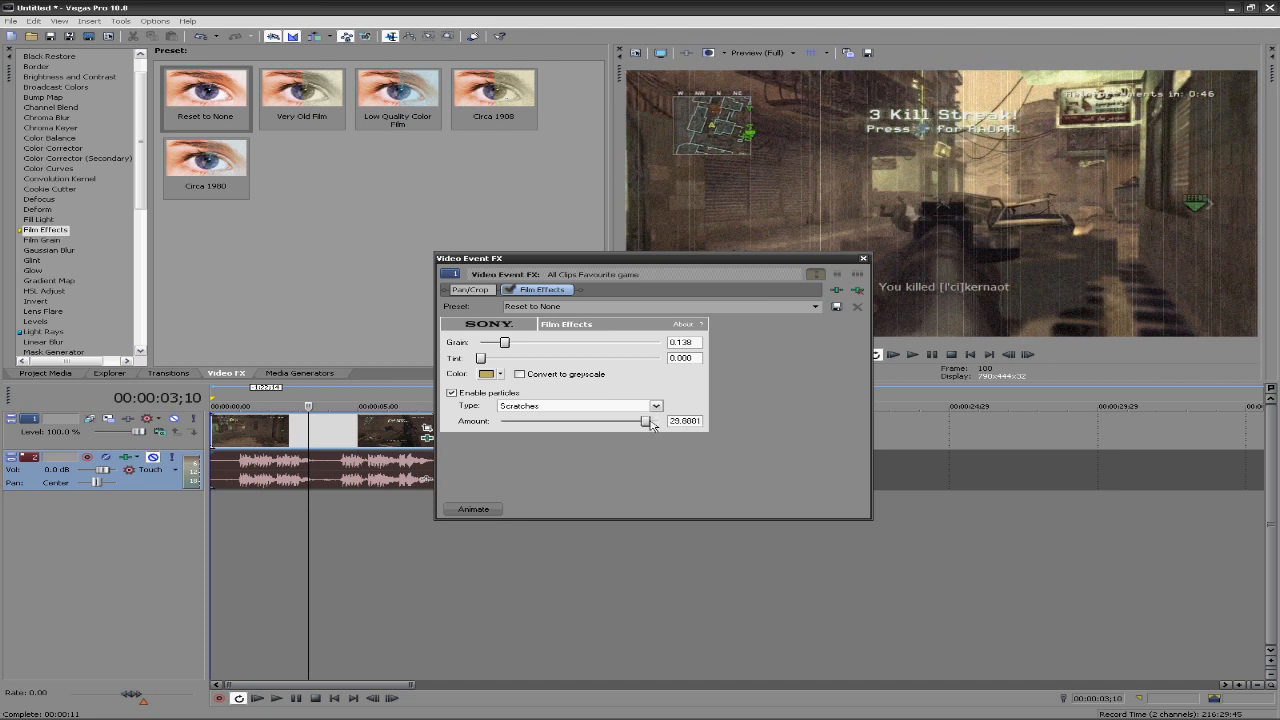
pyautogui.moveTo(645, 420); pyautogui.dragTo(625, 420)
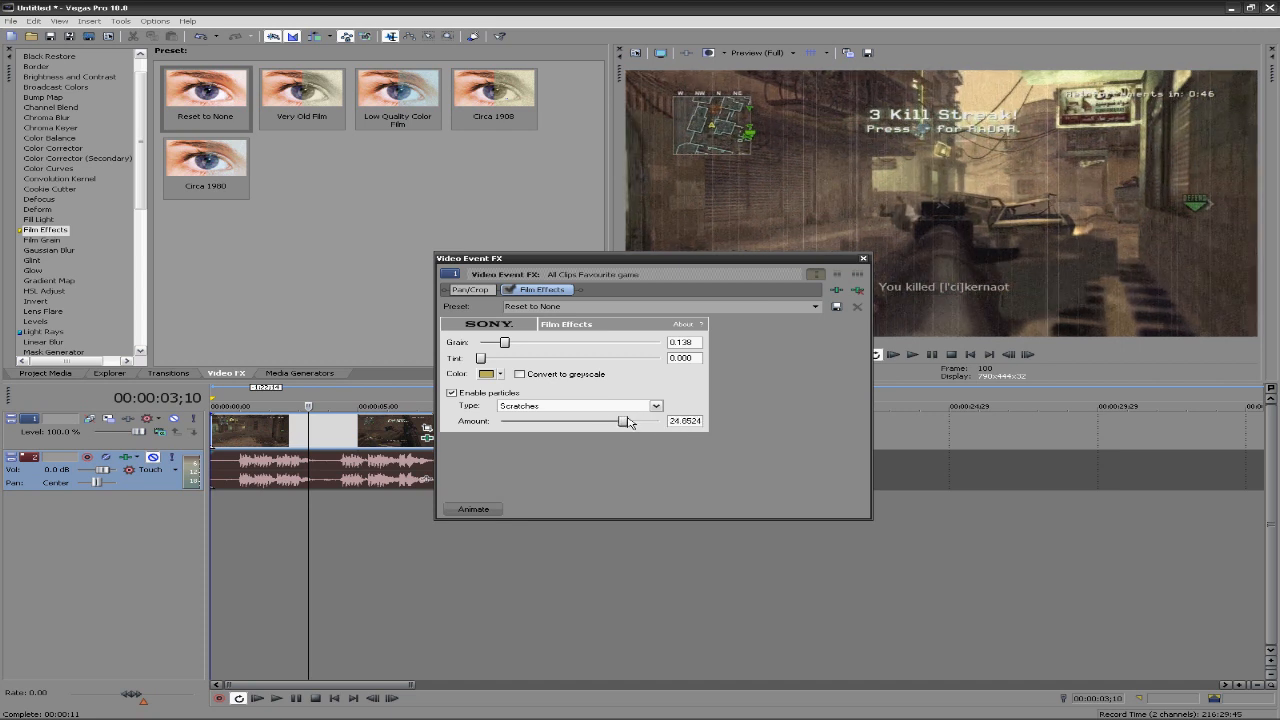
pyautogui.moveTo(624, 420); pyautogui.dragTo(612, 420)
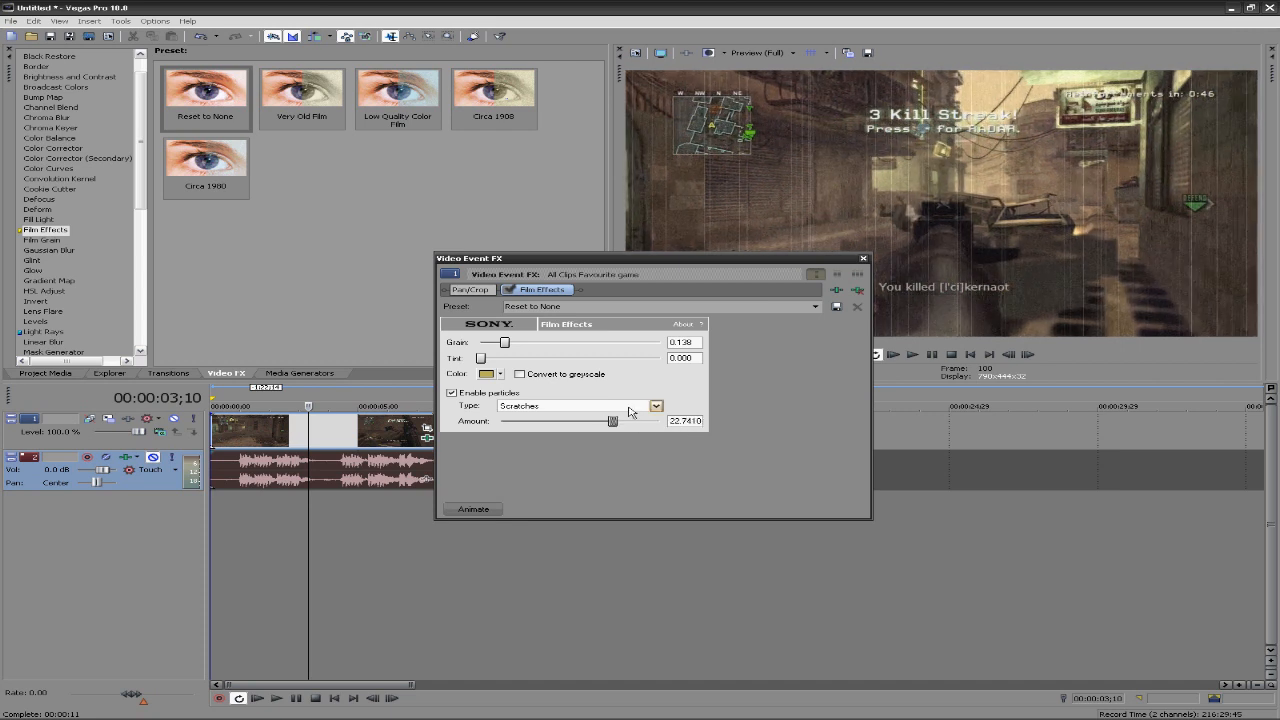
# - Switch the particles to Hair with an amount of about 26.9
pyautogui.click(654, 405)
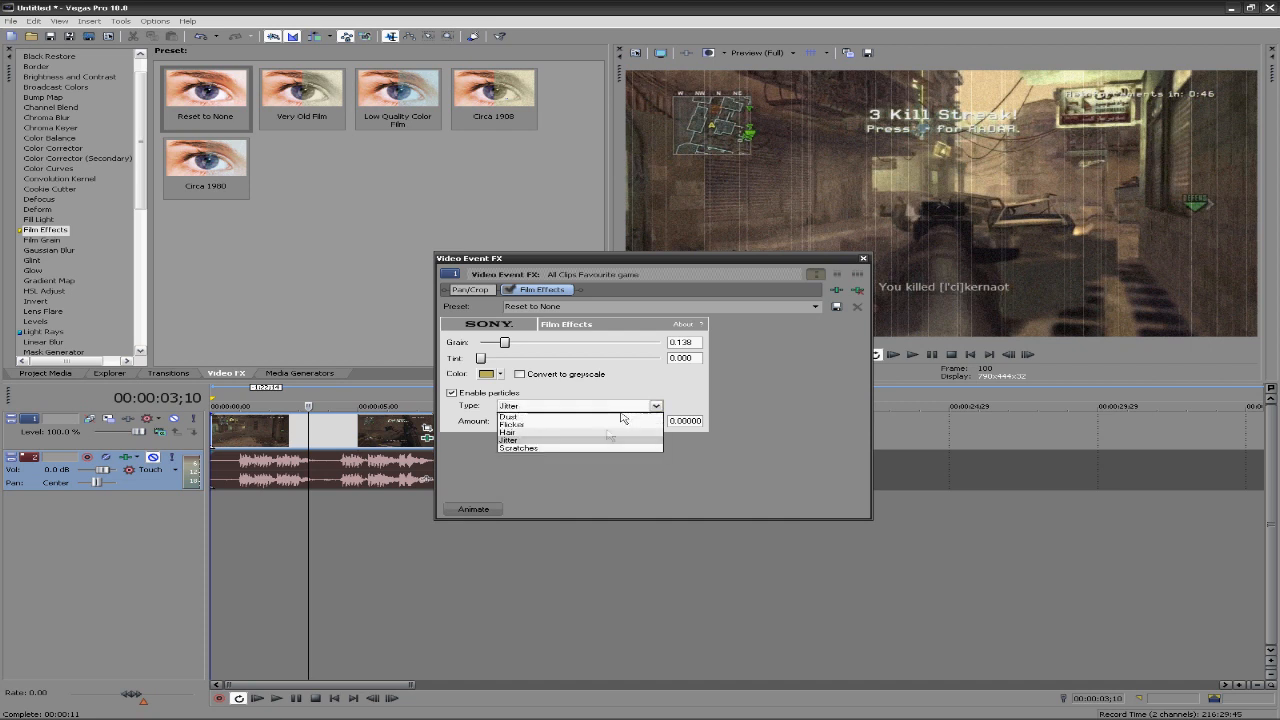
pyautogui.click(508, 432)
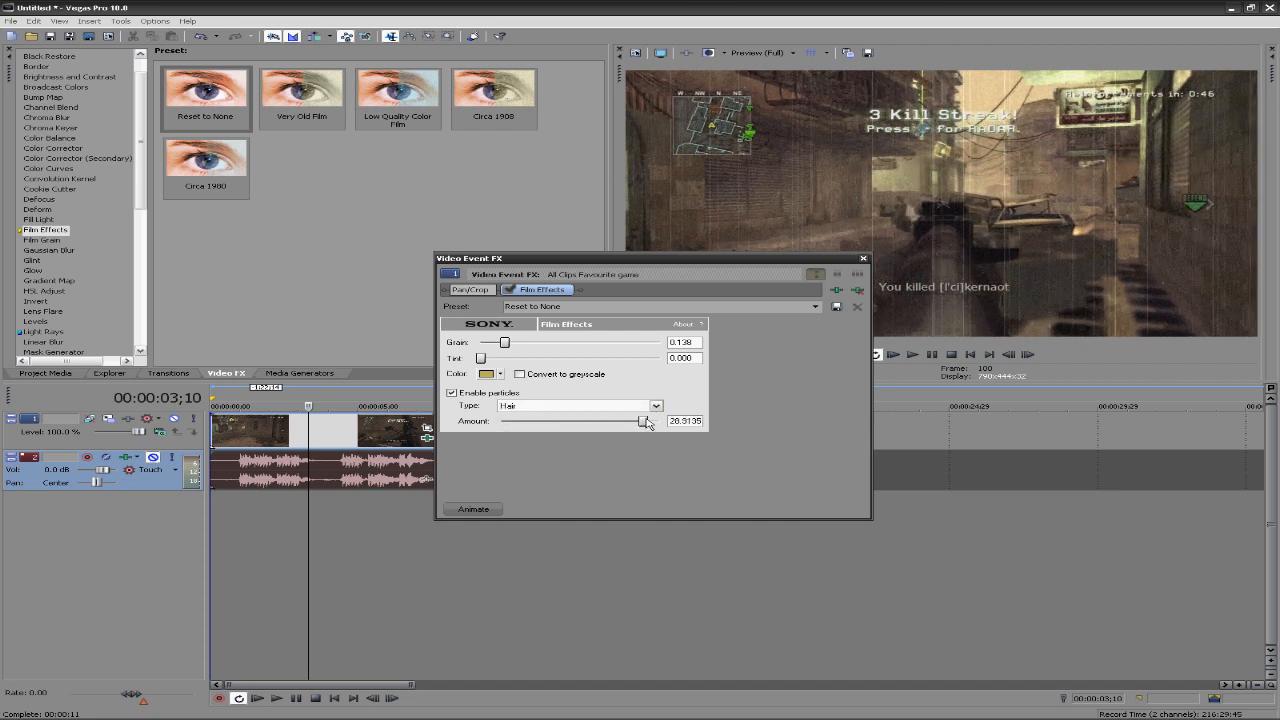
pyautogui.moveTo(643, 420); pyautogui.dragTo(645, 420)
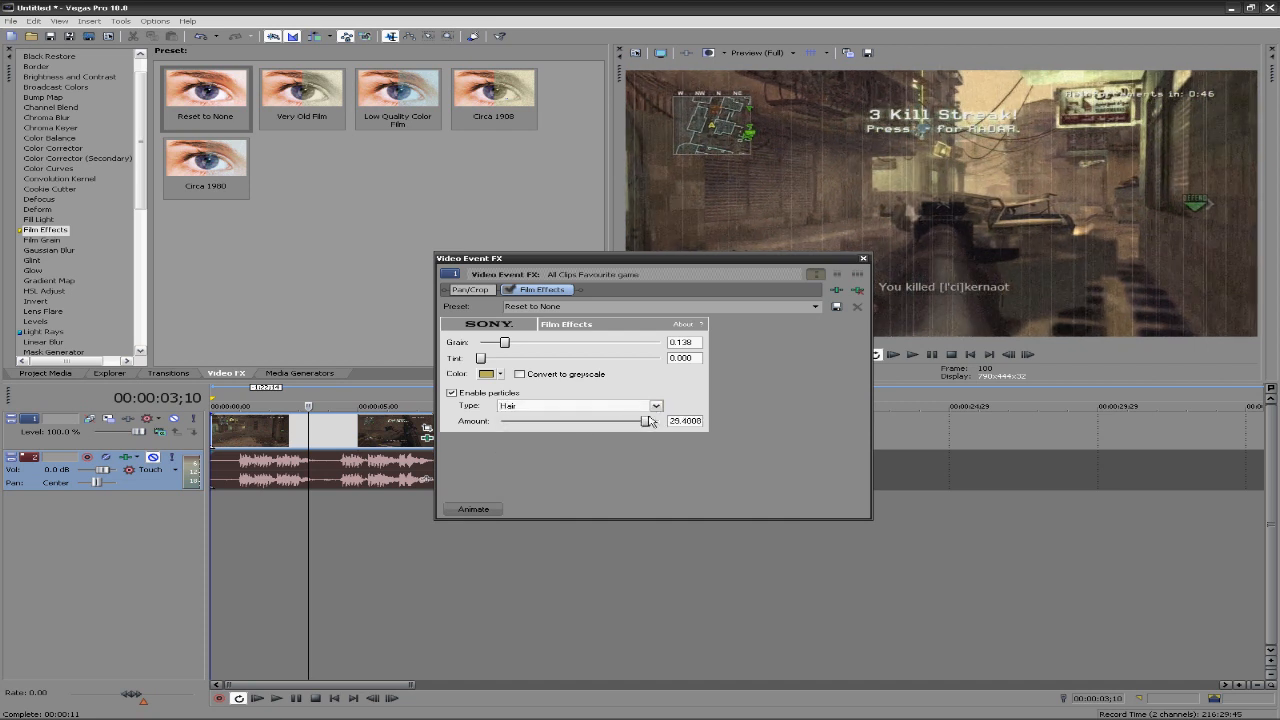
pyautogui.moveTo(646, 420); pyautogui.dragTo(650, 420)
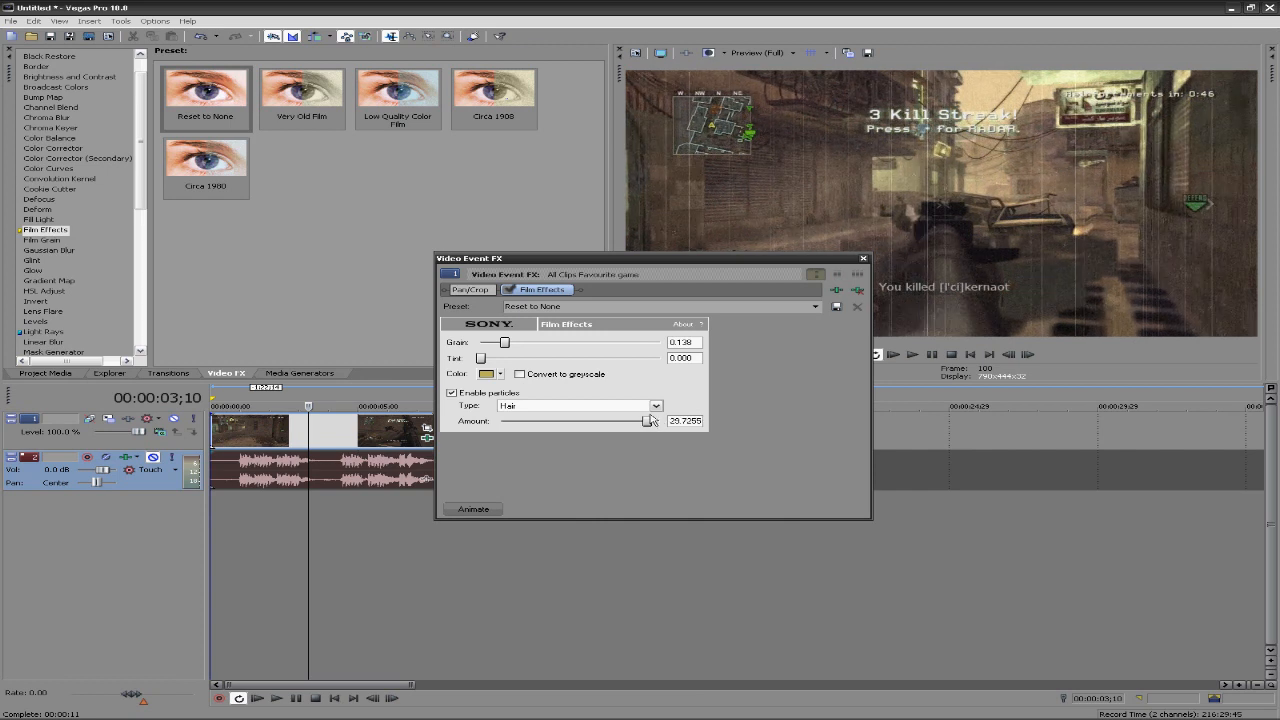
pyautogui.moveTo(650, 420); pyautogui.dragTo(642, 420)
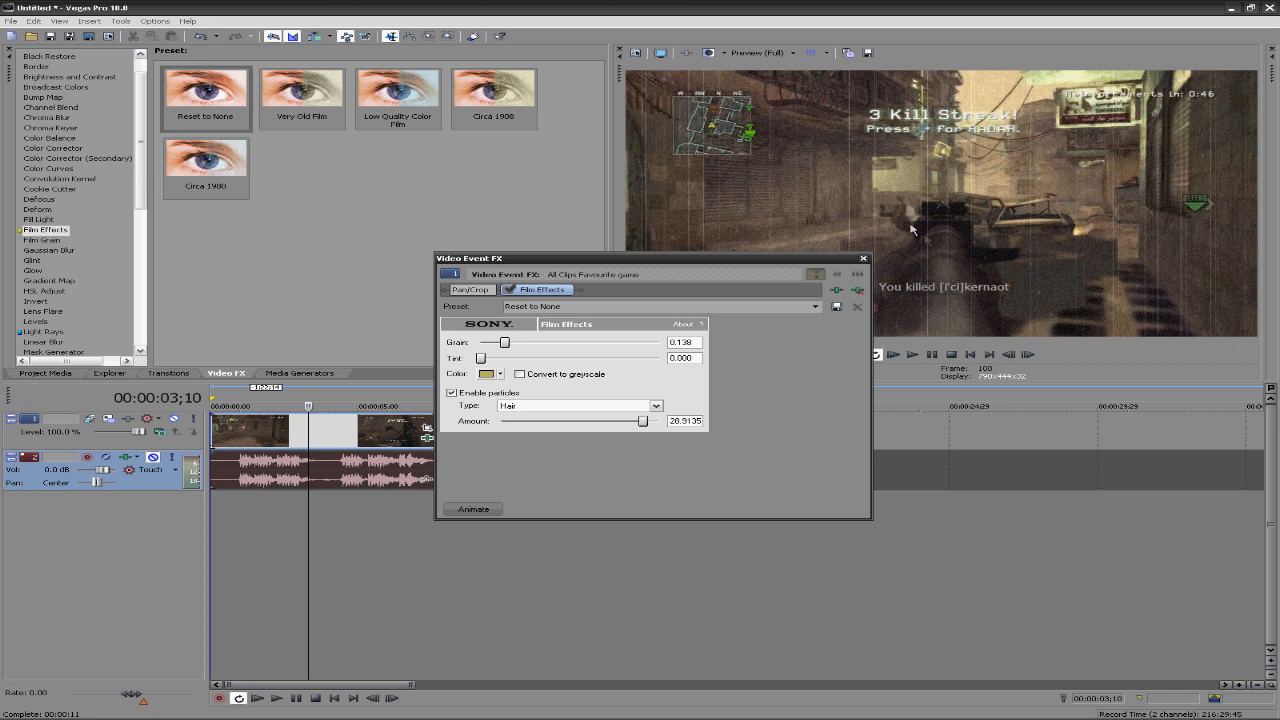
pyautogui.moveTo(637, 330)
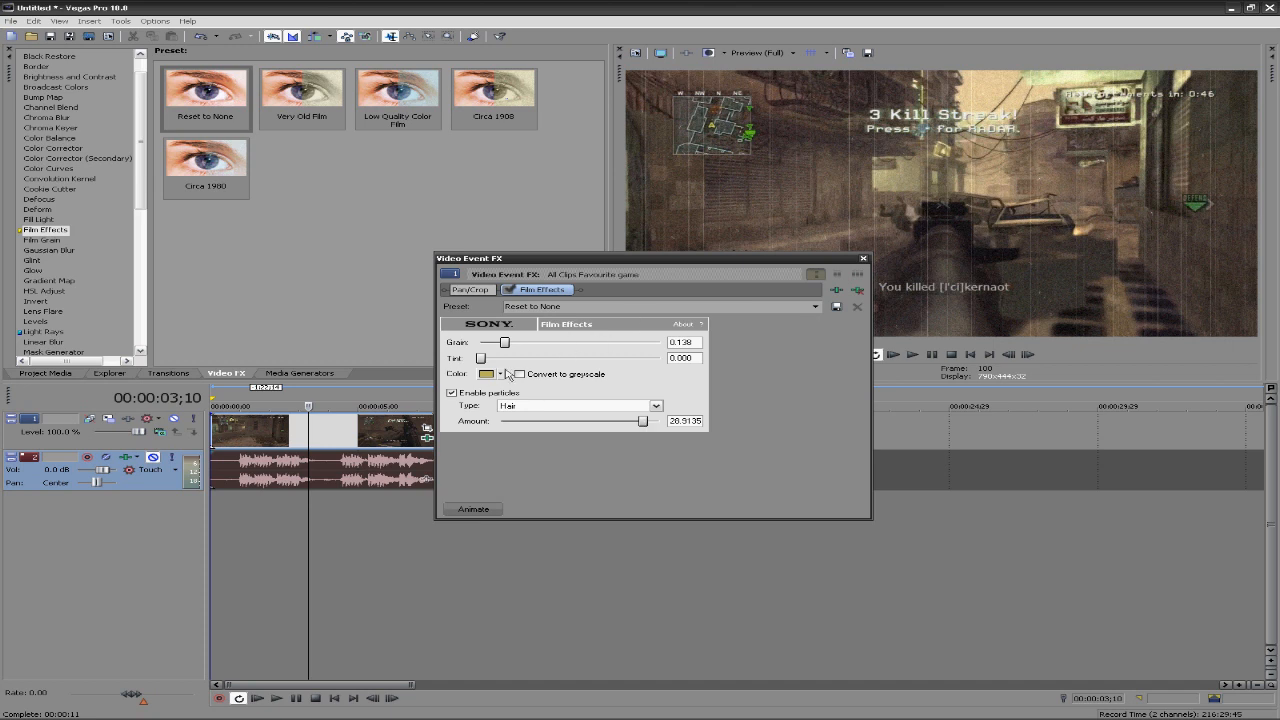
# - Try grayscale and back, then set the Film Effects tint to 0.321 for a yellowish cast
pyautogui.click(519, 374)
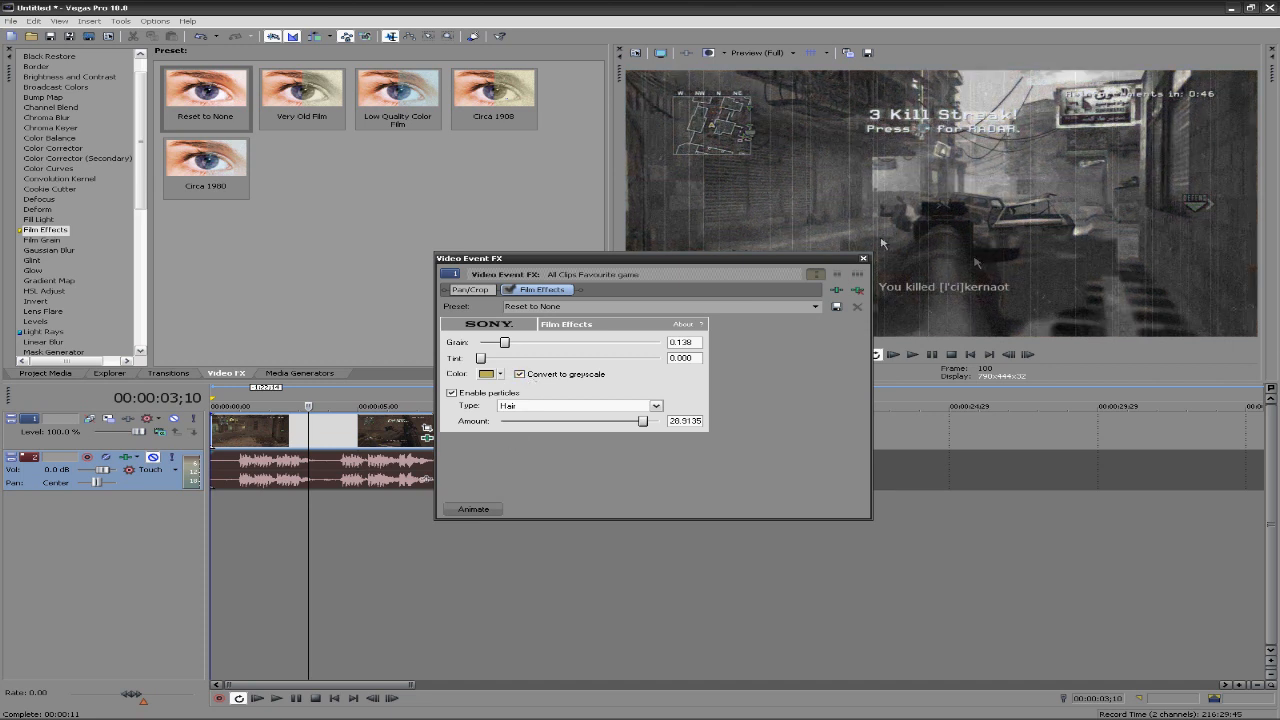
pyautogui.click(519, 374)
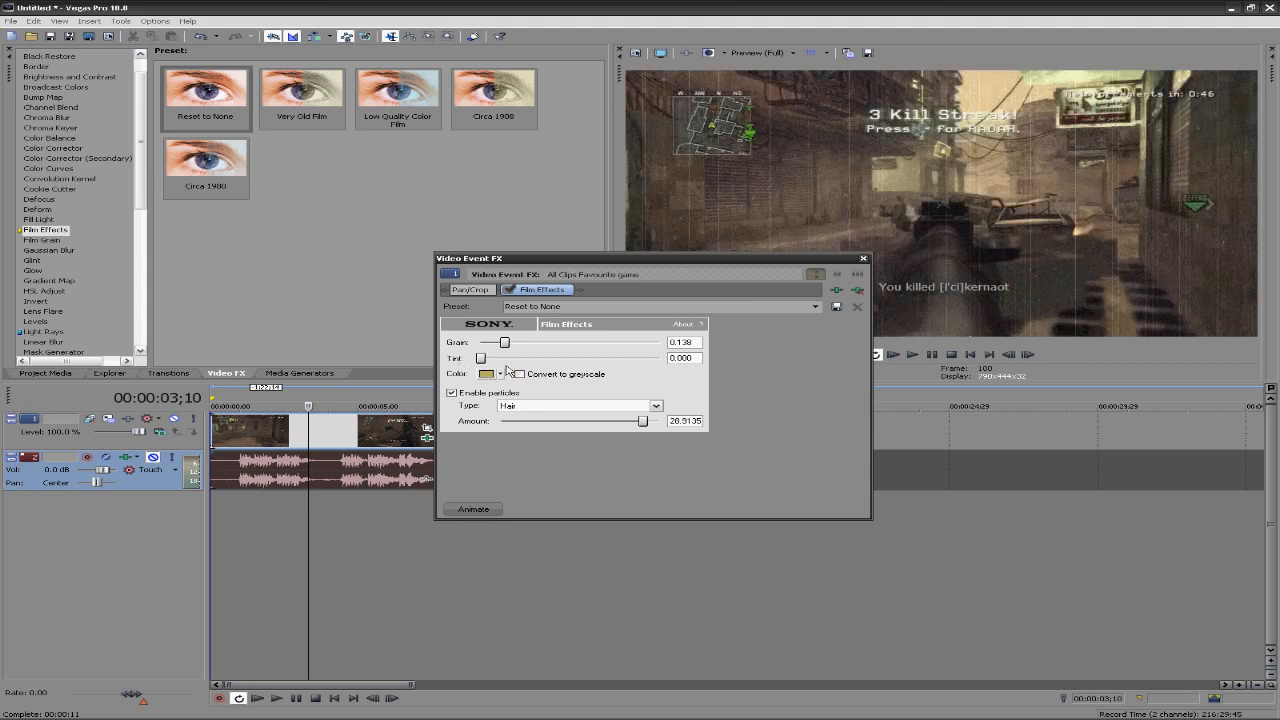
pyautogui.moveTo(481, 358); pyautogui.dragTo(645, 358)
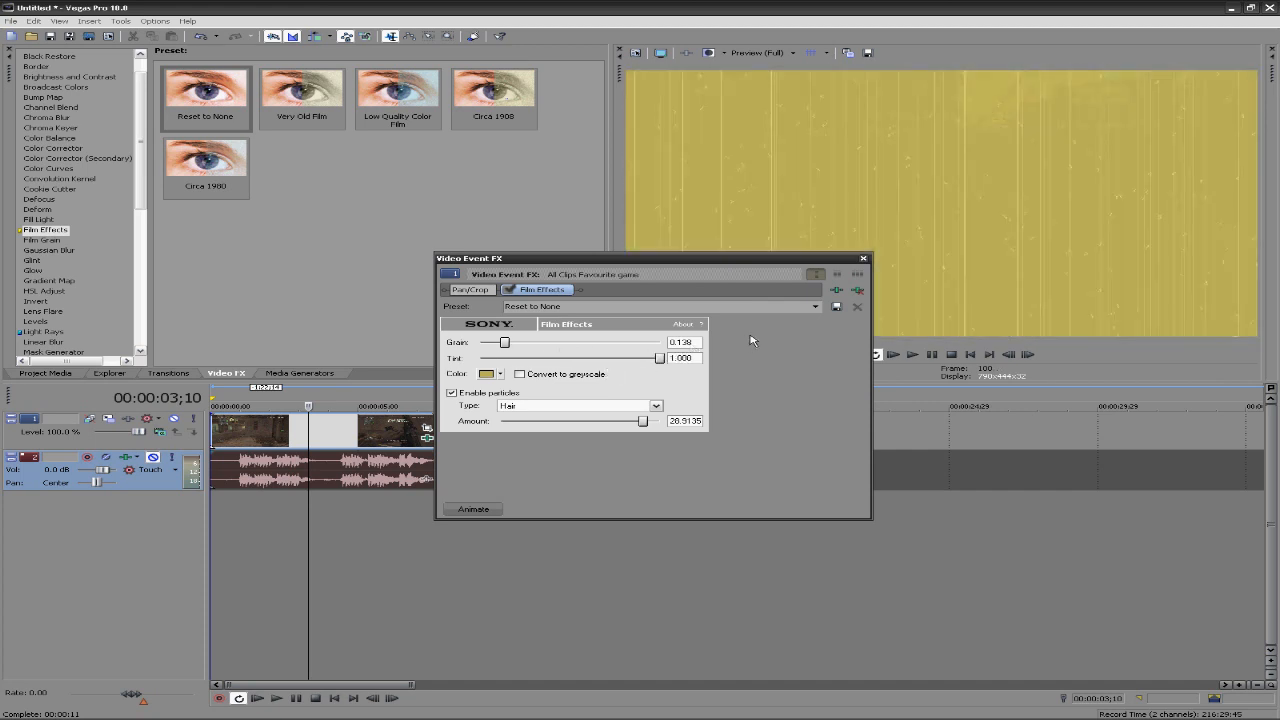
pyautogui.moveTo(743, 343)
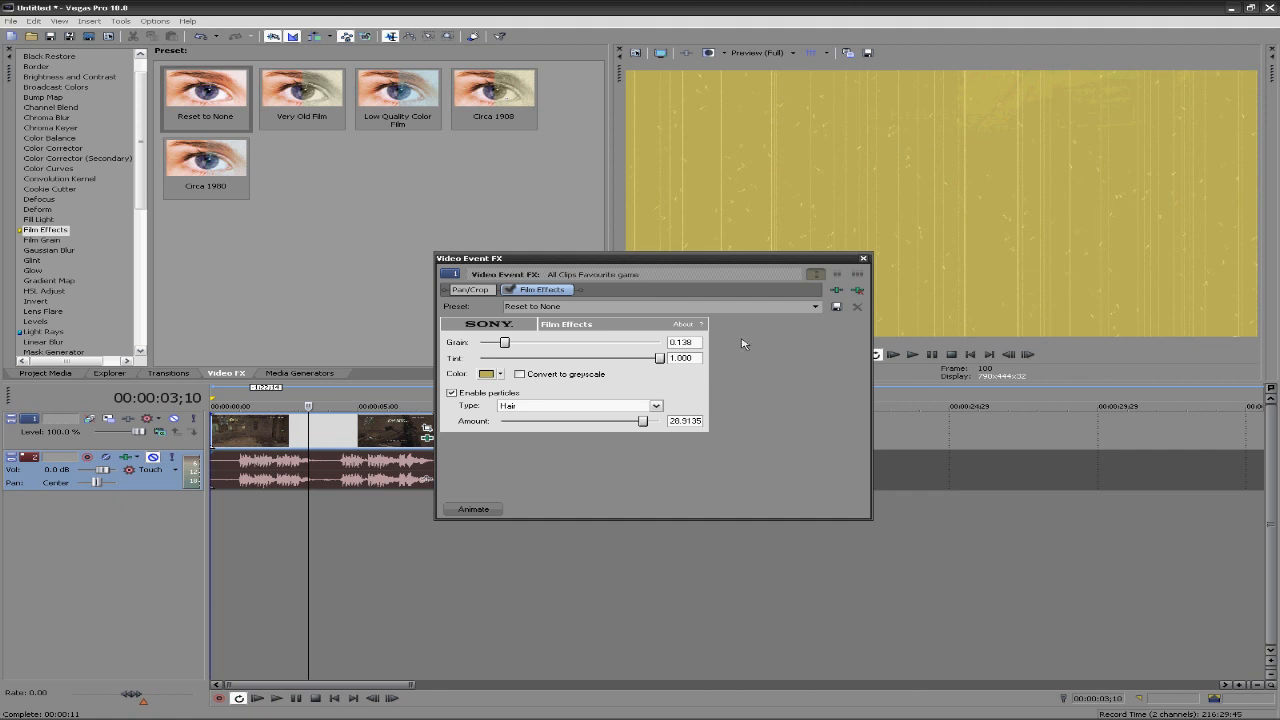
pyautogui.moveTo(658, 357); pyautogui.dragTo(547, 357)
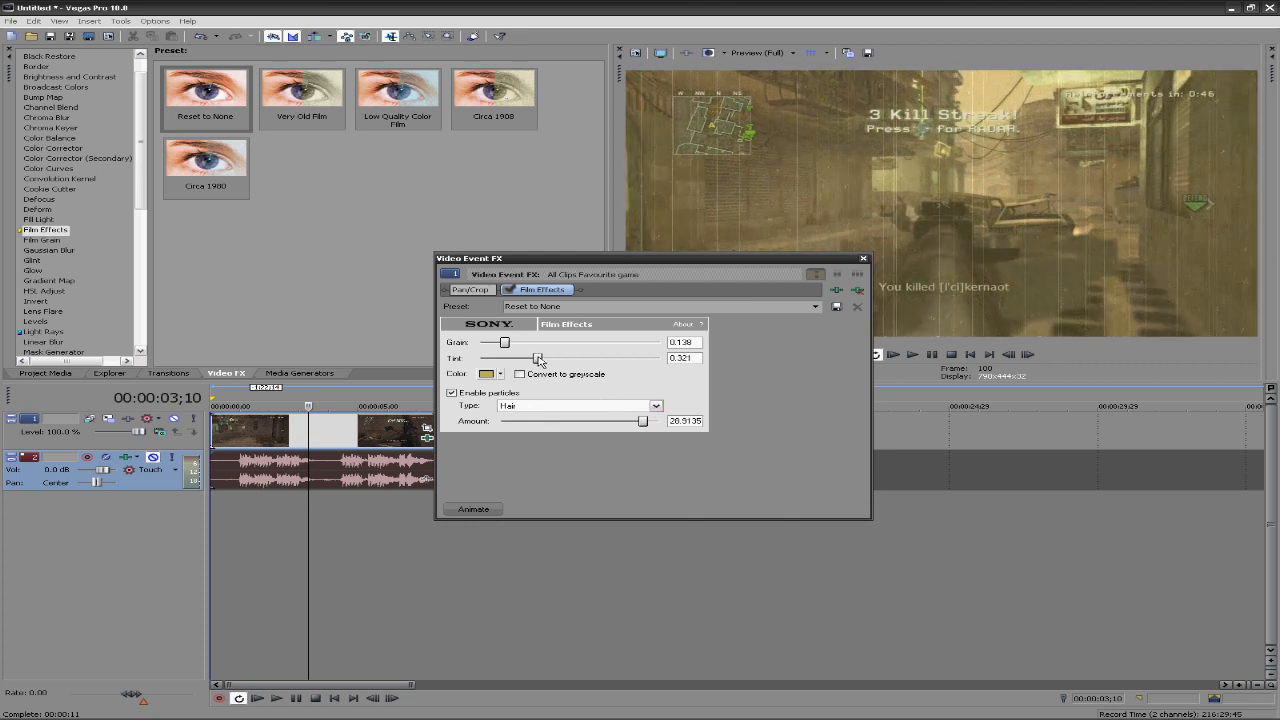
# - Close the Film Effects settings, play the tinted clip from the start, then stop
pyautogui.click(863, 258)
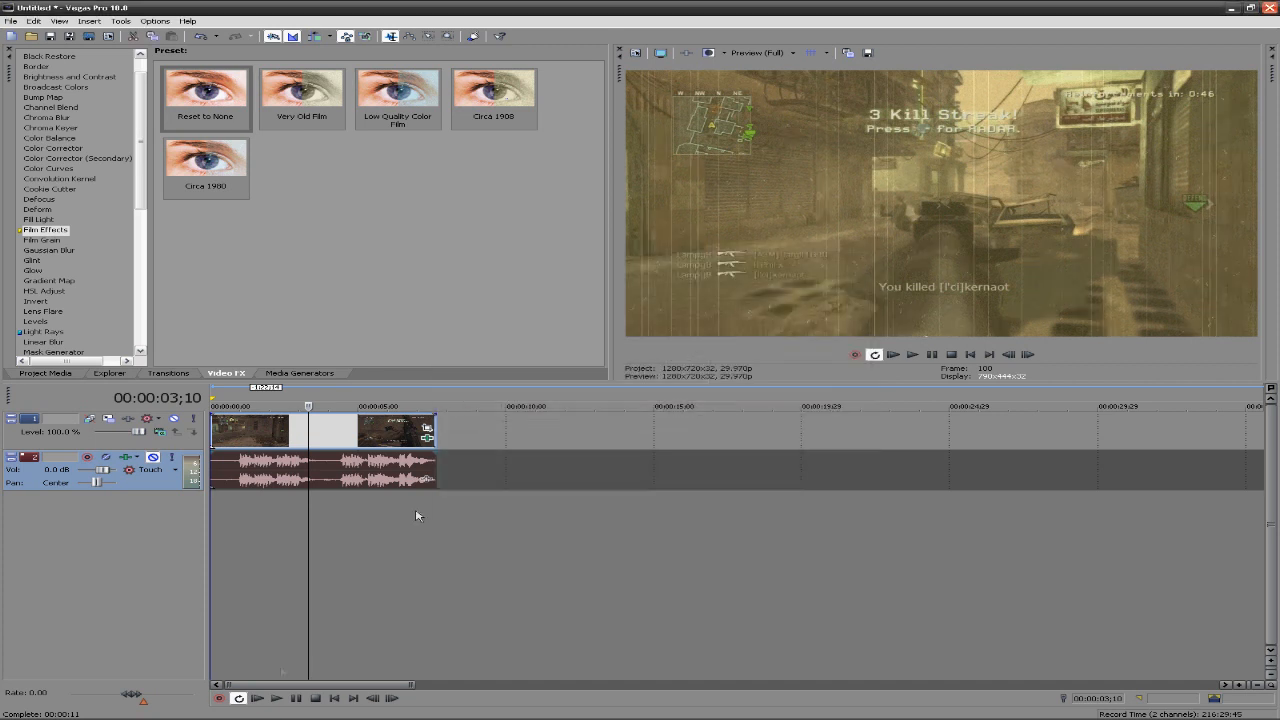
pyautogui.click(260, 699)
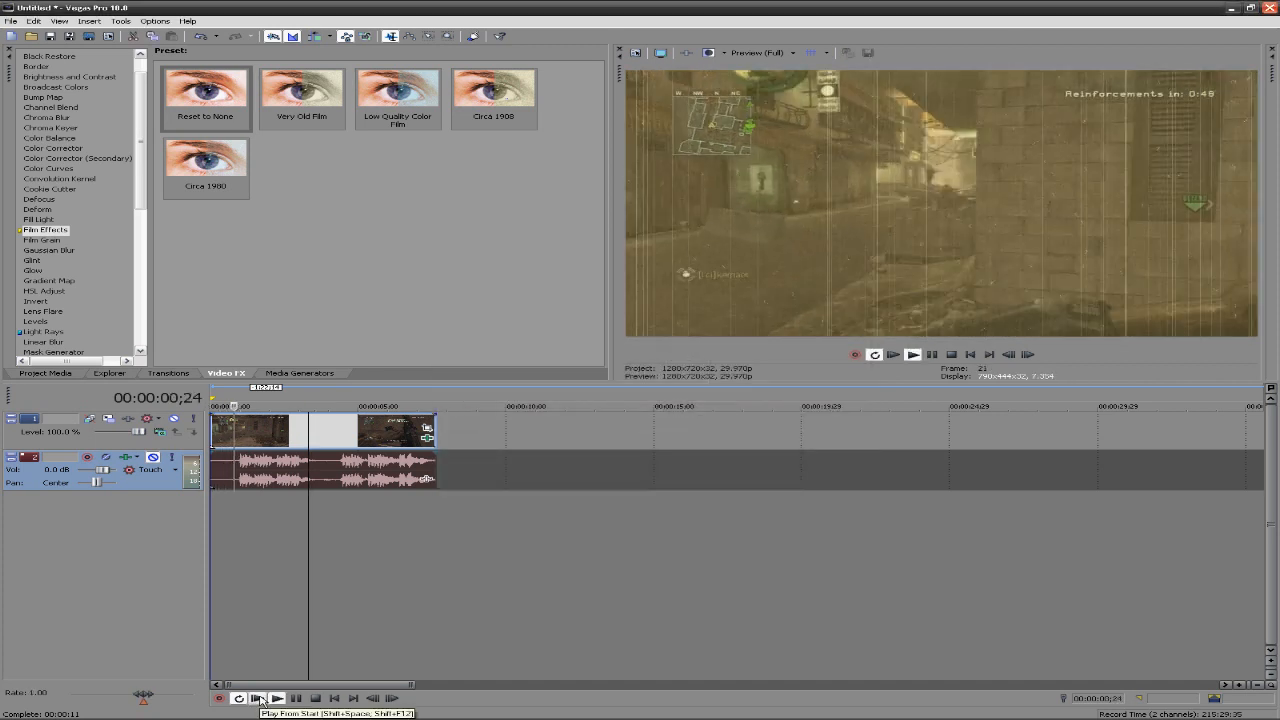
pyautogui.click(264, 699)
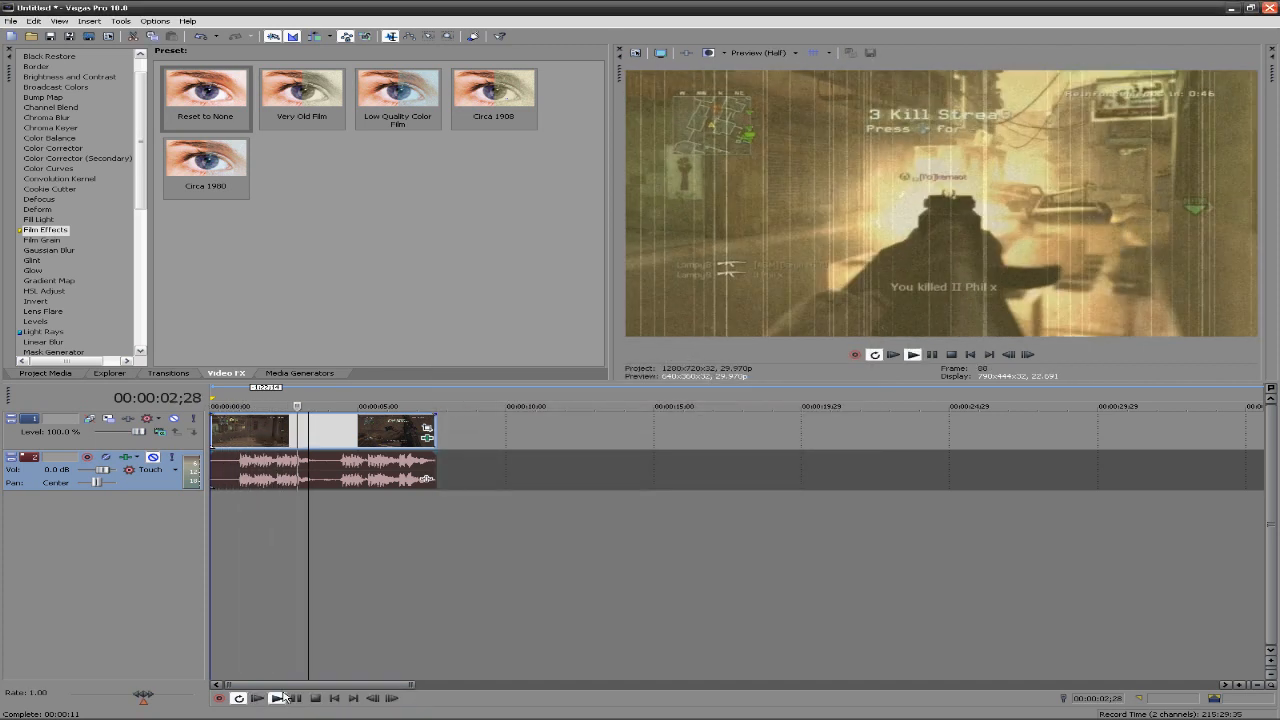
pyautogui.click(257, 698)
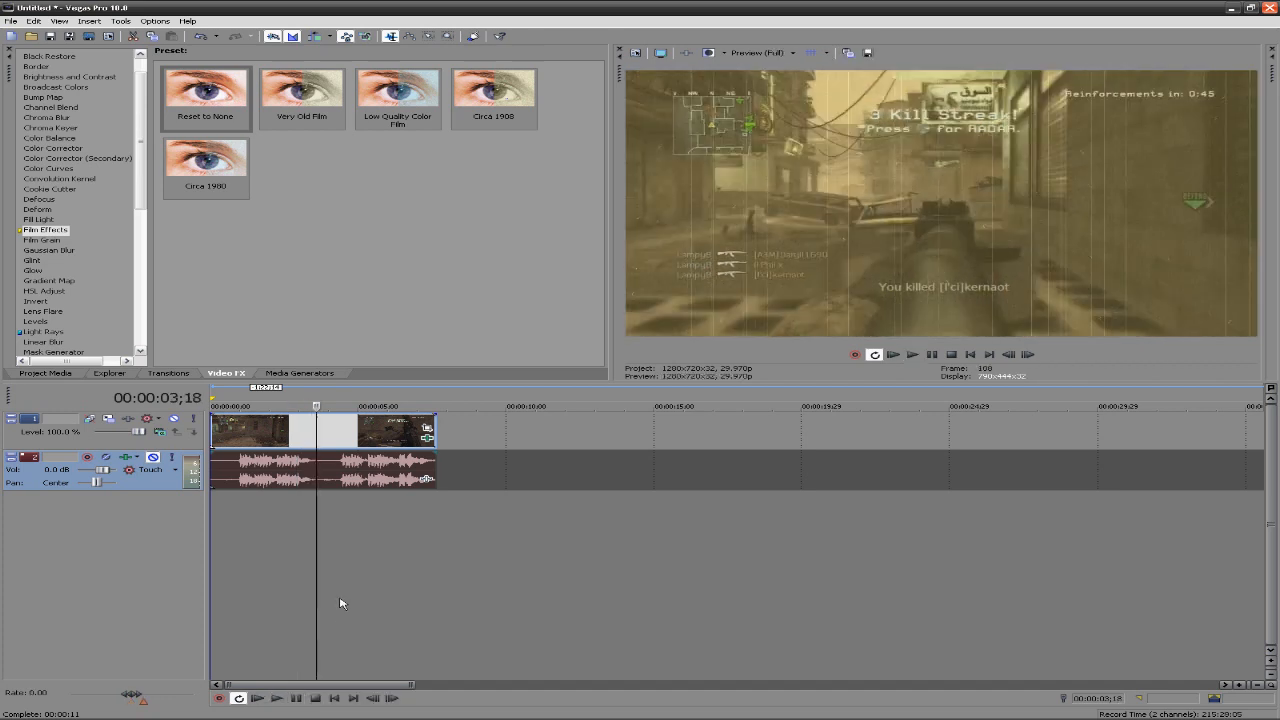
pyautogui.moveTo(295, 575)
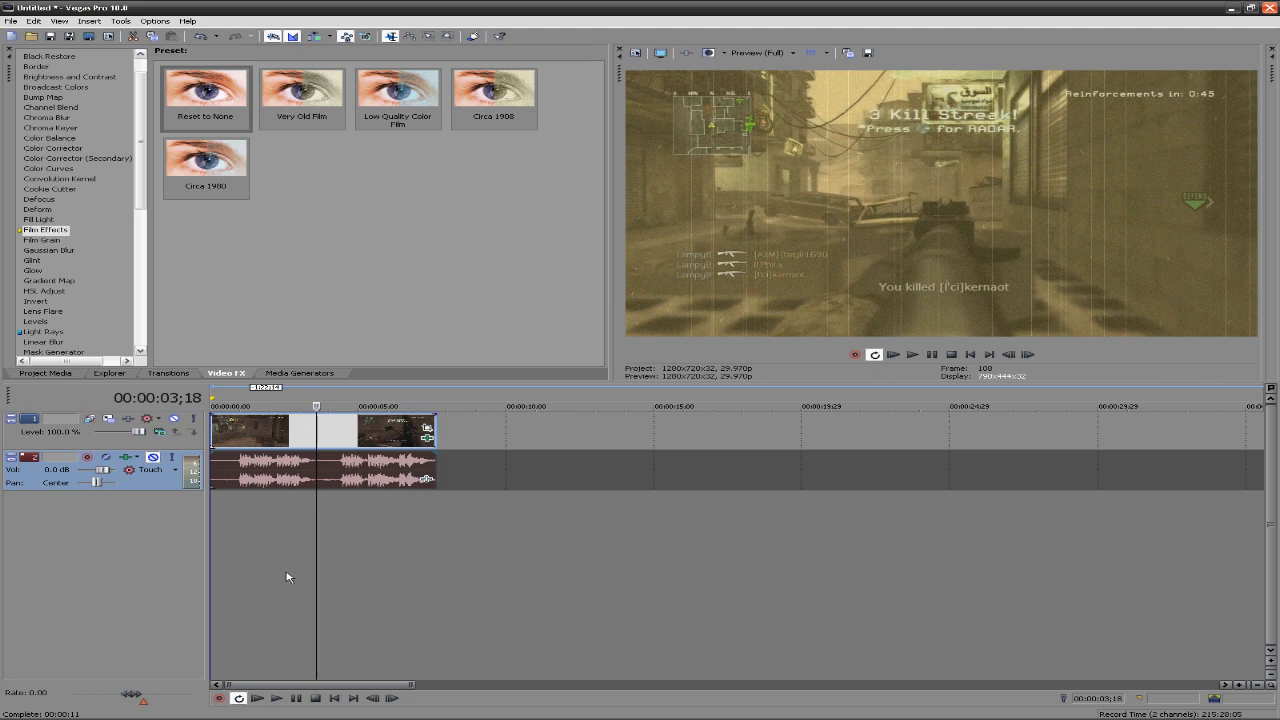
pyautogui.moveTo(144, 290)
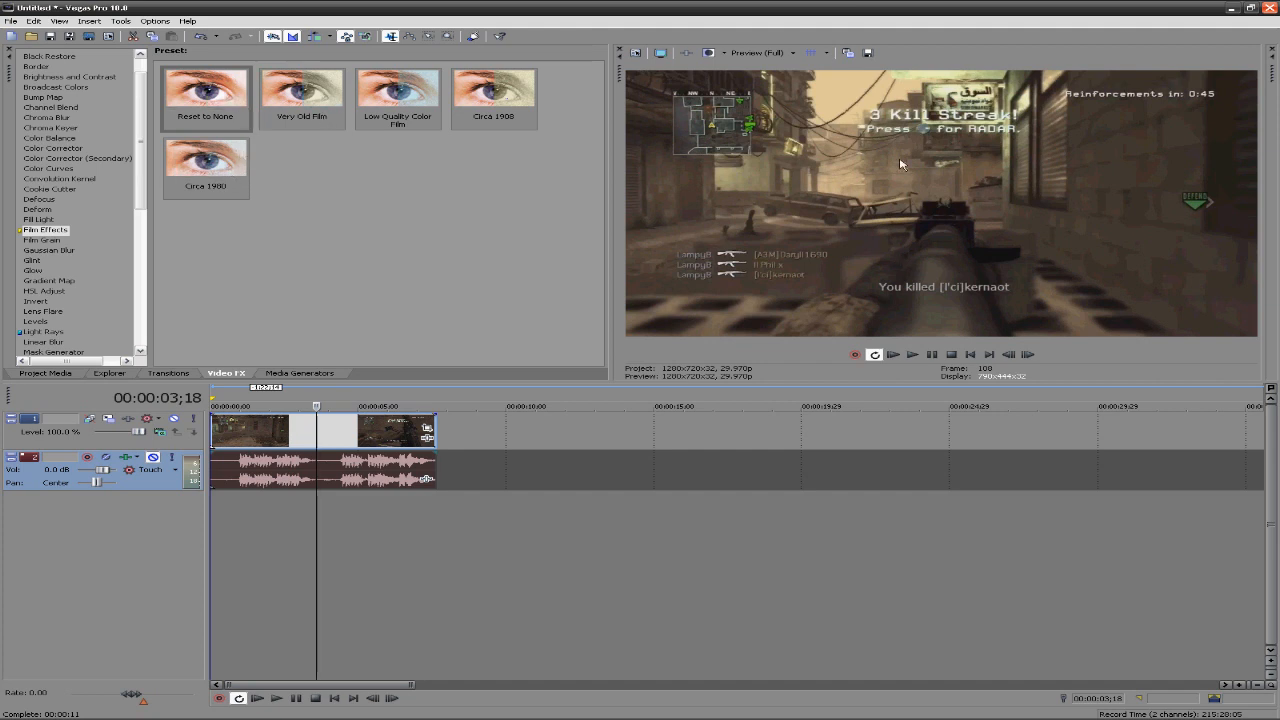
pyautogui.moveTo(818, 277)
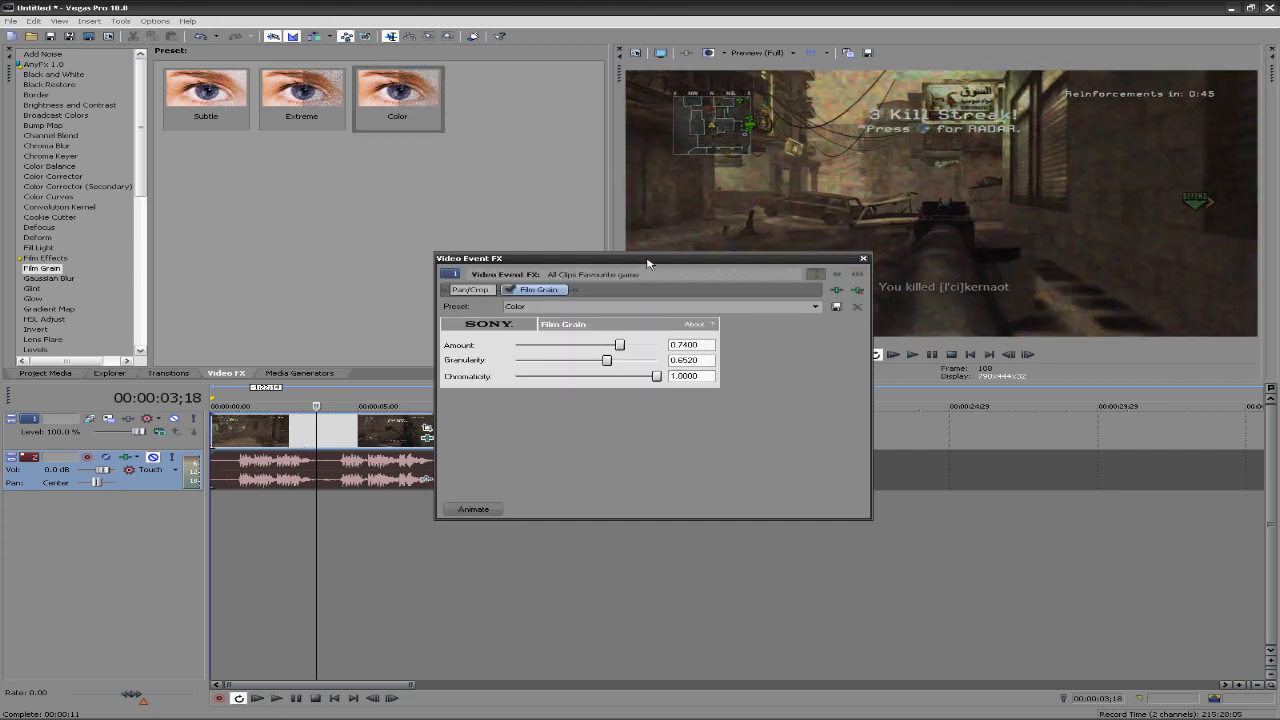
# - Reposition the Film Grain window and test amount, granularity and chromaticity values
pyautogui.moveTo(647, 258); pyautogui.dragTo(583, 304)
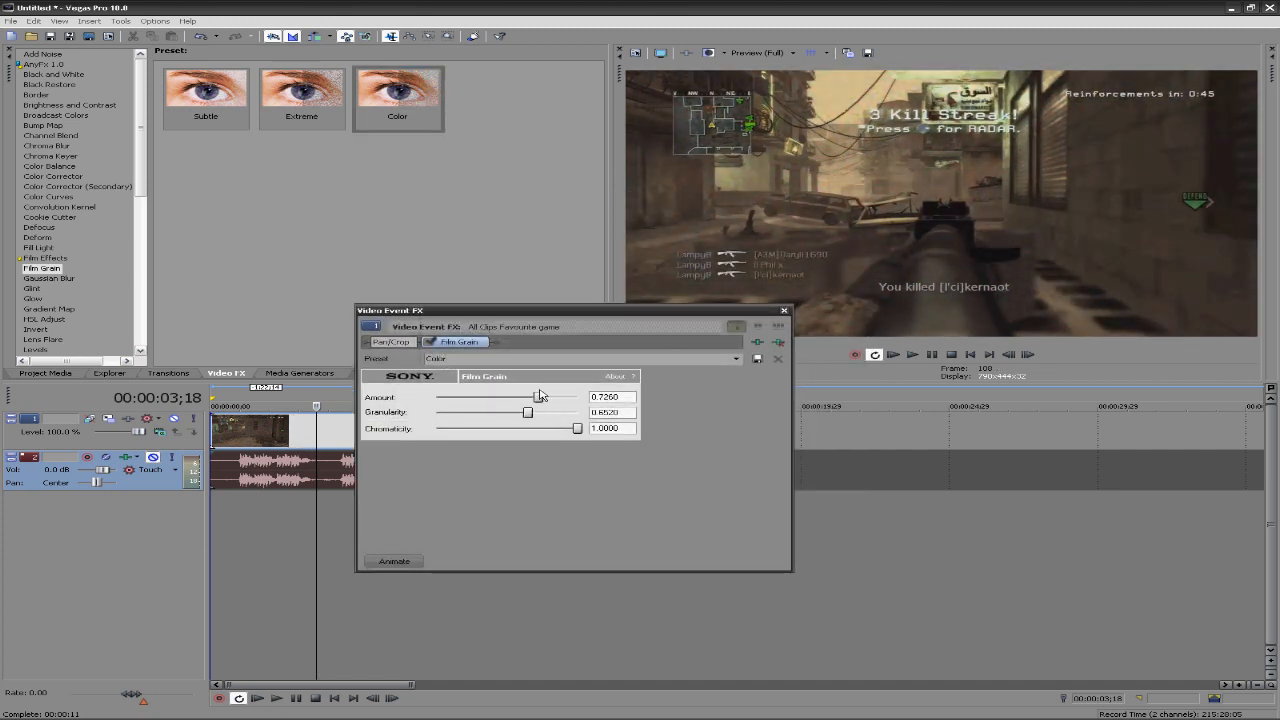
pyautogui.moveTo(528, 397); pyautogui.dragTo(540, 397)
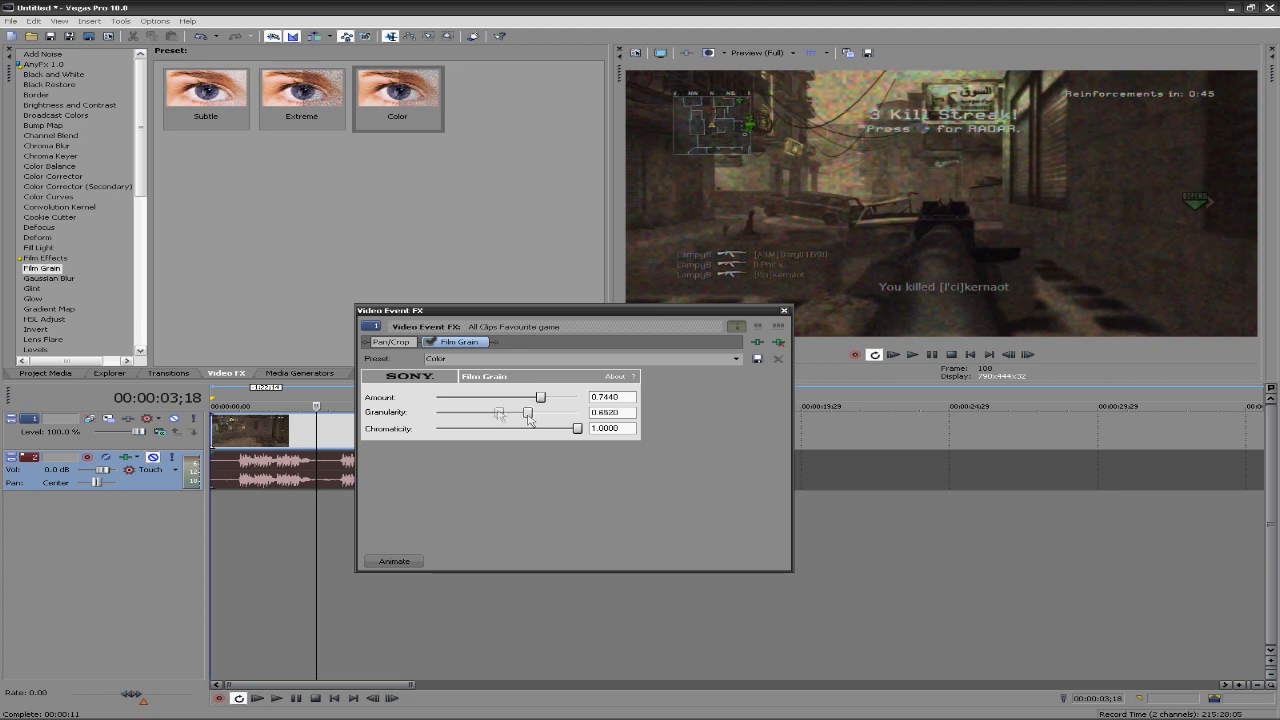
pyautogui.moveTo(527, 412); pyautogui.dragTo(500, 412)
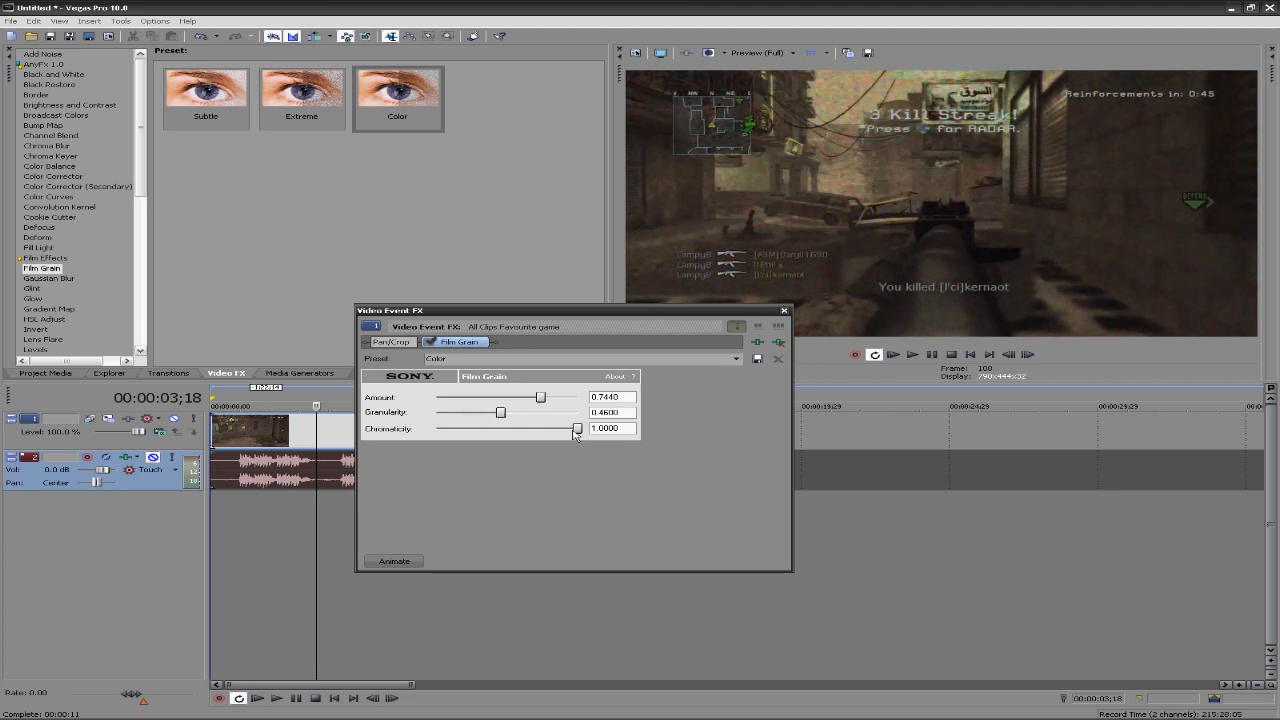
pyautogui.moveTo(577, 428); pyautogui.dragTo(449, 428)
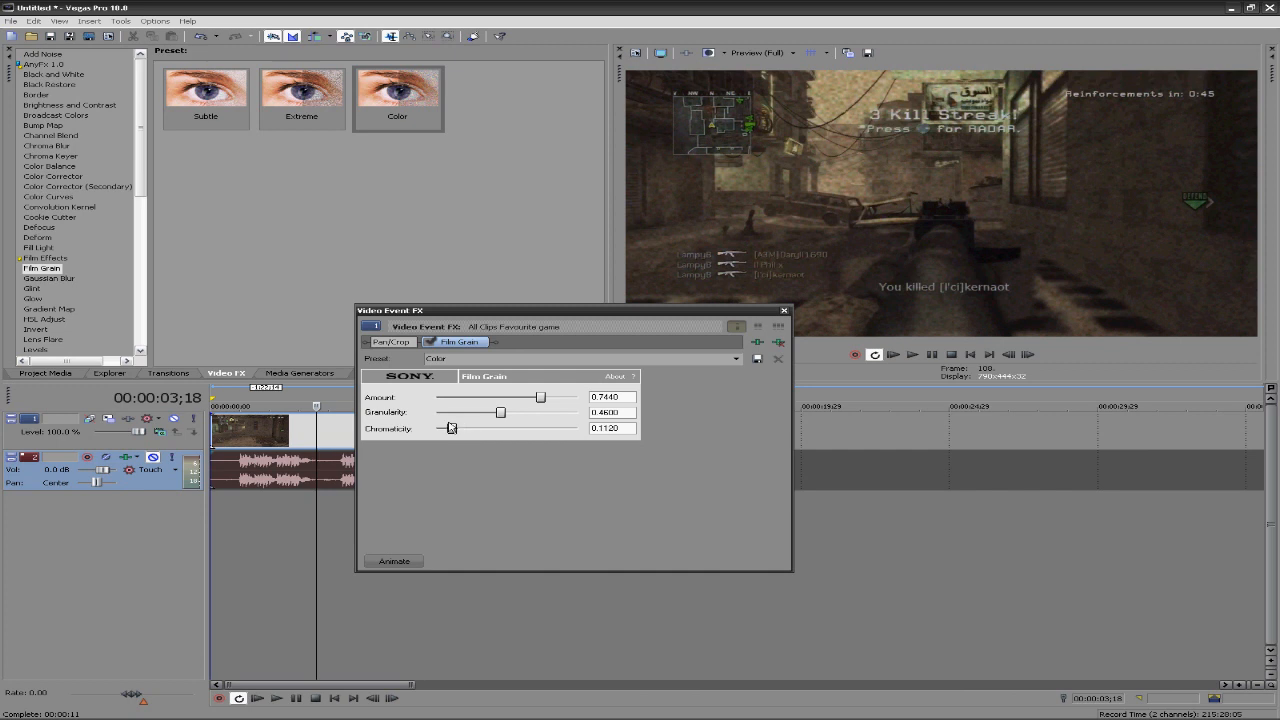
pyautogui.moveTo(450, 428); pyautogui.dragTo(520, 428)
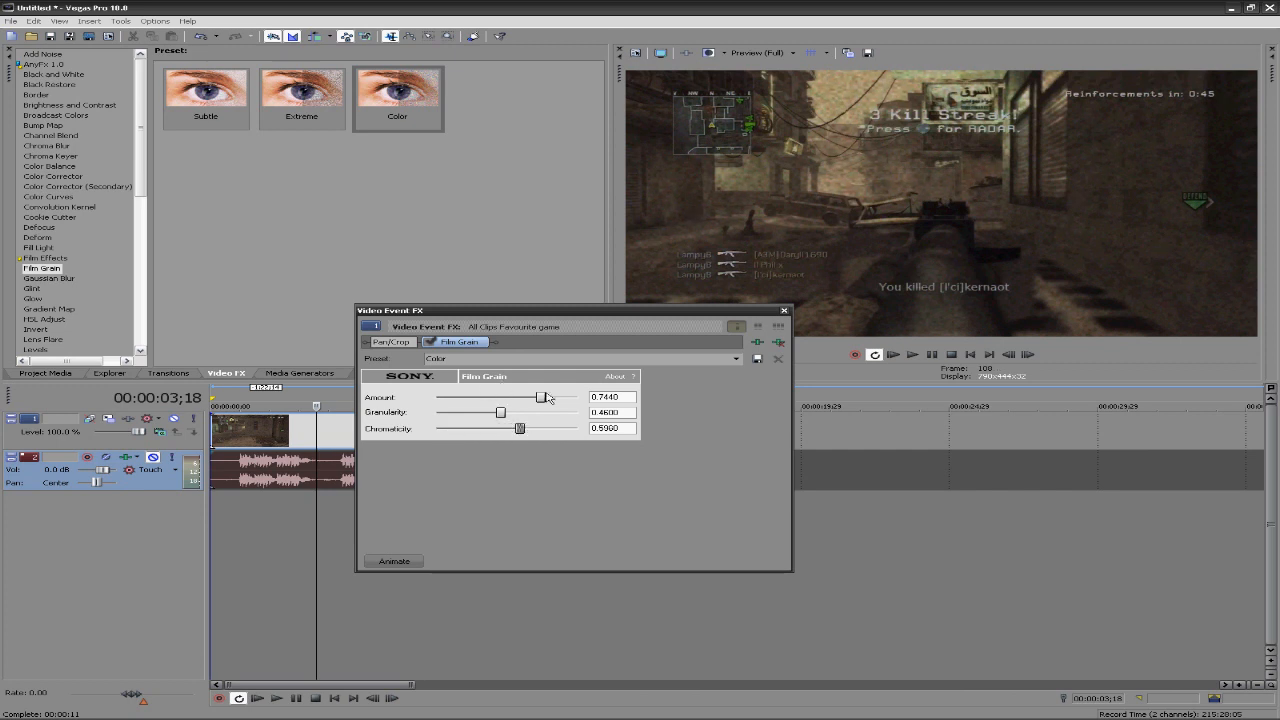
pyautogui.moveTo(503, 405)
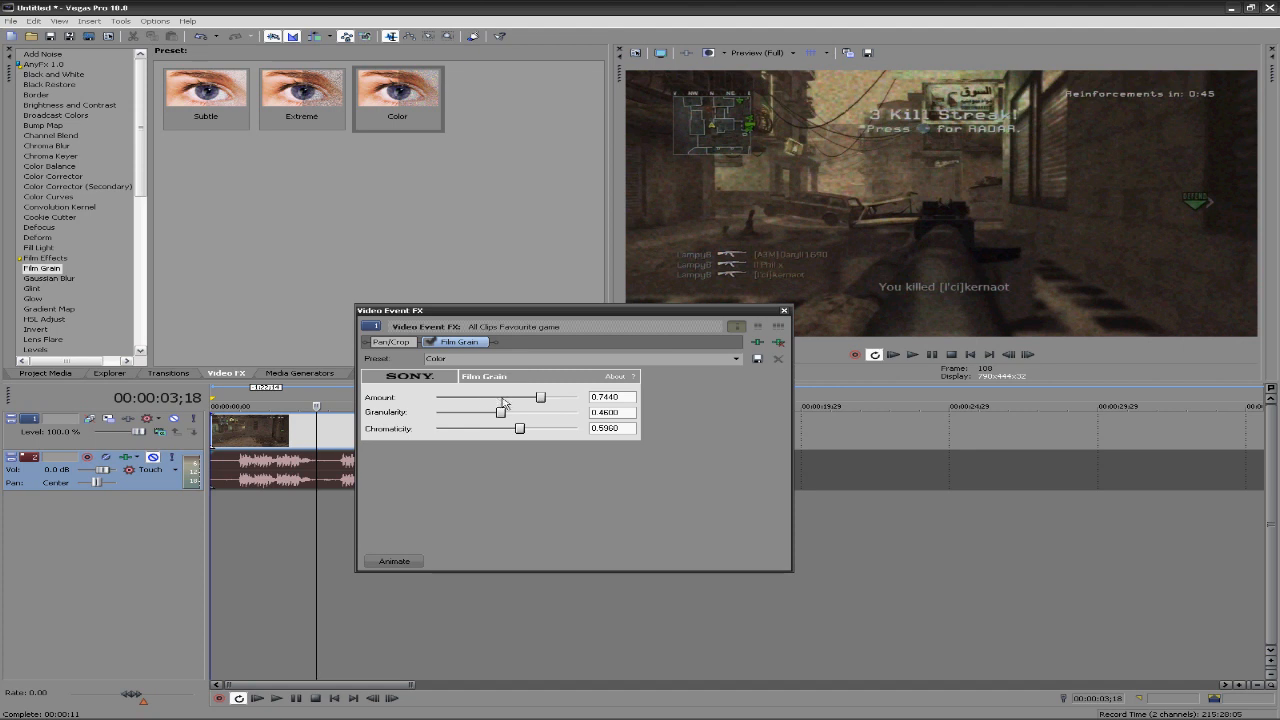
# - Settle Film Grain at amount 0.0100, granularity 0.072 and chromaticity 1.0
pyautogui.moveTo(540, 397); pyautogui.dragTo(448, 397)
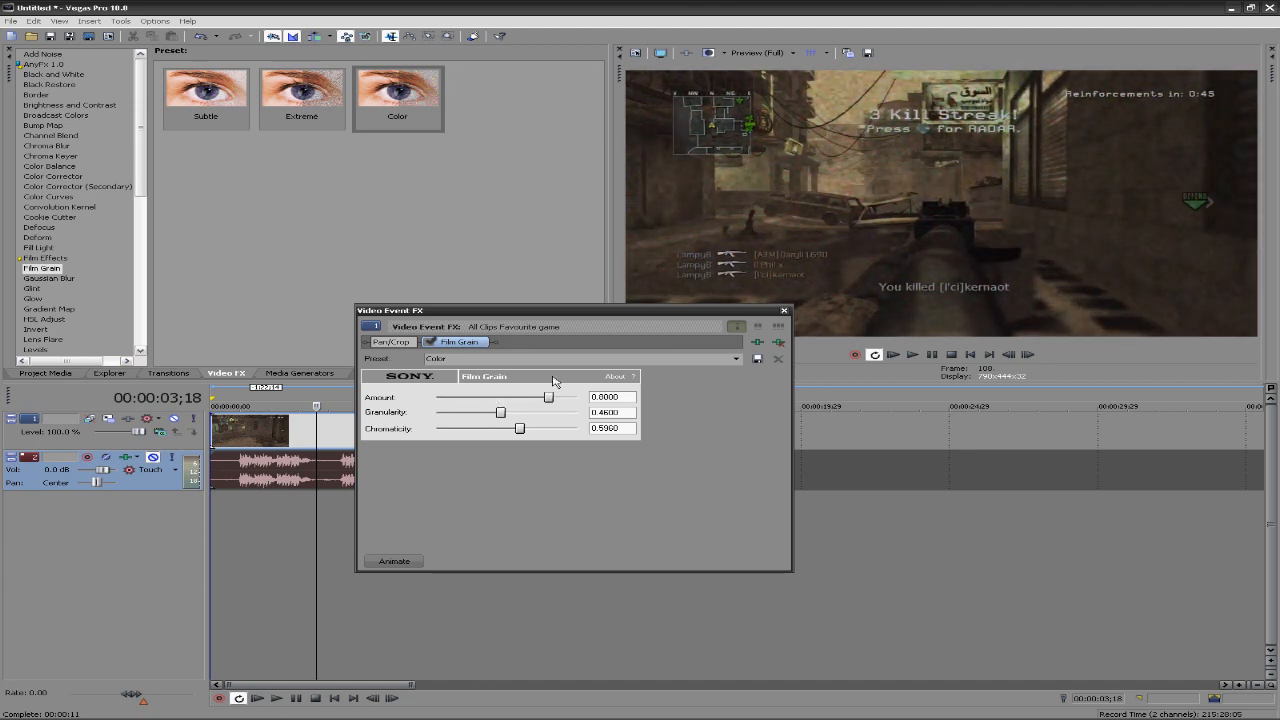
pyautogui.moveTo(548, 397); pyautogui.dragTo(538, 397)
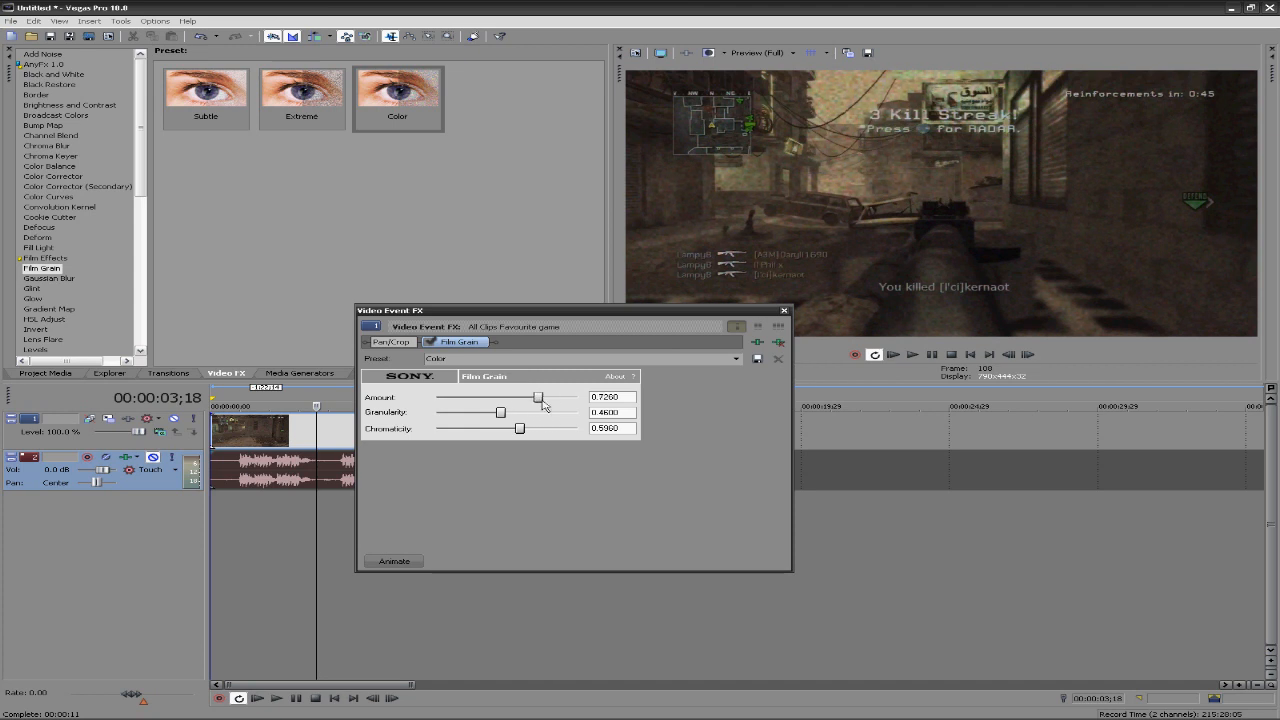
pyautogui.moveTo(538, 397); pyautogui.dragTo(550, 397)
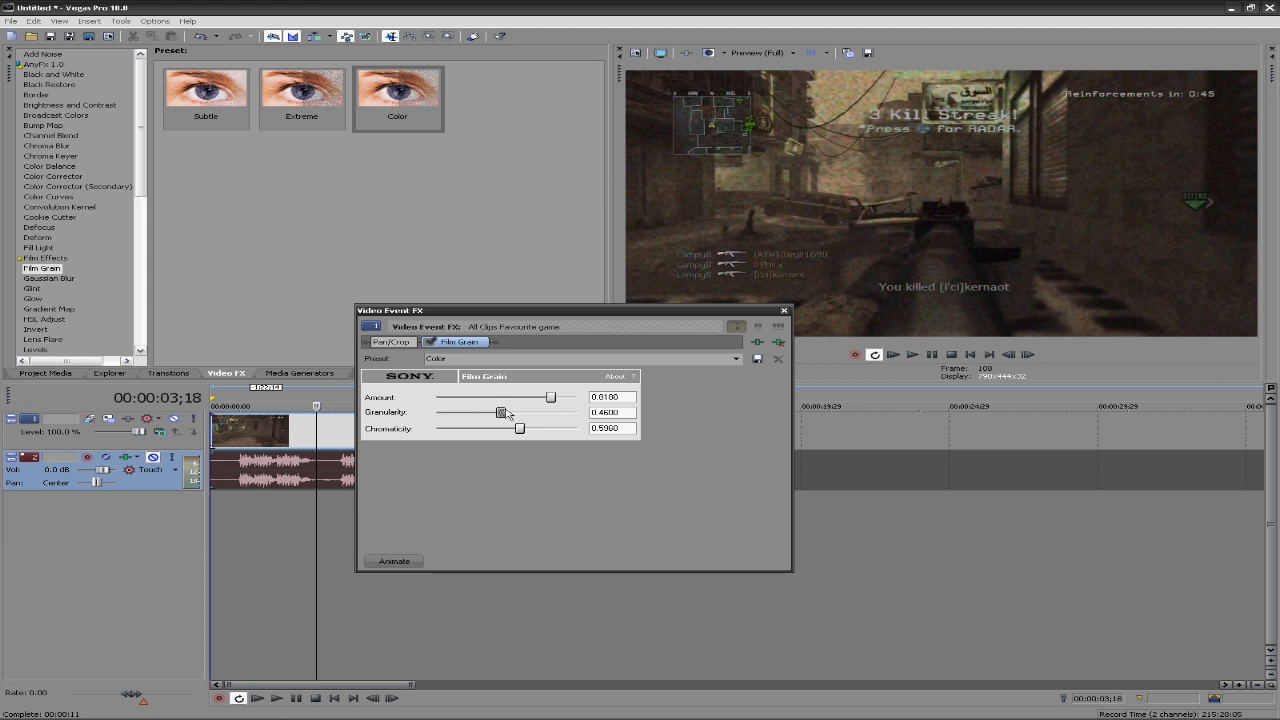
pyautogui.moveTo(501, 412); pyautogui.dragTo(493, 412)
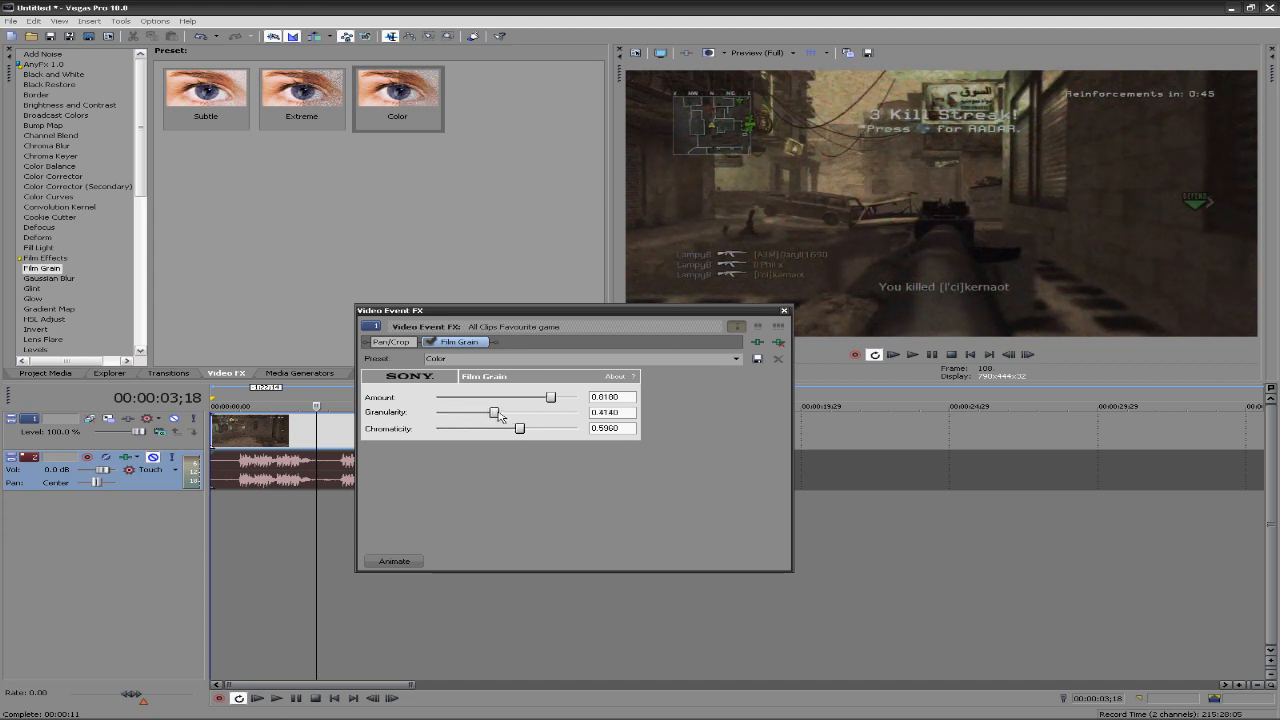
pyautogui.moveTo(495, 413); pyautogui.dragTo(578, 413)
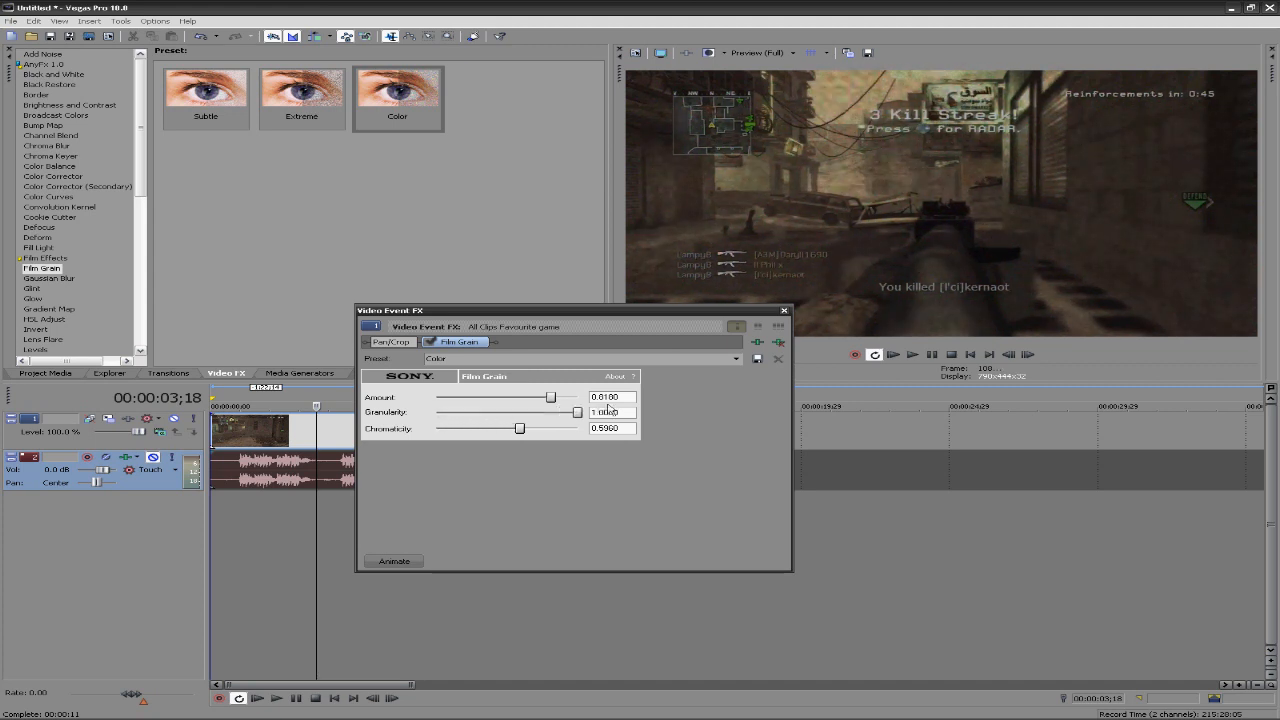
pyautogui.moveTo(577, 412); pyautogui.dragTo(448, 412)
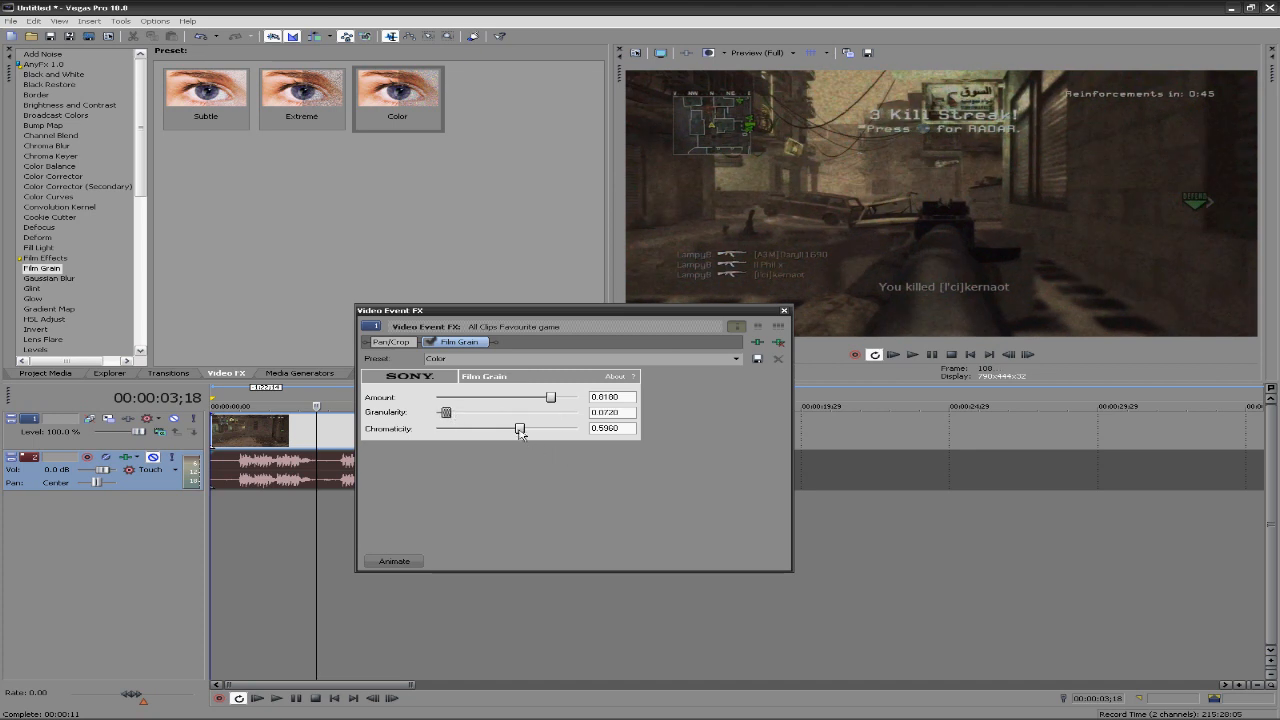
pyautogui.moveTo(518, 428); pyautogui.dragTo(436, 428)
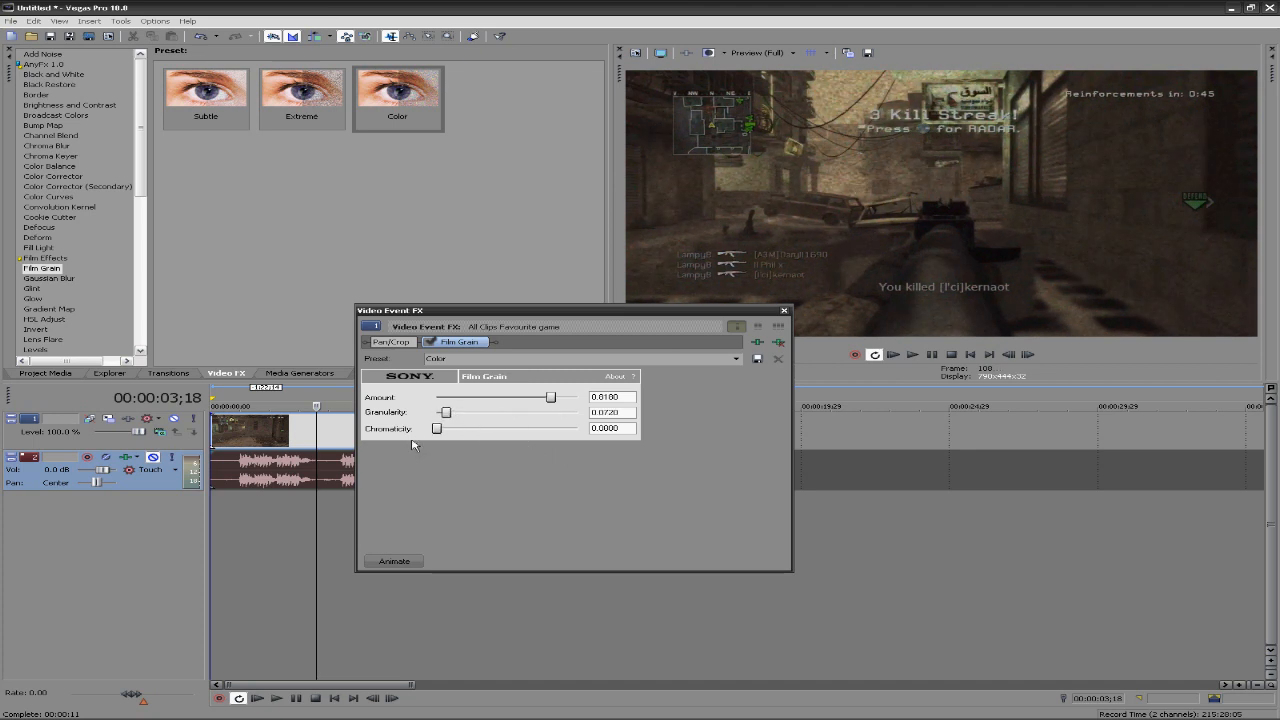
pyautogui.moveTo(435, 428); pyautogui.dragTo(573, 428)
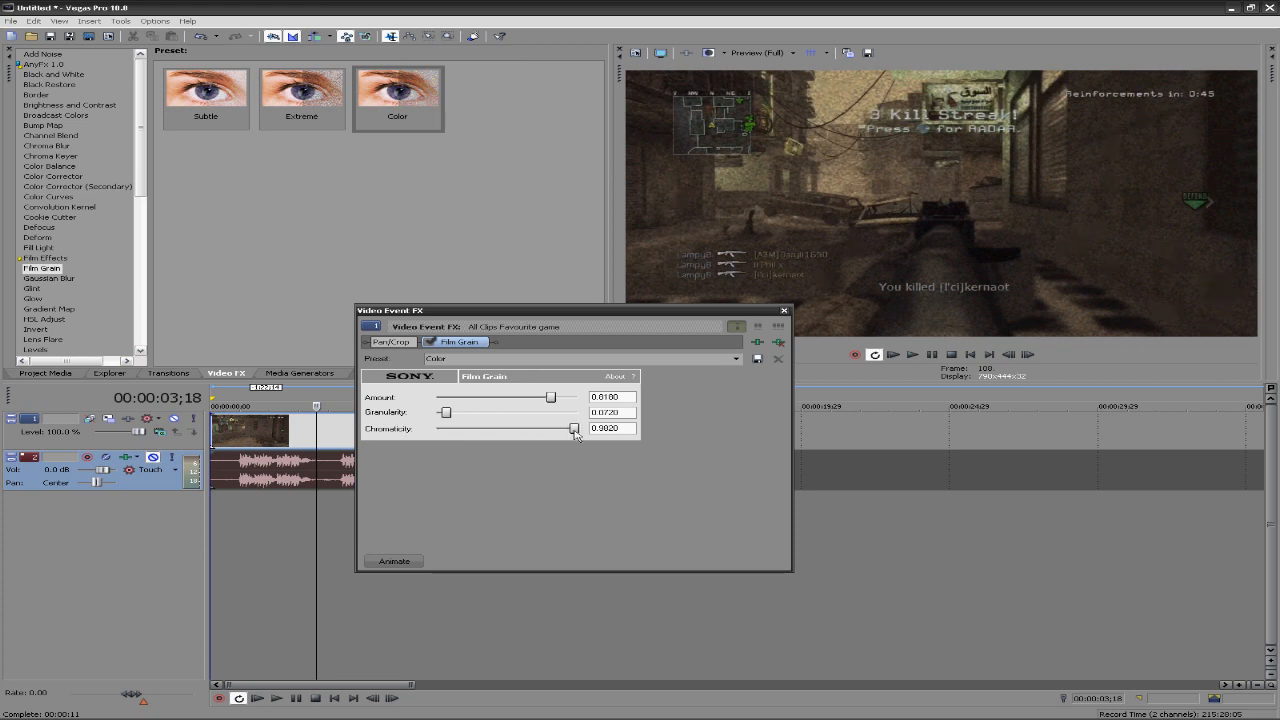
pyautogui.moveTo(574, 428); pyautogui.dragTo(580, 428)
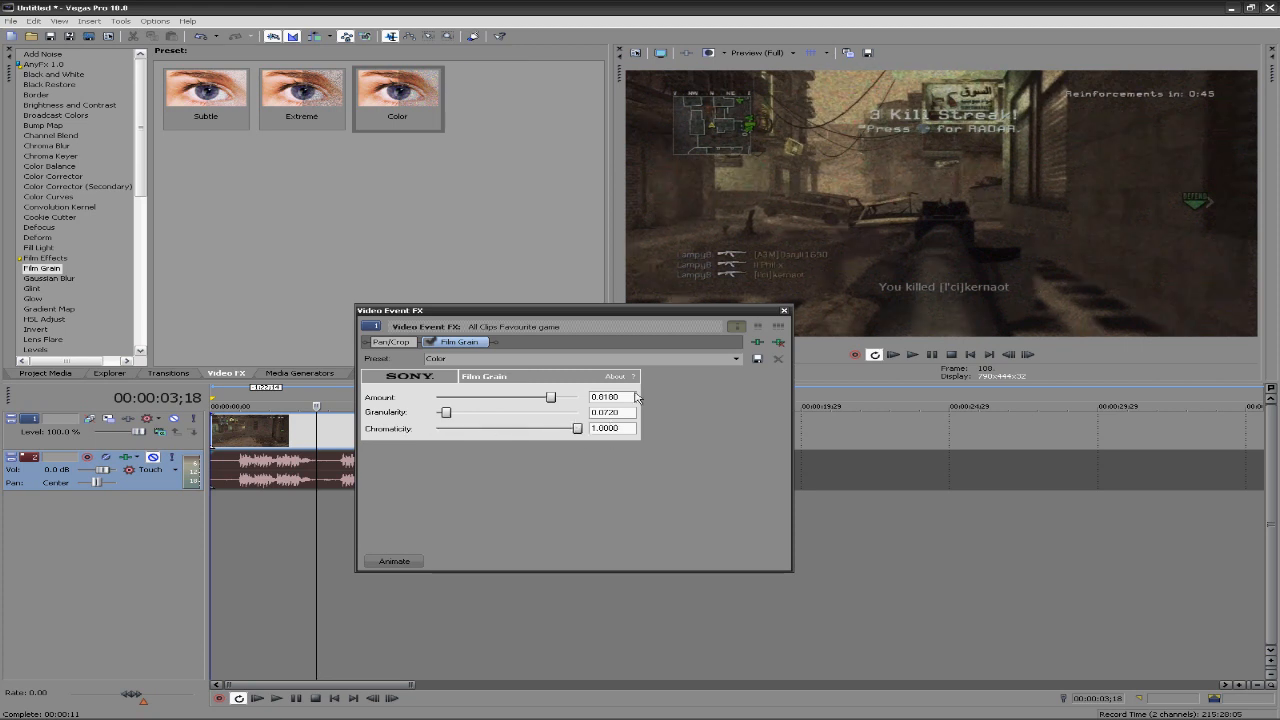
pyautogui.moveTo(778, 343)
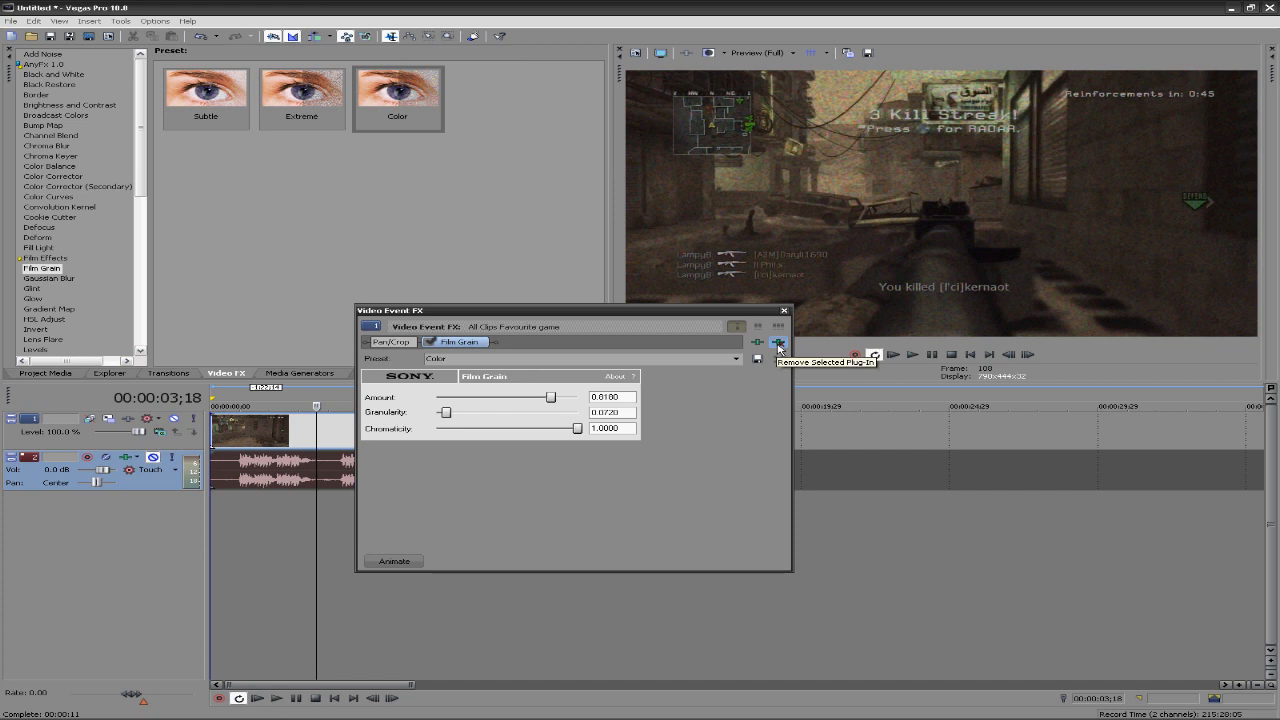
# - Remove Film Grain from the clip and bring up the Add Noise presets
pyautogui.click(778, 343)
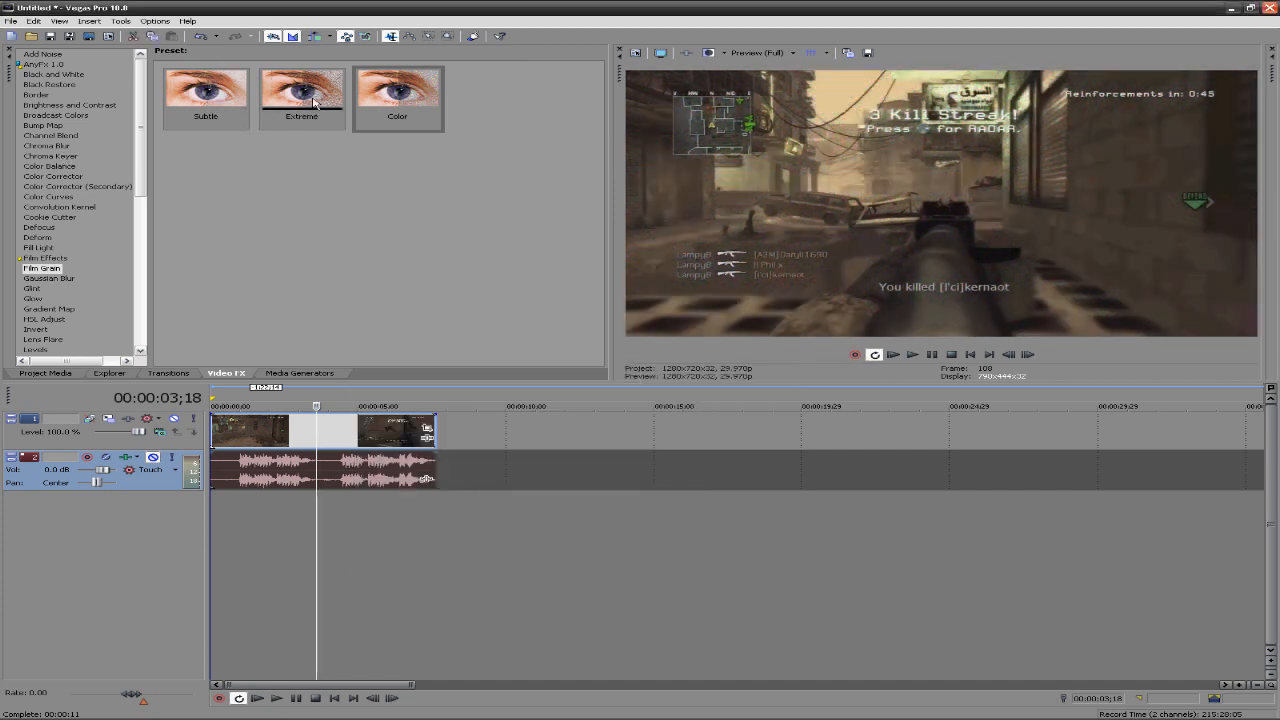
pyautogui.click(312, 103)
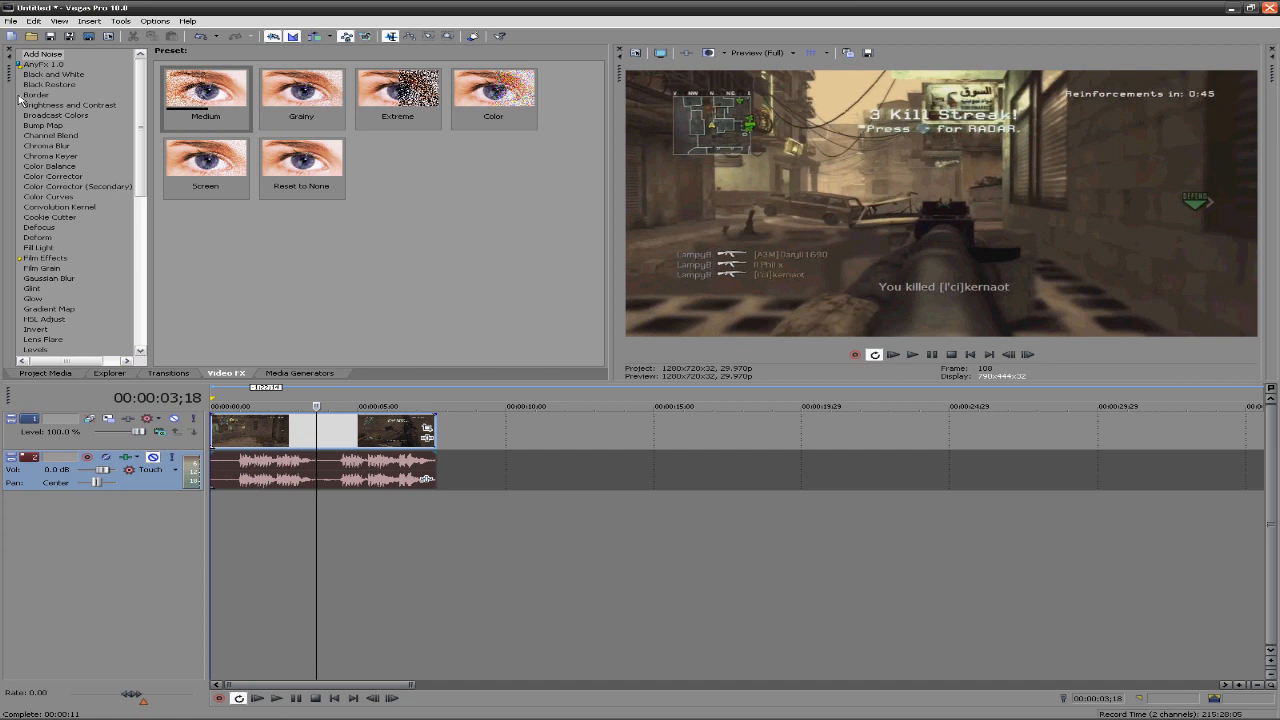
pyautogui.moveTo(107, 293)
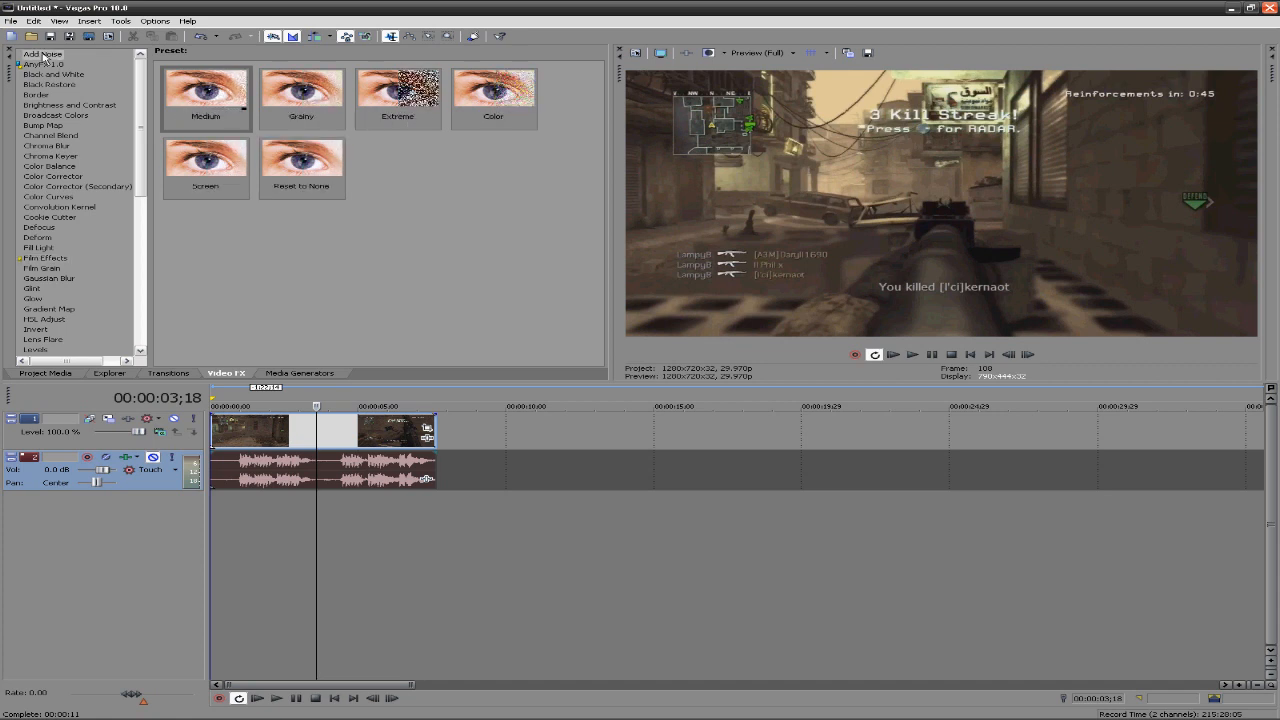
pyautogui.click(300, 98)
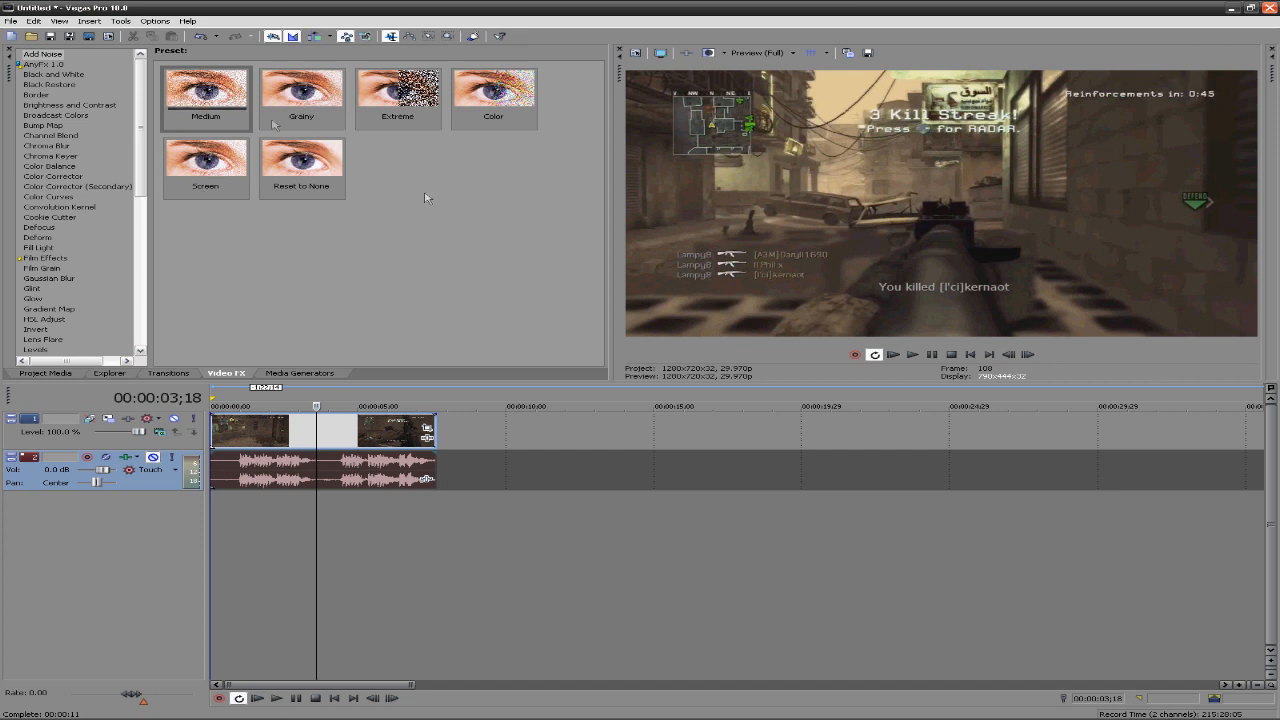
# - Apply Add Noise to the clip and settle the noise level at 0.297
pyautogui.click(301, 158)
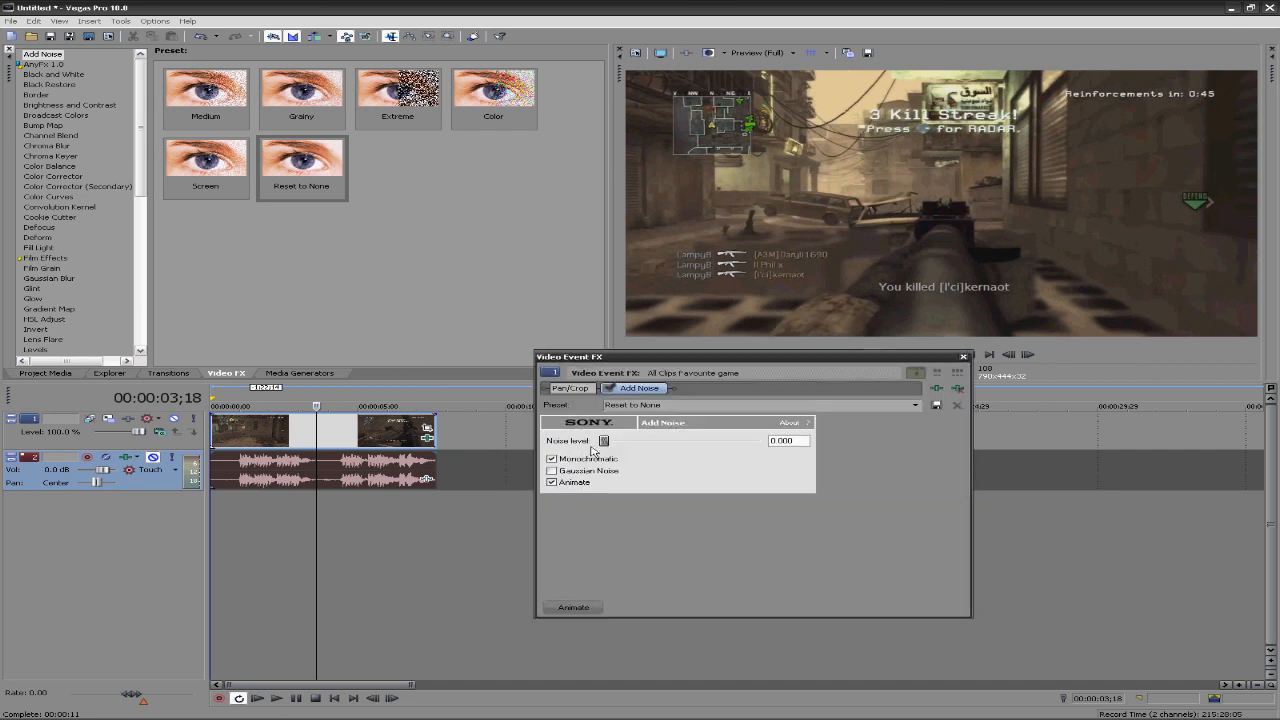
pyautogui.moveTo(605, 441); pyautogui.dragTo(650, 441)
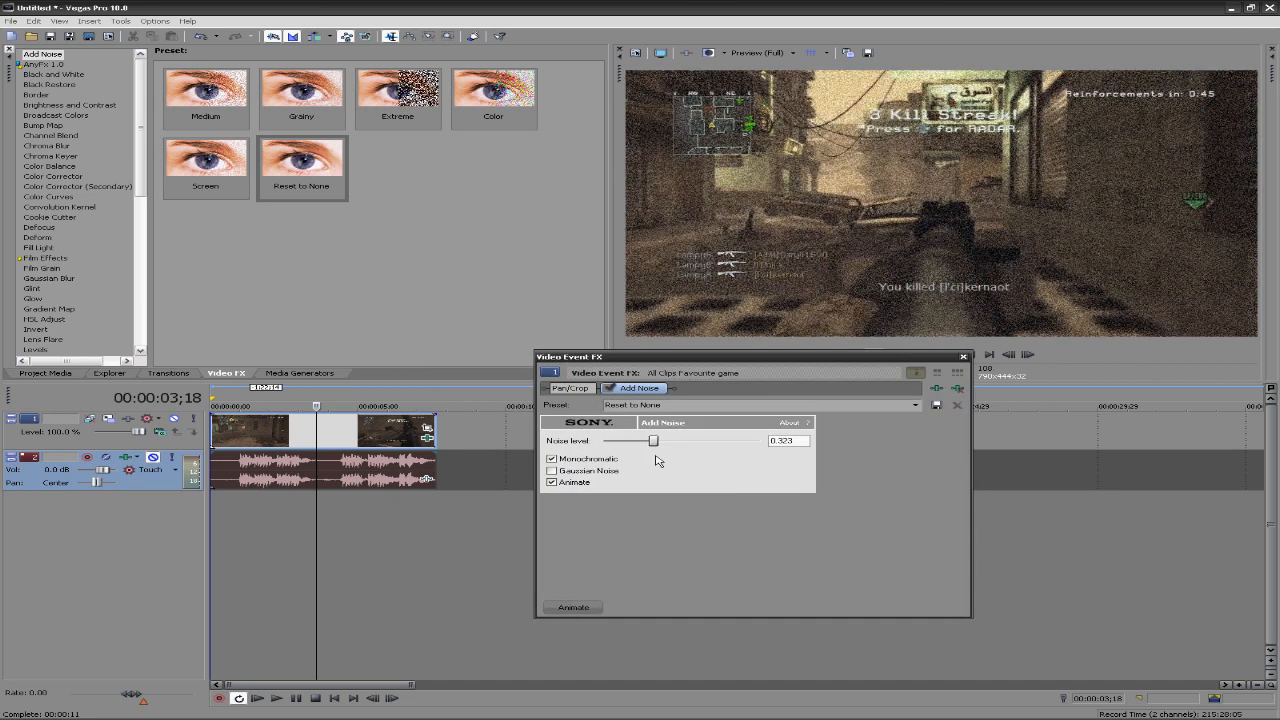
pyautogui.moveTo(658, 441); pyautogui.dragTo(643, 441)
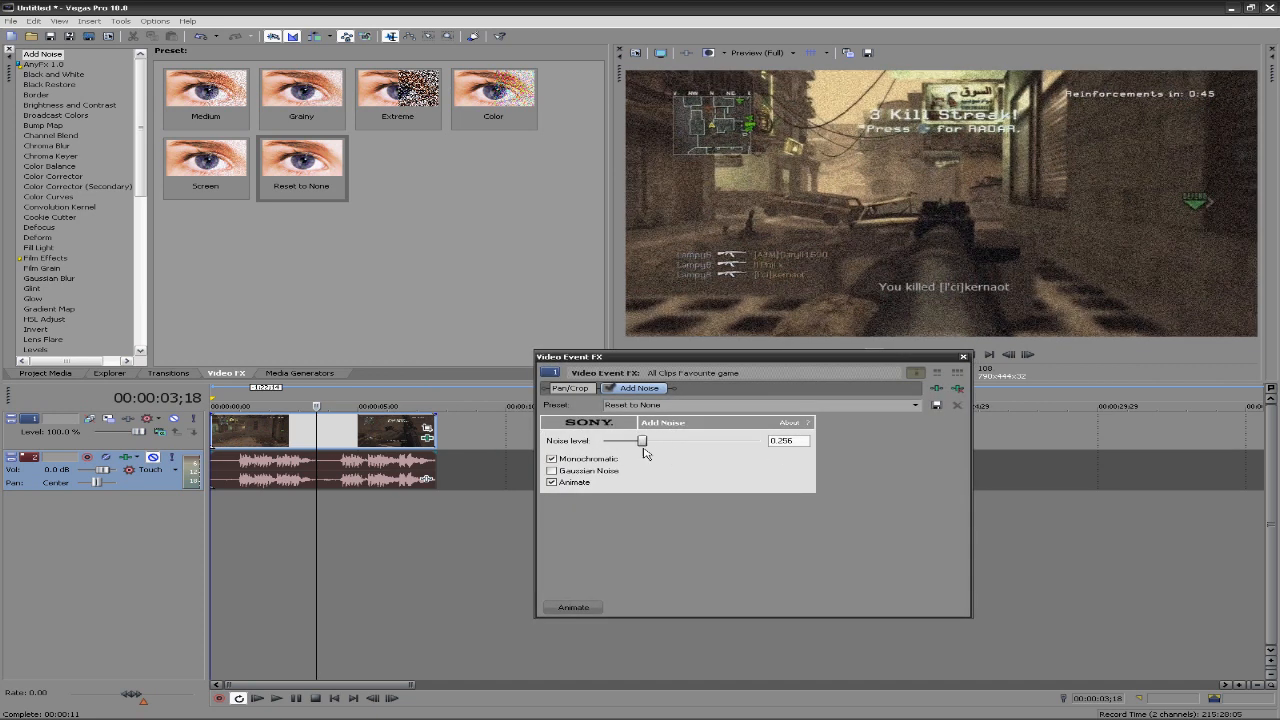
pyautogui.moveTo(640, 441); pyautogui.dragTo(655, 441)
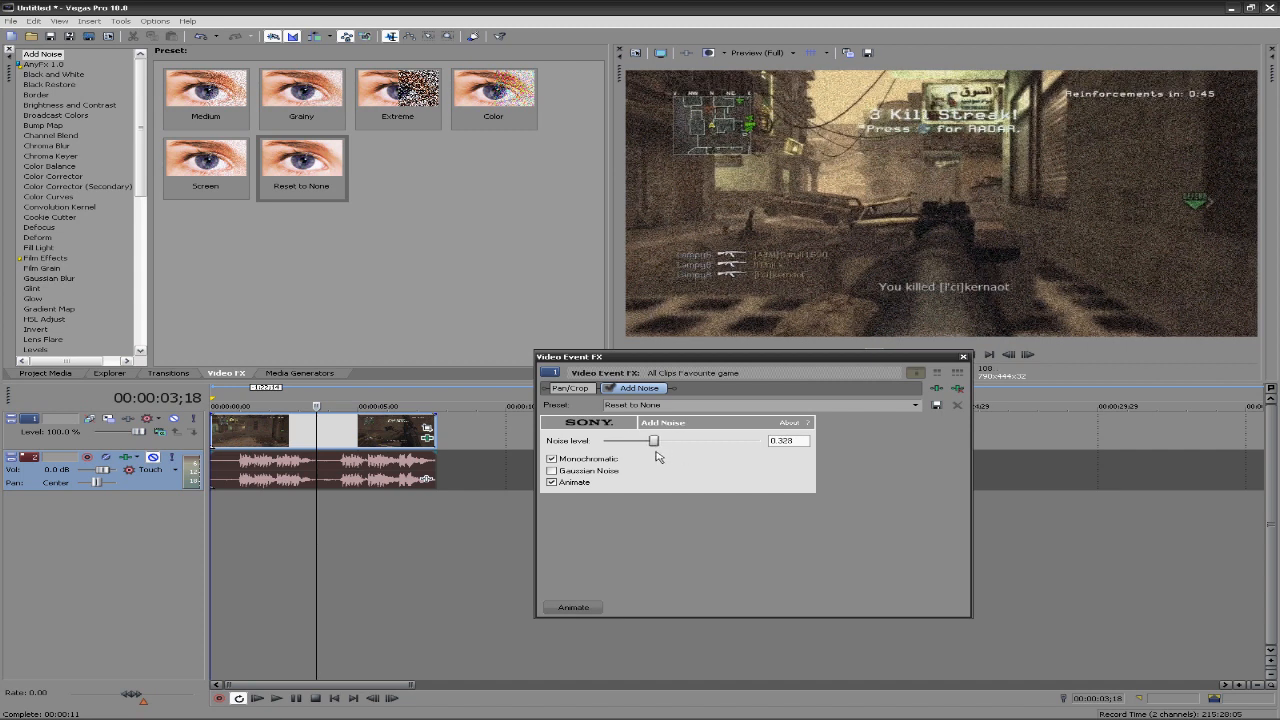
pyautogui.moveTo(655, 441); pyautogui.dragTo(717, 441)
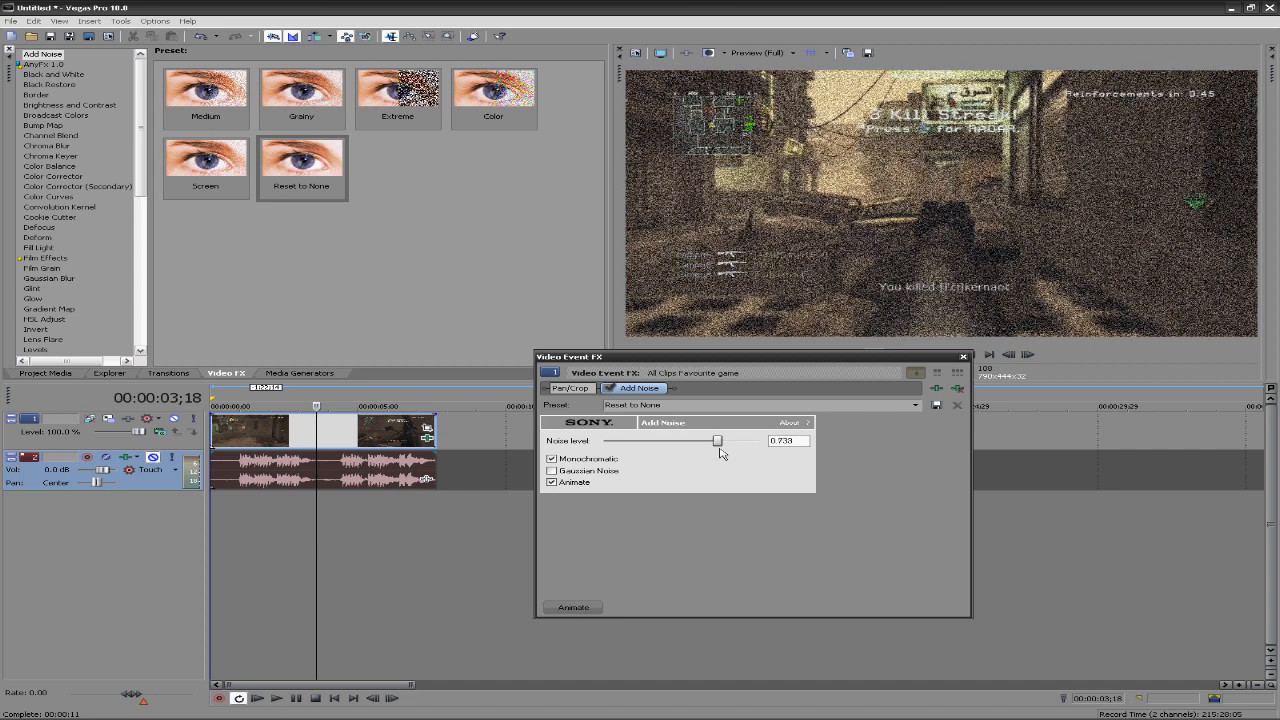
pyautogui.moveTo(717, 441); pyautogui.dragTo(674, 441)
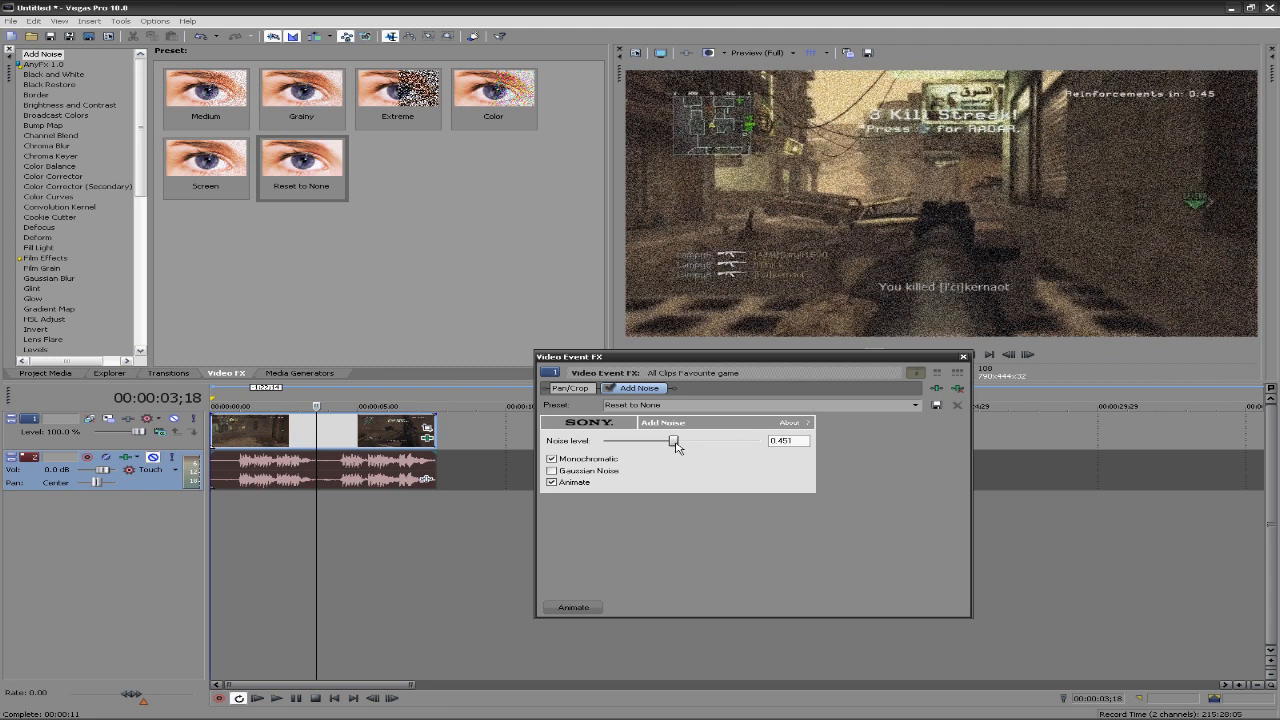
pyautogui.moveTo(674, 441); pyautogui.dragTo(668, 441)
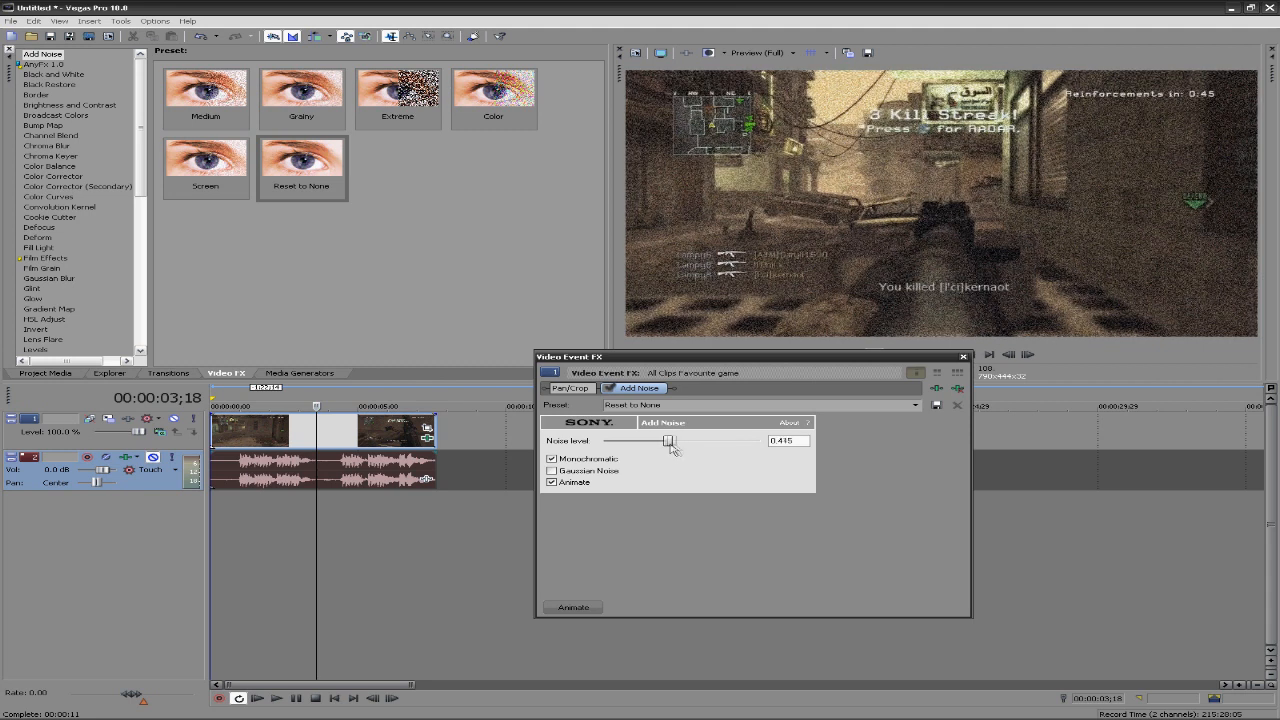
pyautogui.moveTo(668, 441); pyautogui.dragTo(651, 441)
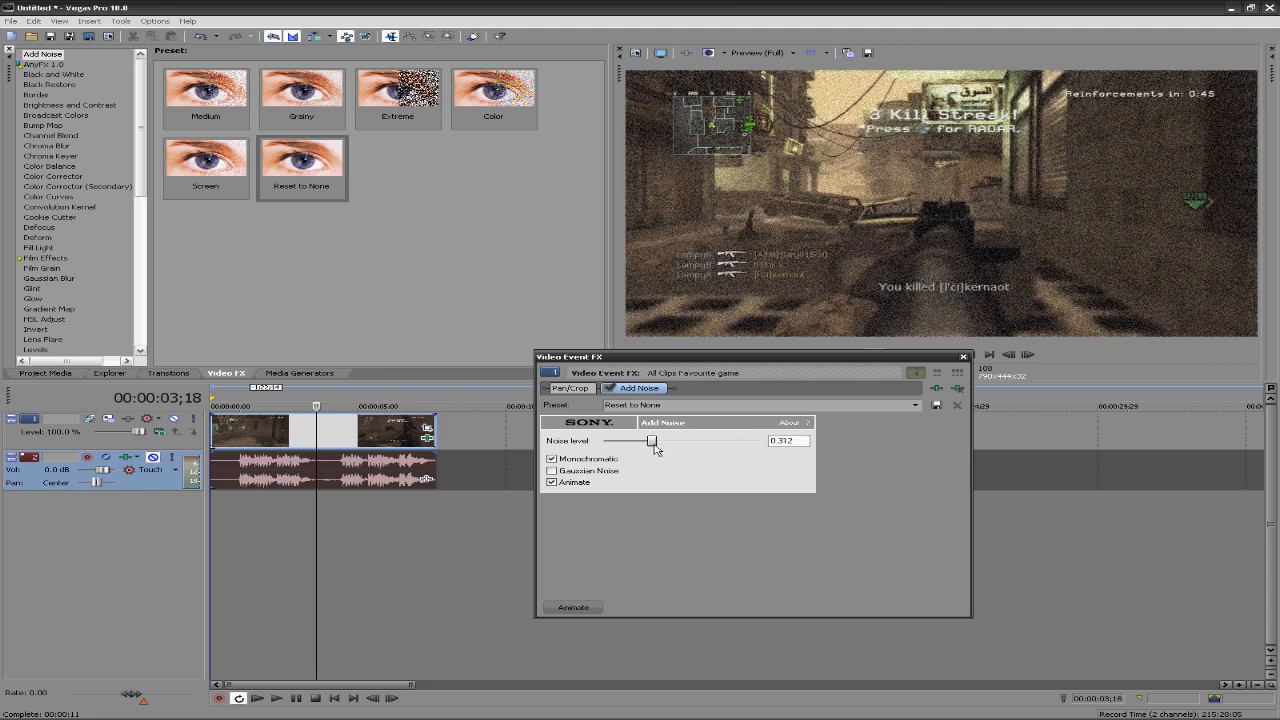
pyautogui.moveTo(651, 441); pyautogui.dragTo(637, 441)
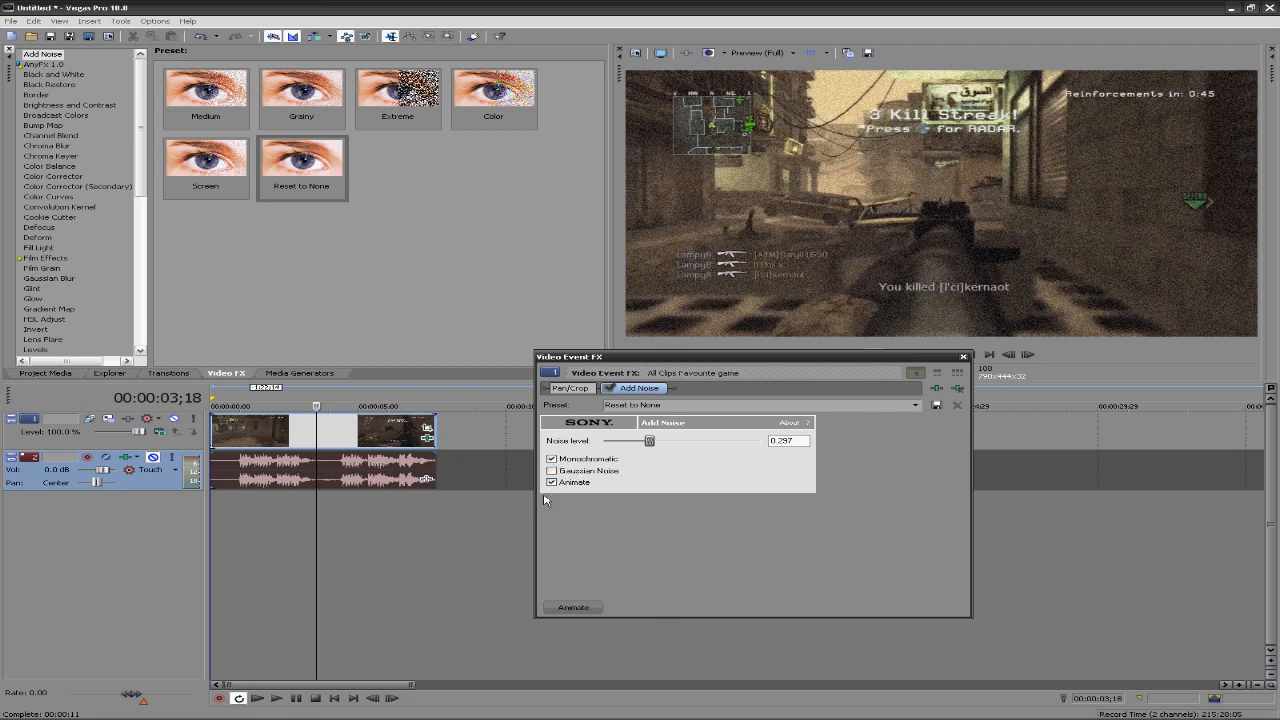
# - Make Add Noise Gaussian and non-monochromatic, tuning the noise level to about 0.3
pyautogui.click(551, 458)
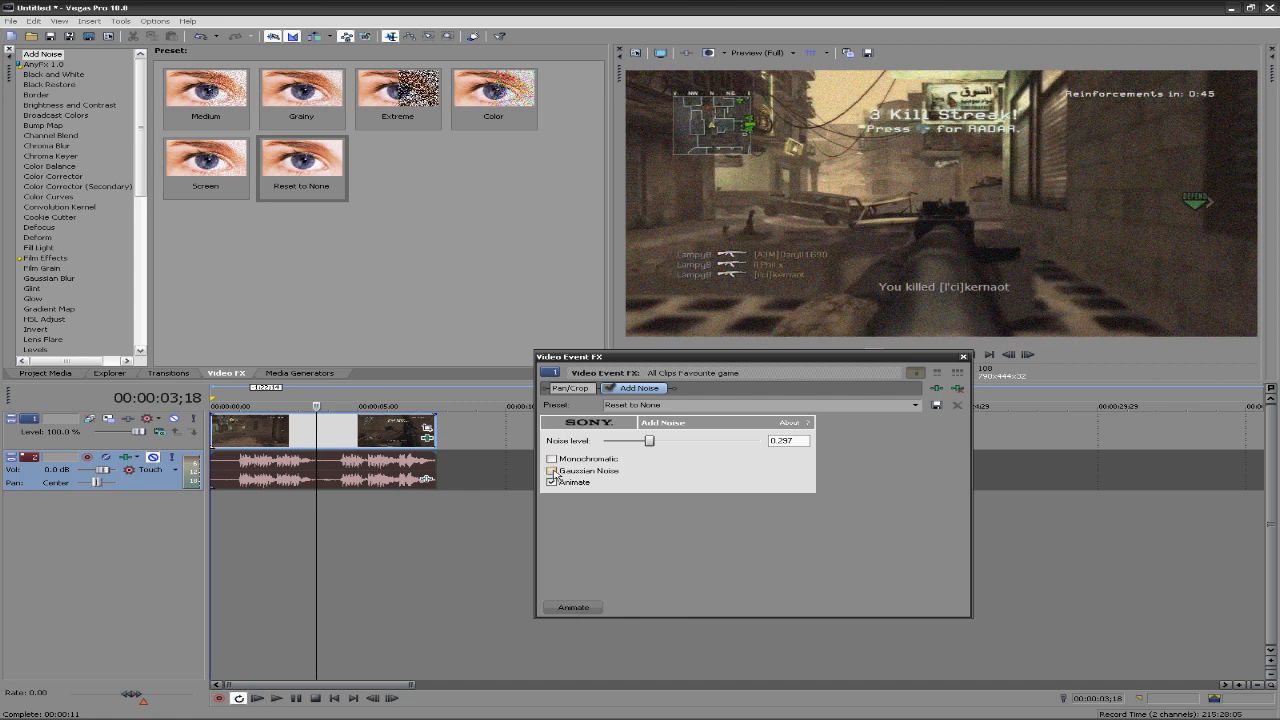
pyautogui.click(551, 471)
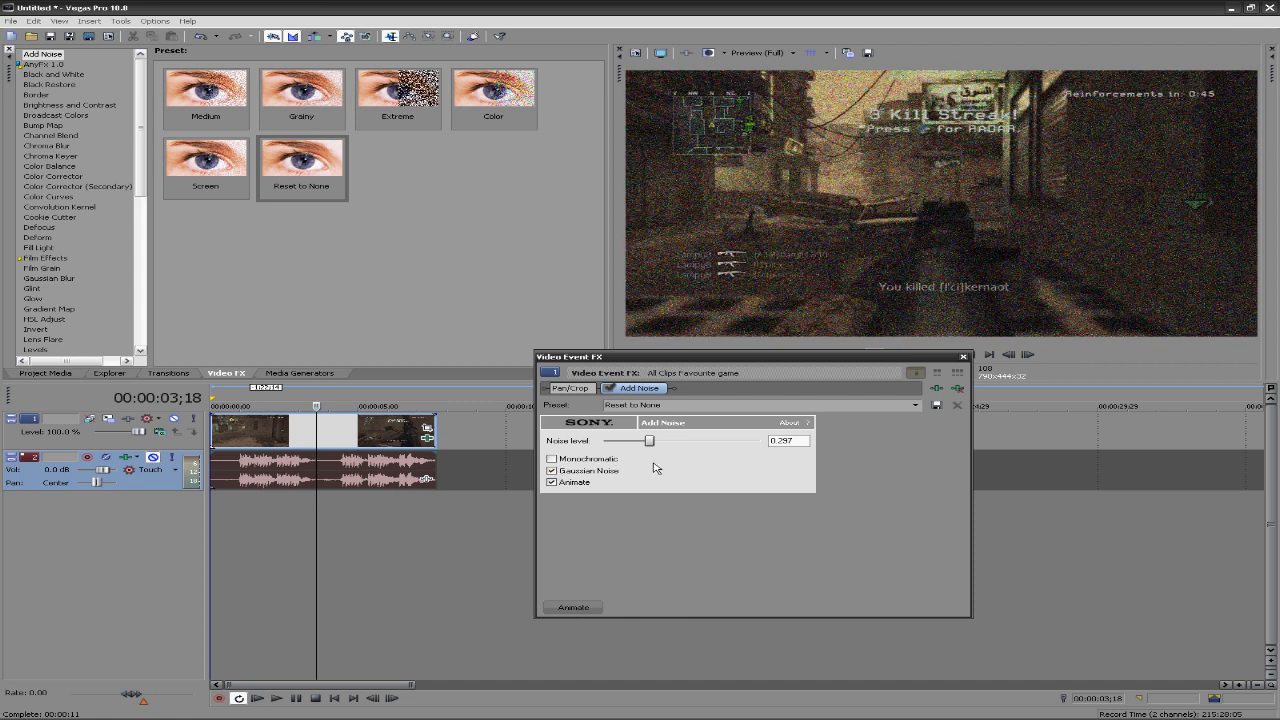
pyautogui.moveTo(632, 441); pyautogui.dragTo(648, 441)
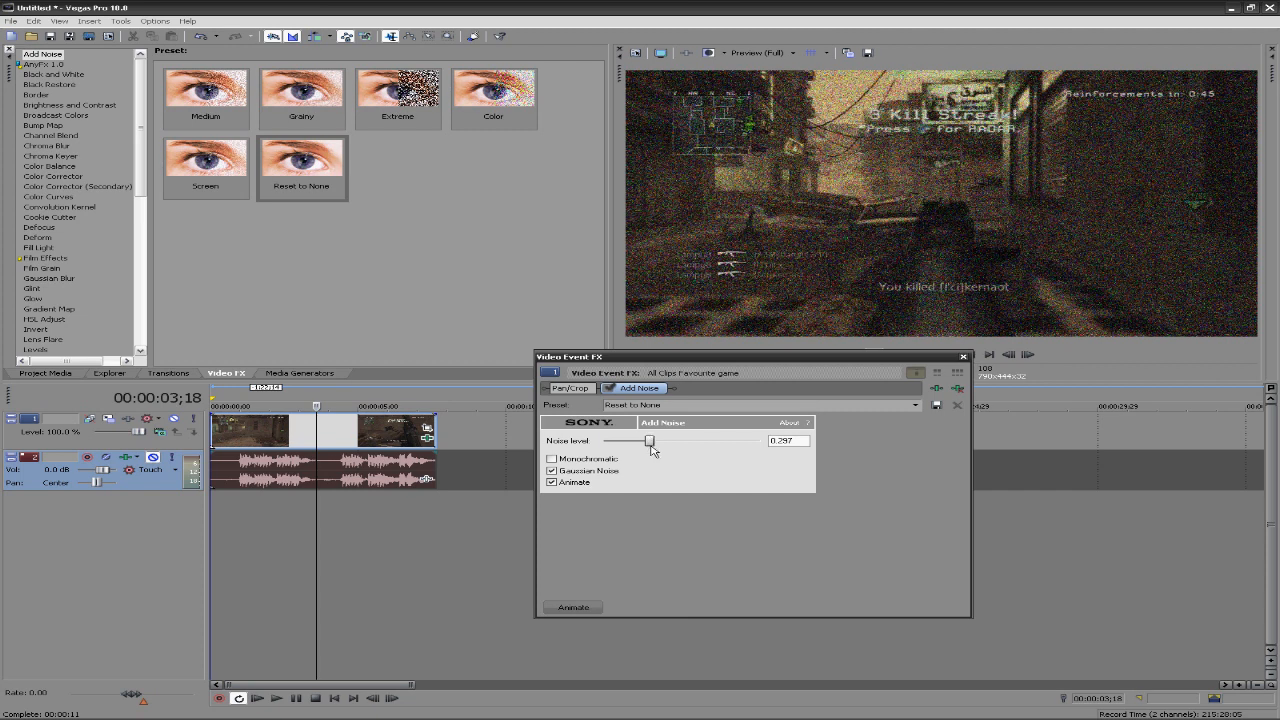
pyautogui.moveTo(649, 441); pyautogui.dragTo(625, 441)
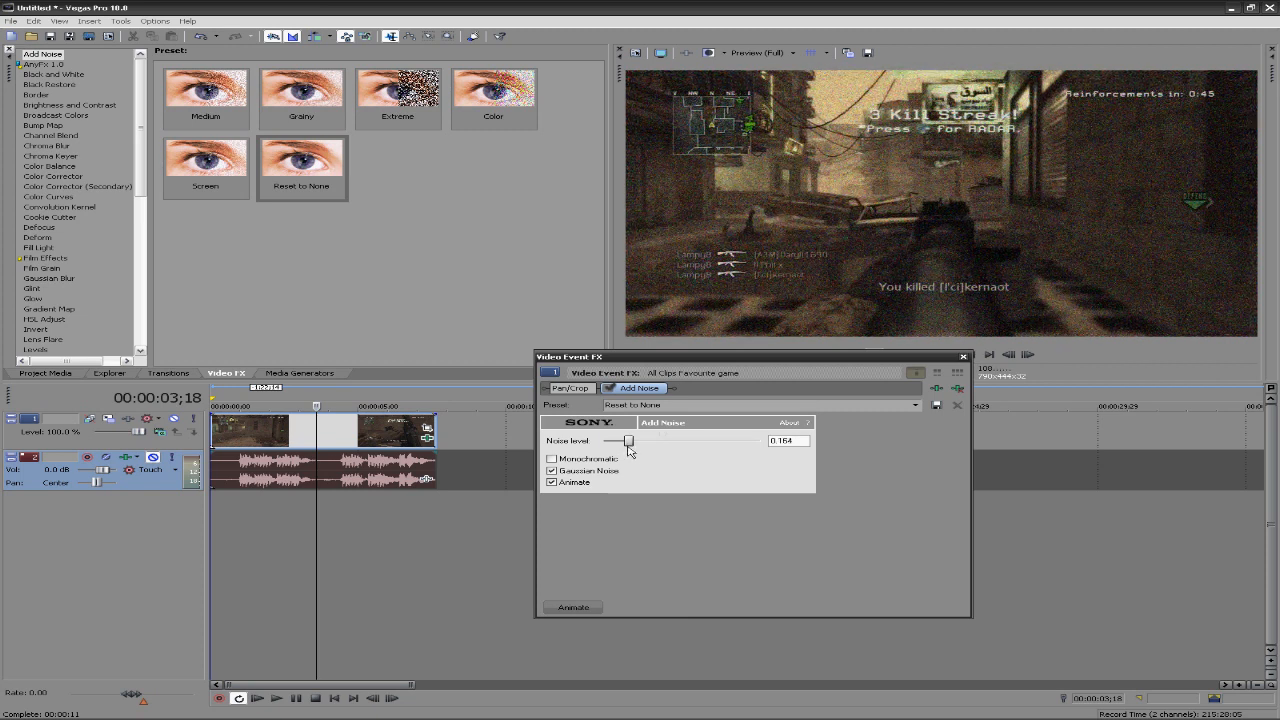
pyautogui.click(552, 470)
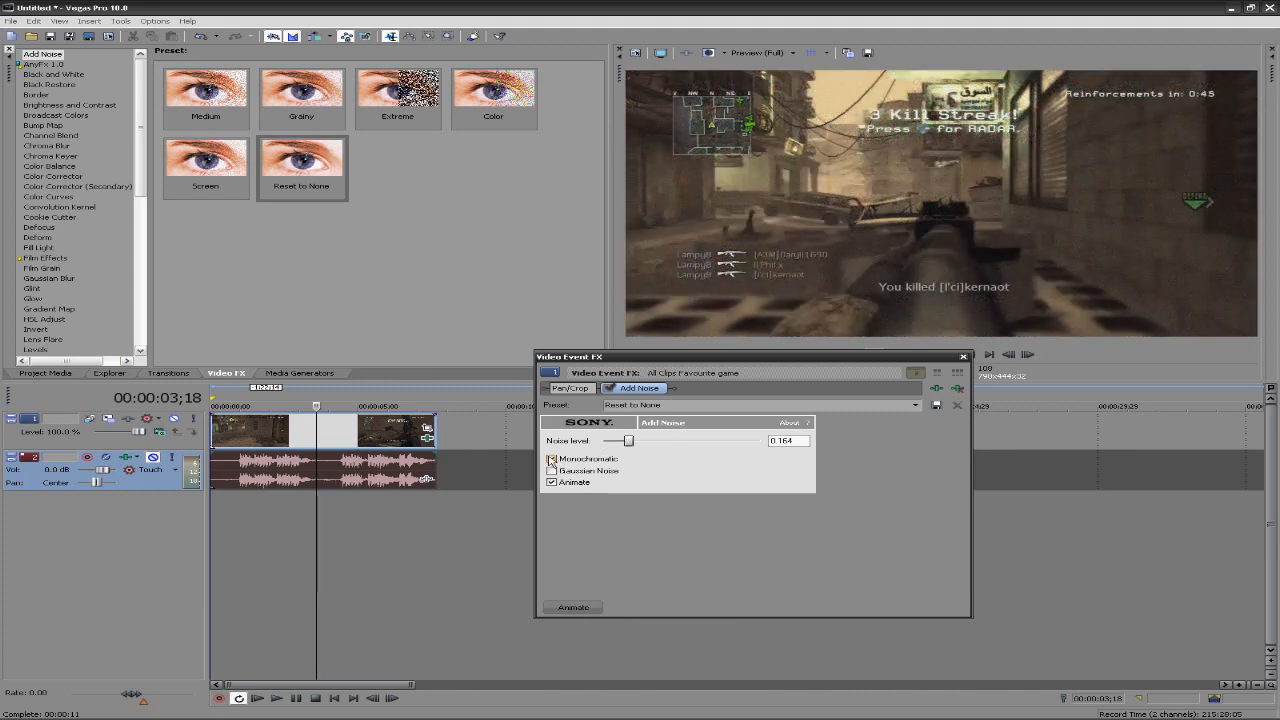
pyautogui.moveTo(628, 440); pyautogui.dragTo(632, 440)
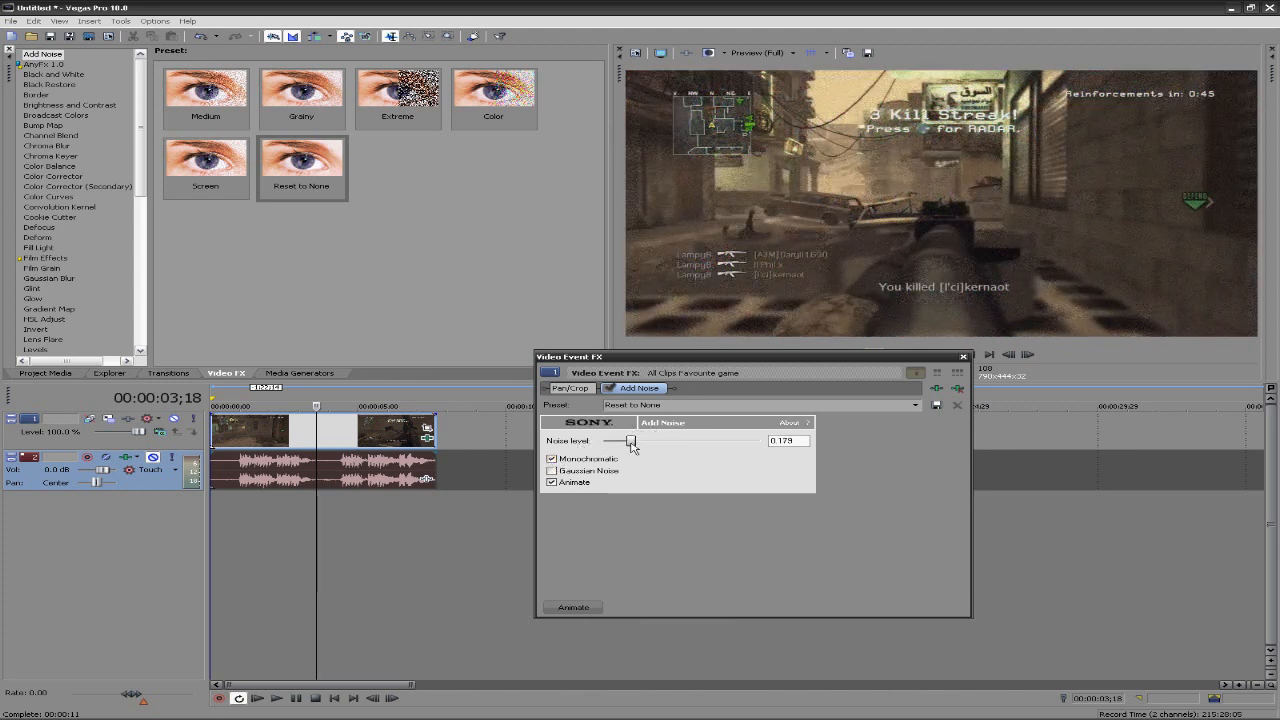
pyautogui.moveTo(630, 441); pyautogui.dragTo(647, 441)
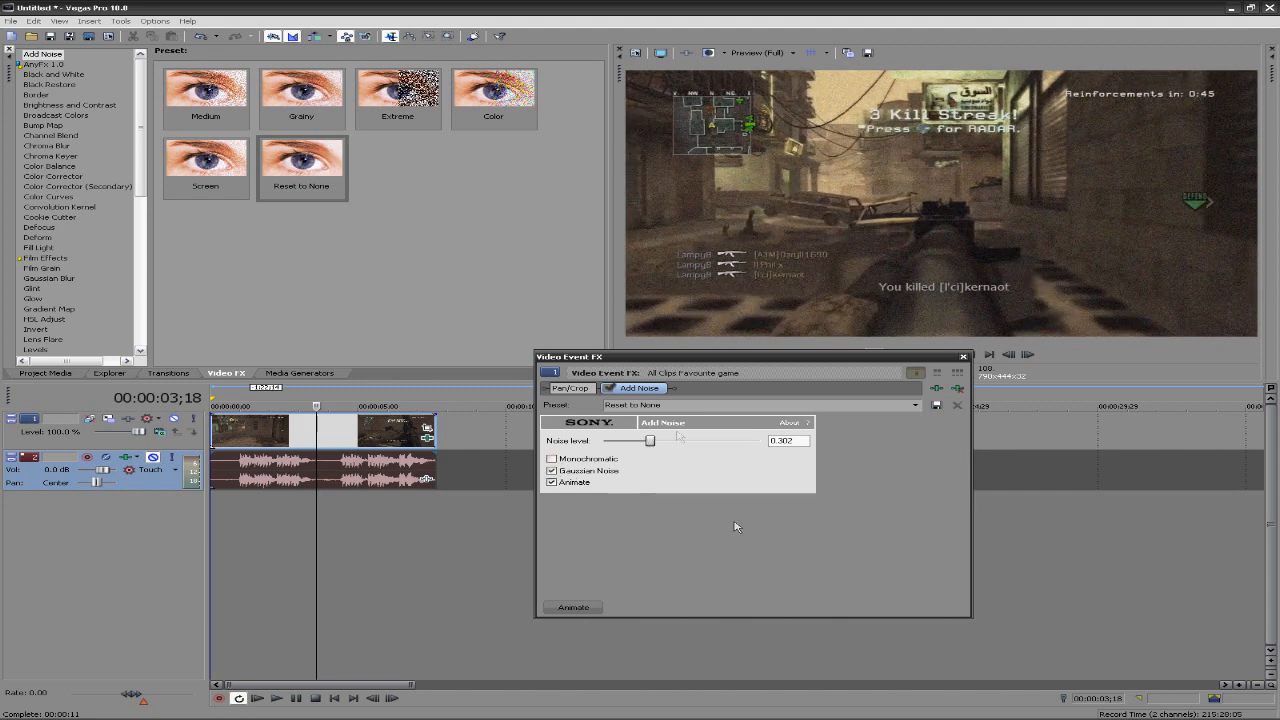
pyautogui.moveTo(650, 441); pyautogui.dragTo(625, 441)
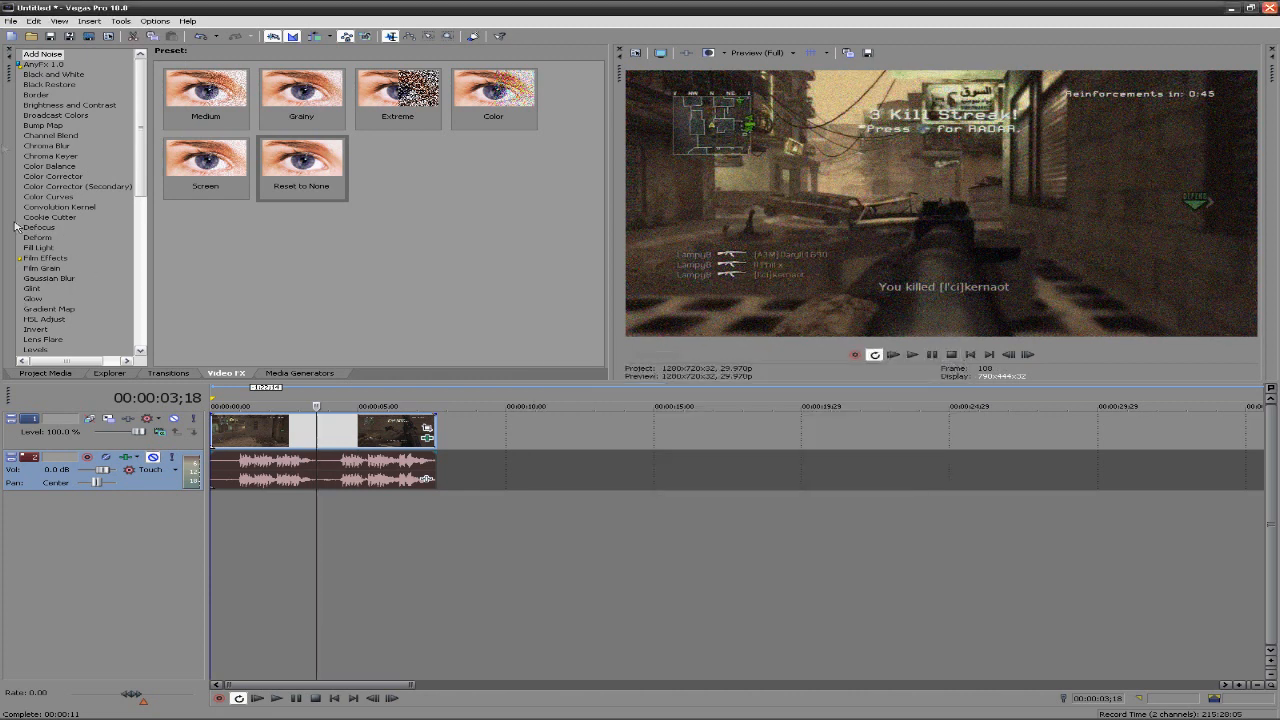
# - Browse the Film Effects presets such as Very Old Film and Circa 1900
pyautogui.click(44, 257)
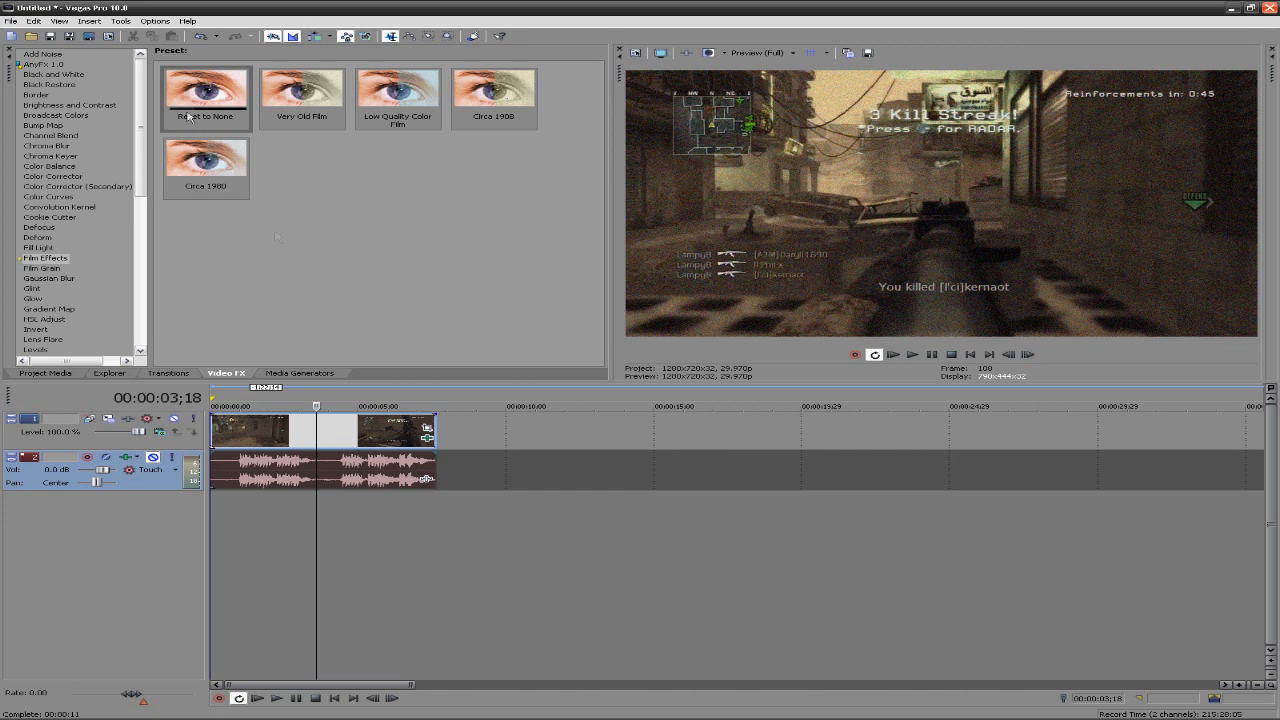
pyautogui.moveTo(303, 276)
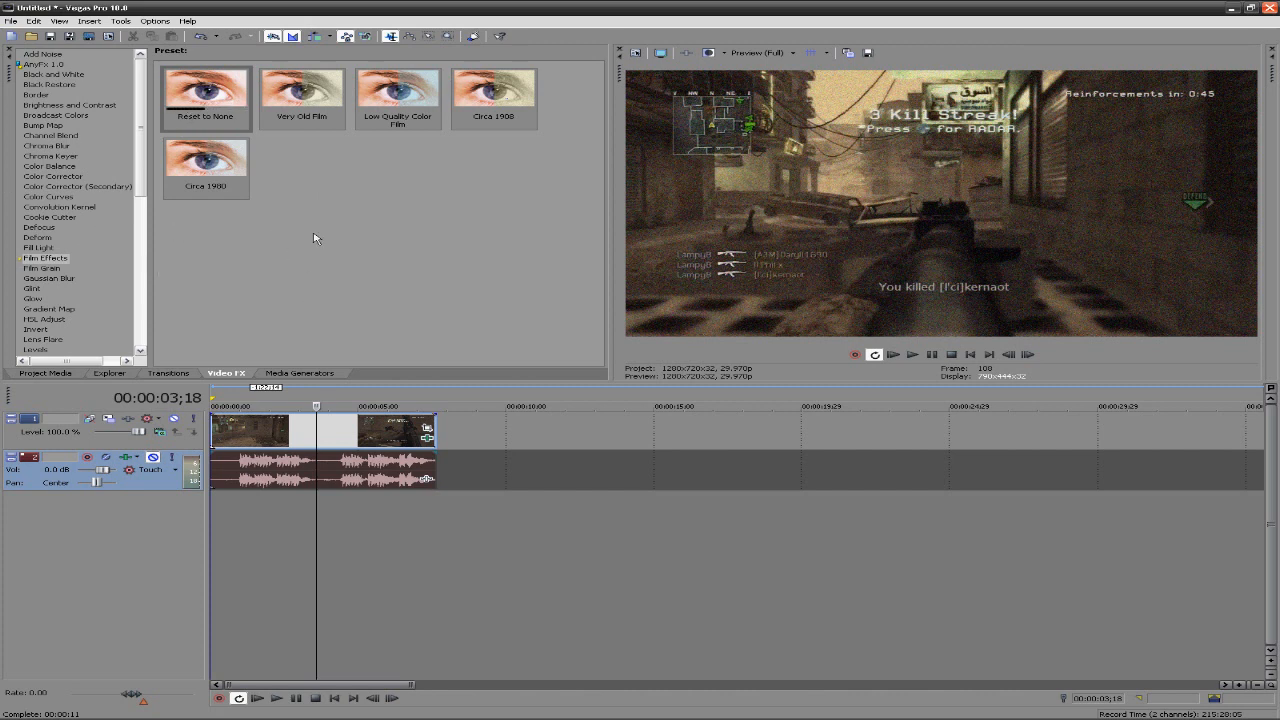
pyautogui.moveTo(320, 240)
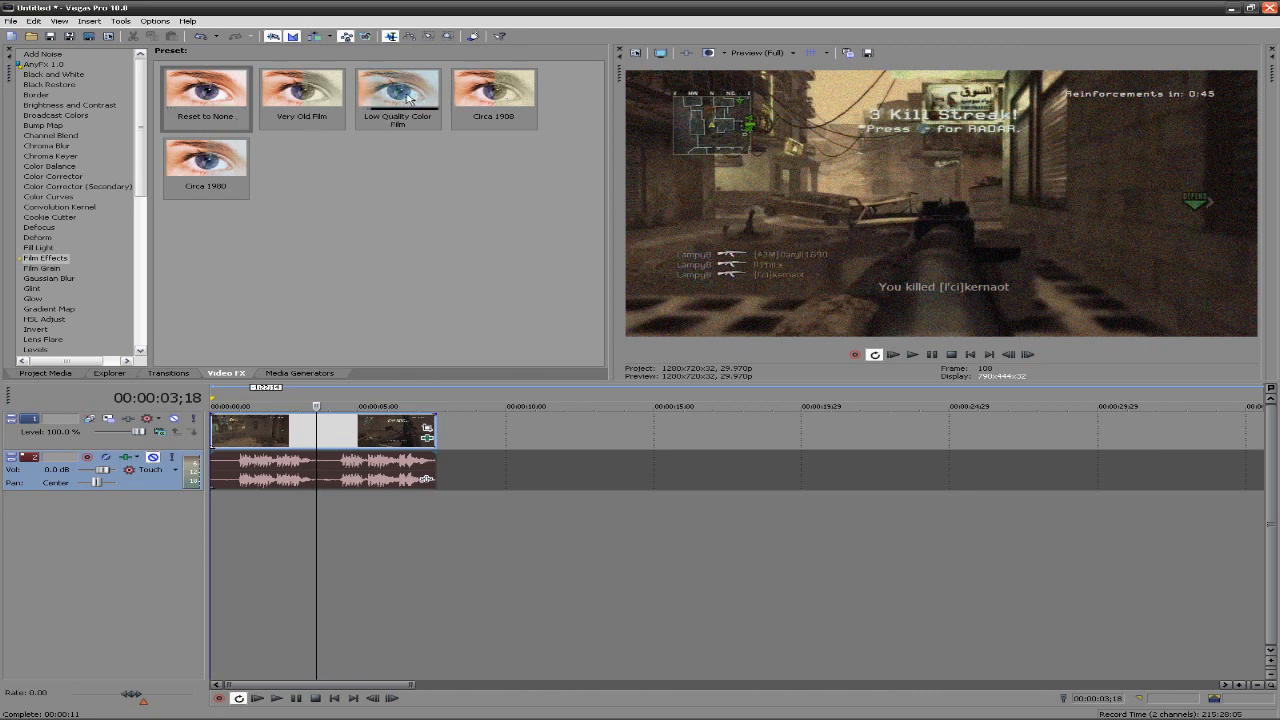
pyautogui.moveTo(315, 194)
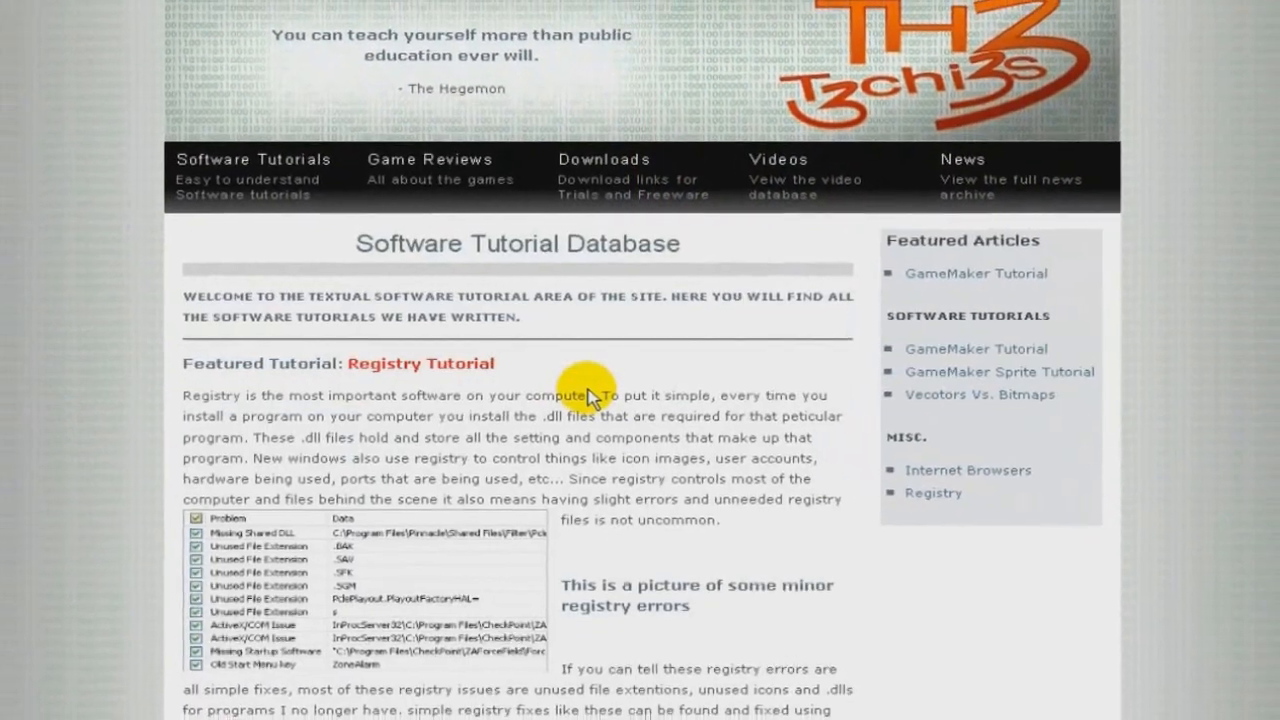
# - Scroll the Th3 T3chi3s Software Tutorial Database page down to the Video Editting tutorials
pyautogui.scroll(-3)
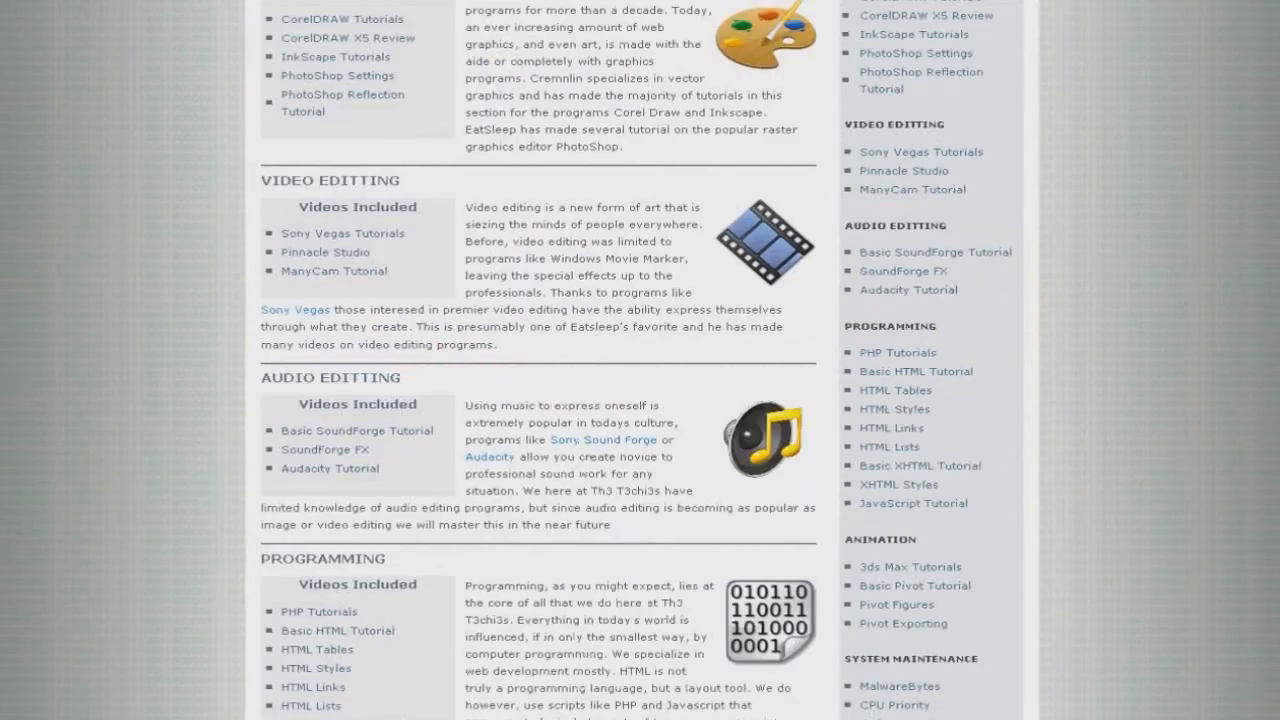